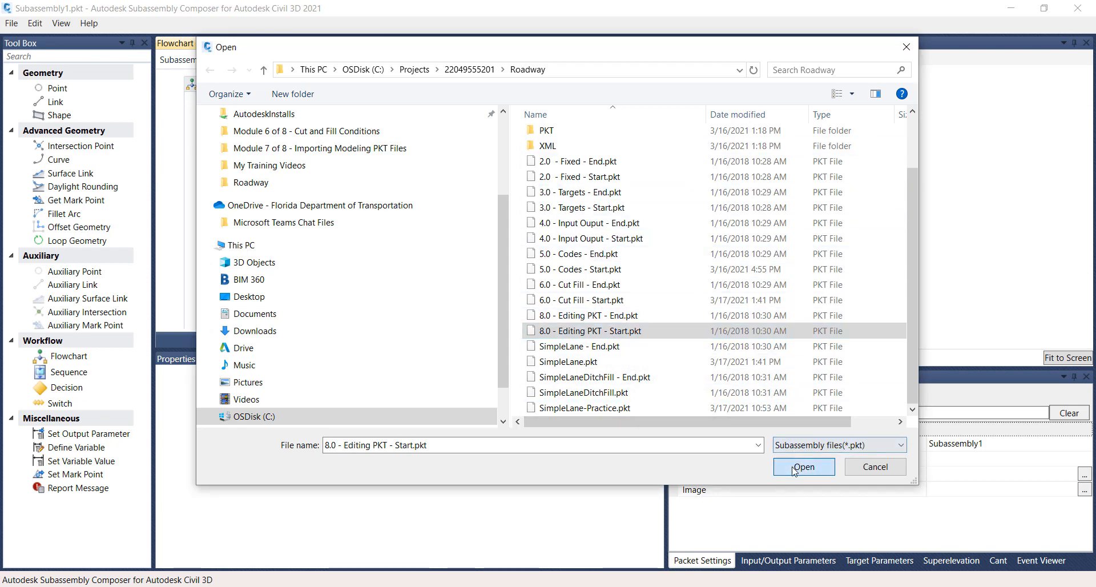
Load the 8.0 - Editing PKT - Start.pkt packet into Subassembly Composer
click(802, 466)
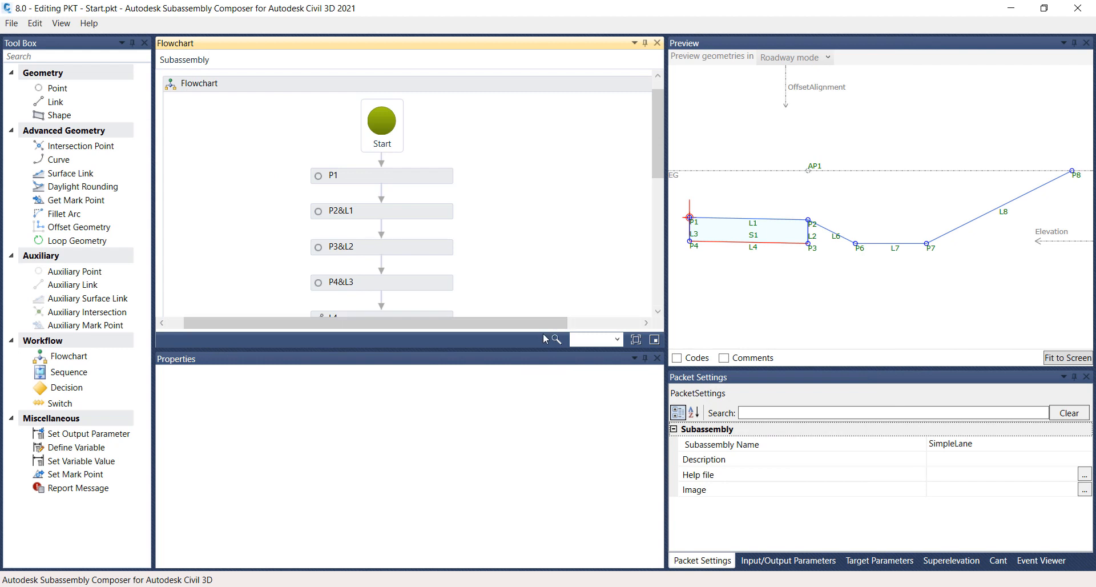
mouse_move(631, 186)
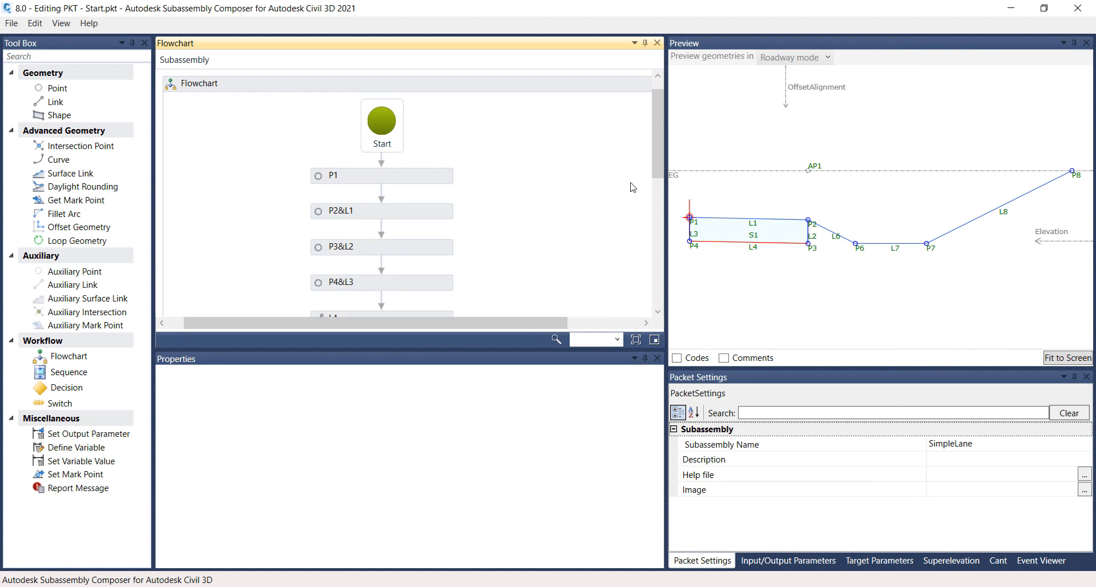
Drop a new Decision into the flowchart and dismiss the cannot-connect errors
scroll(down, 3)
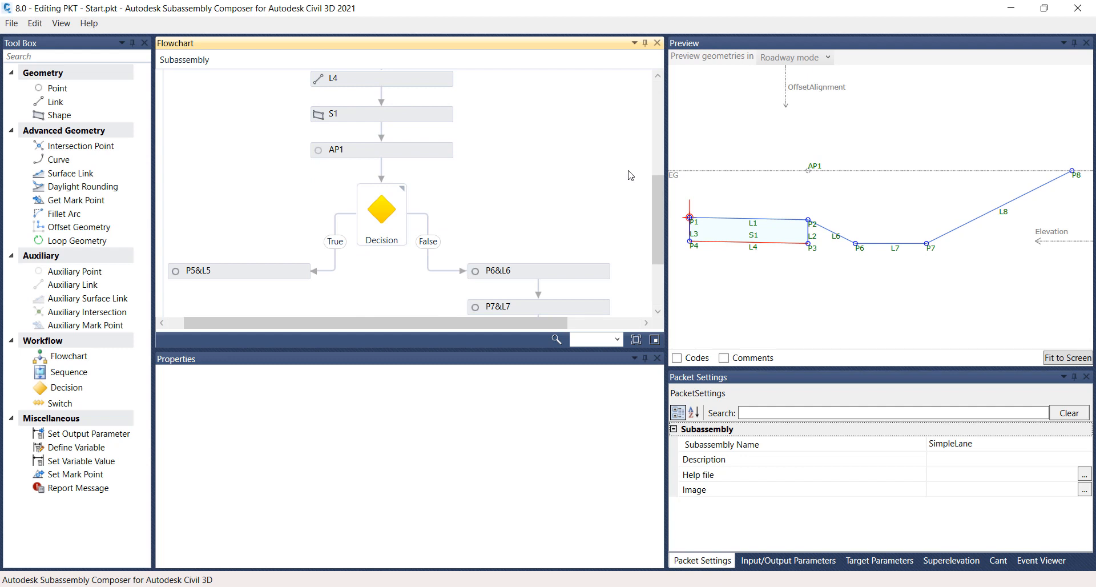
mouse_move(404, 154)
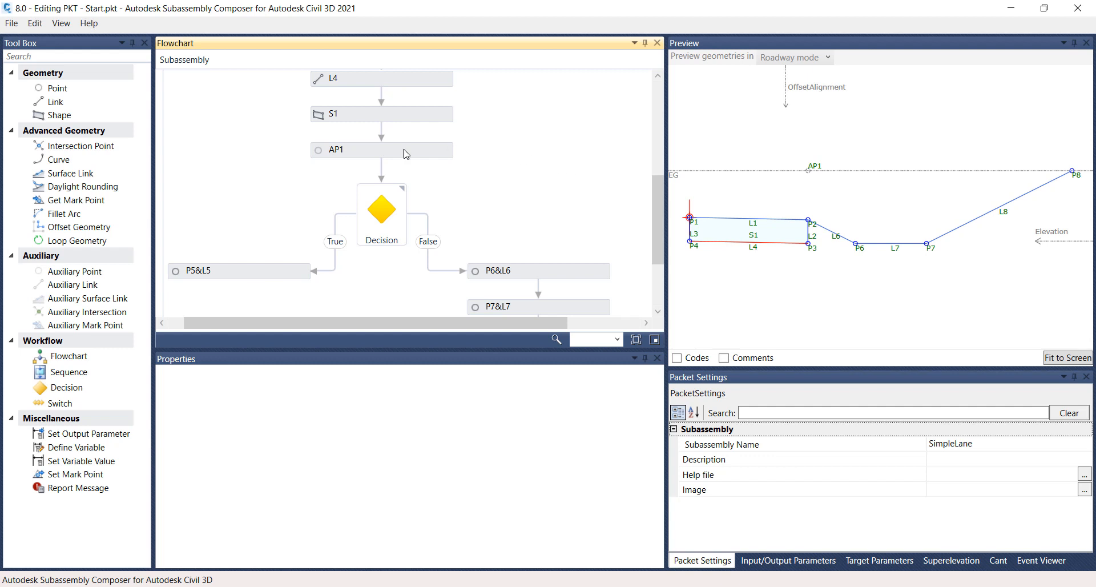
mouse_move(259, 270)
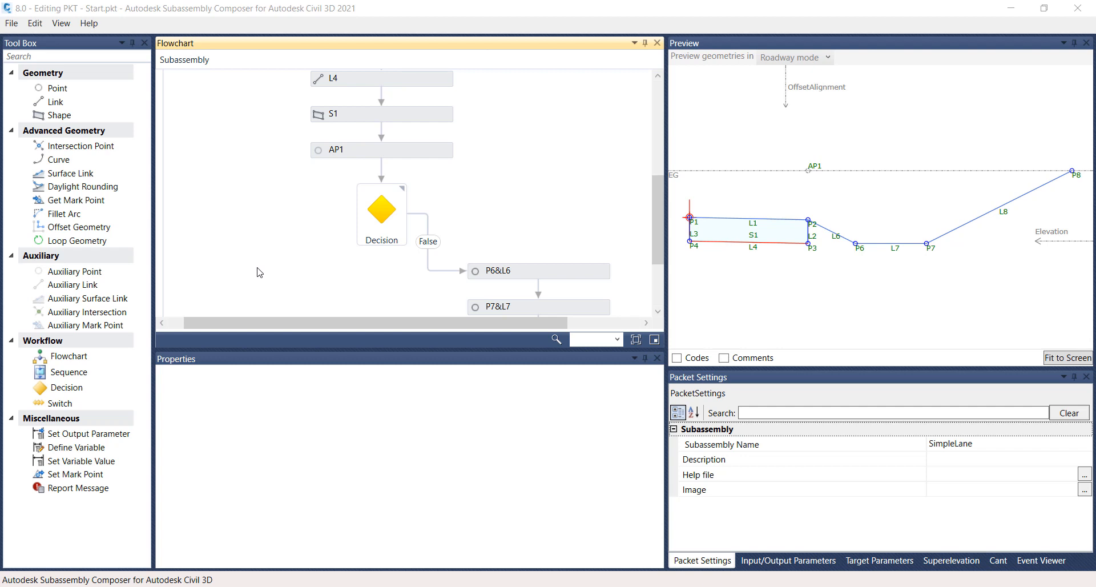
mouse_move(222, 281)
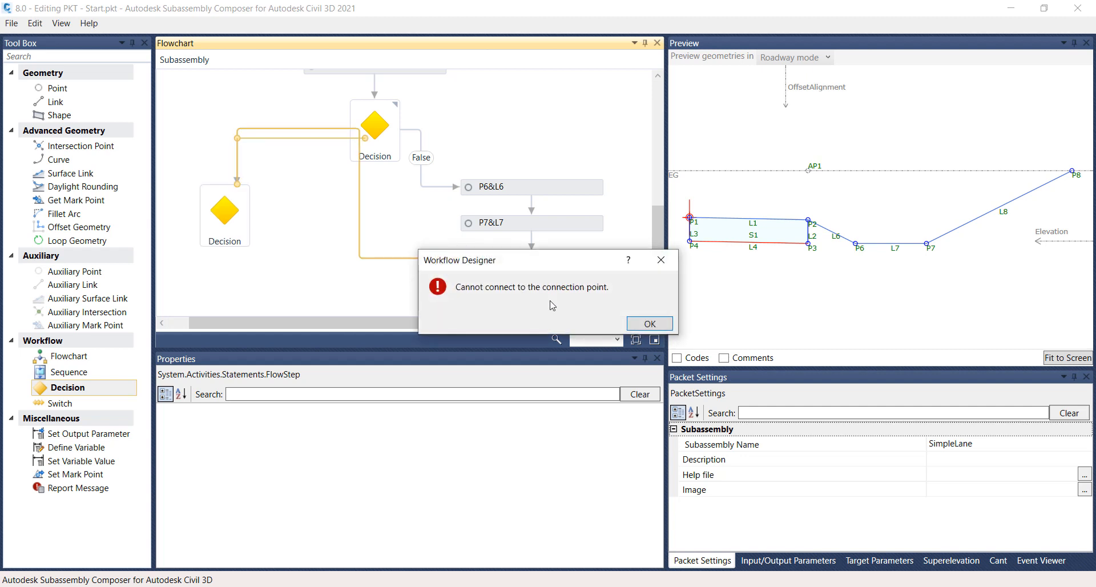
mouse_move(553, 308)
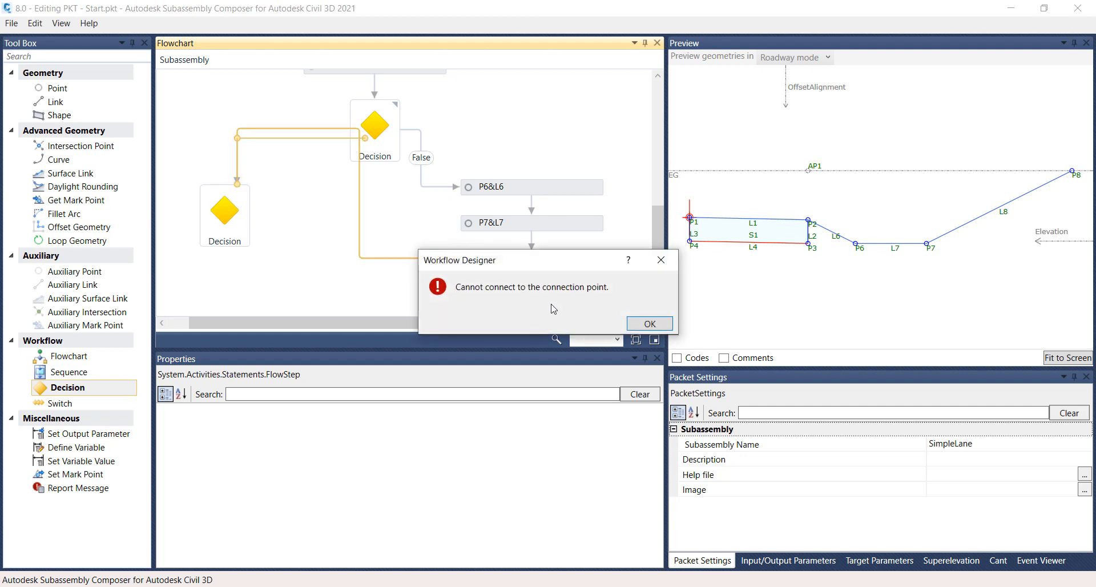
click(648, 323)
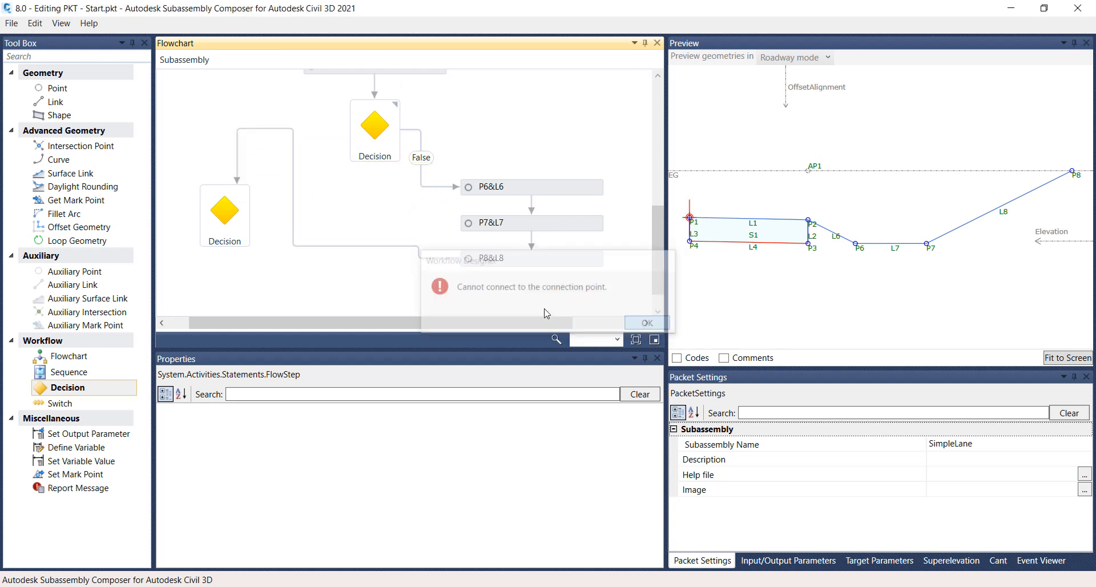
click(643, 321)
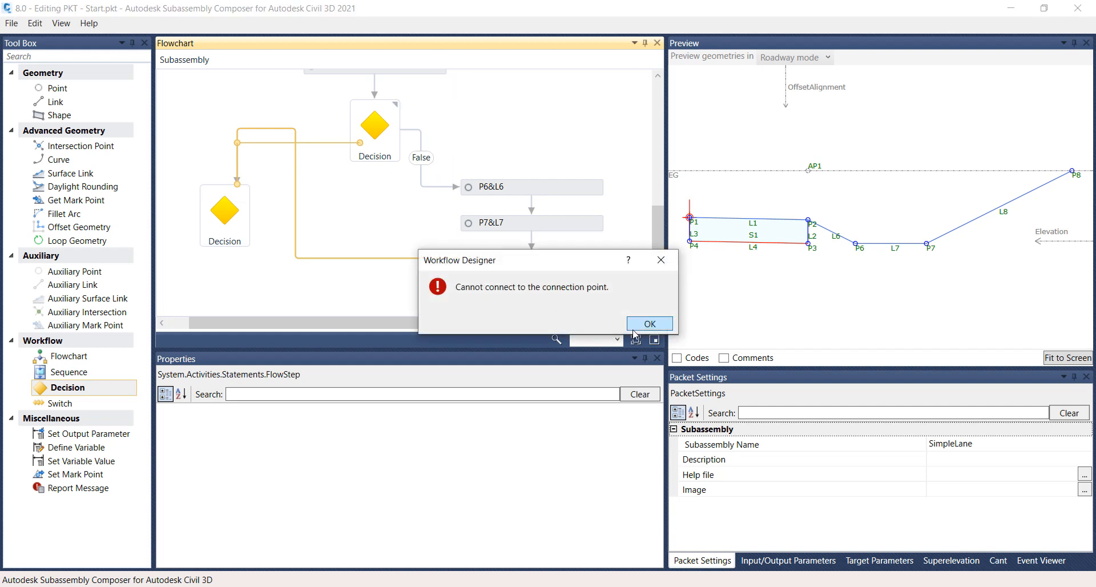
click(649, 323)
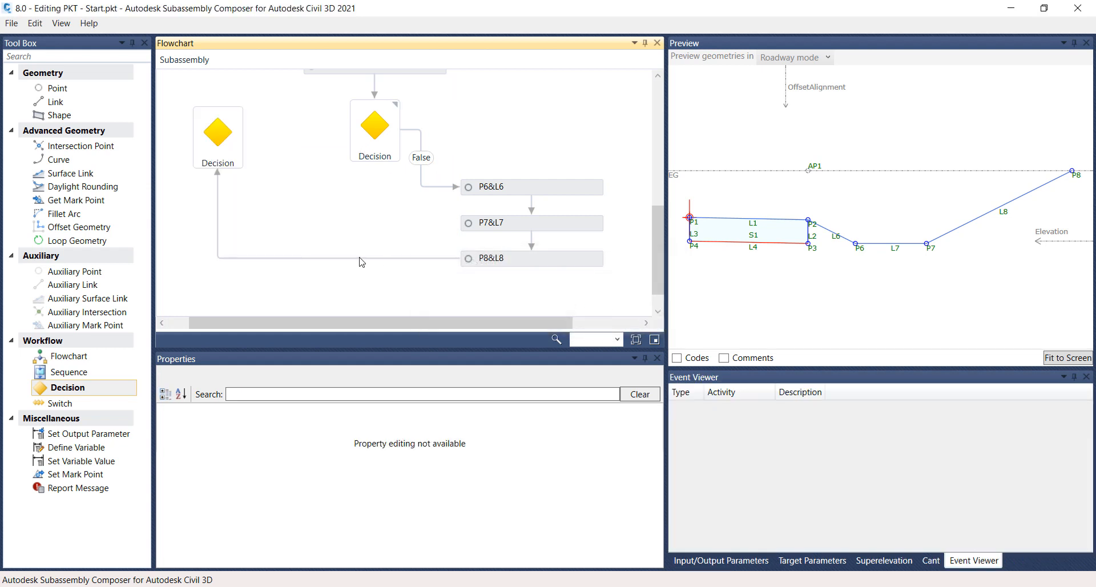
Route the P8&L8 True output into the new second Decision
click(217, 132)
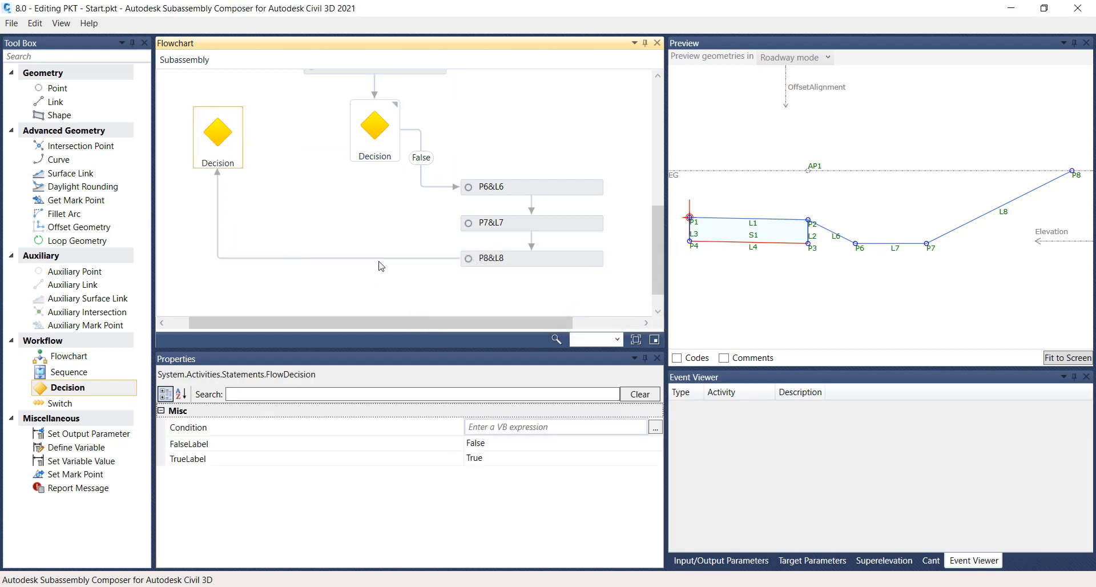
click(458, 258)
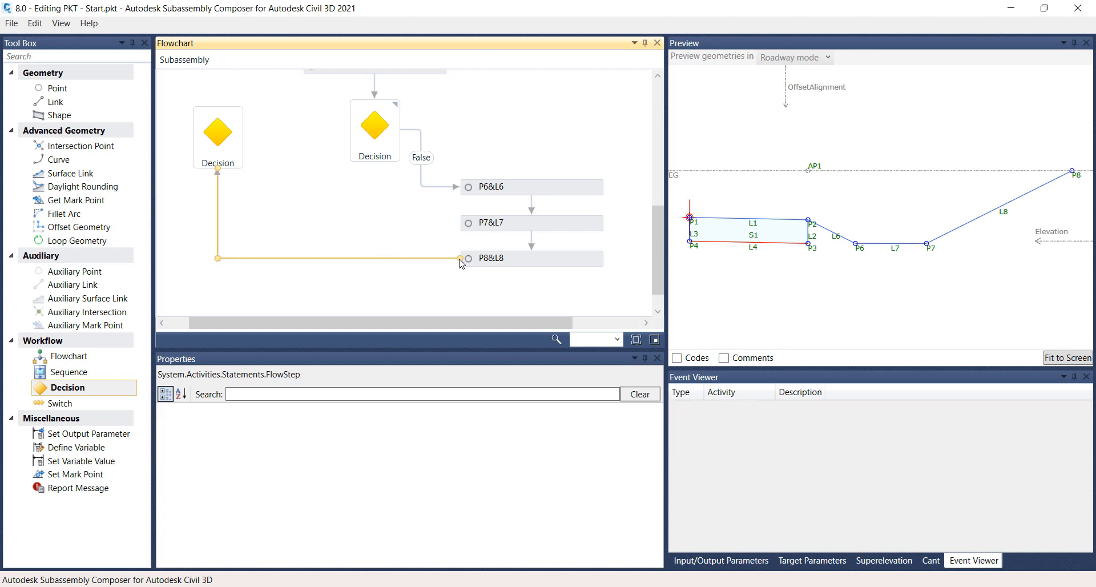
mouse_move(451, 250)
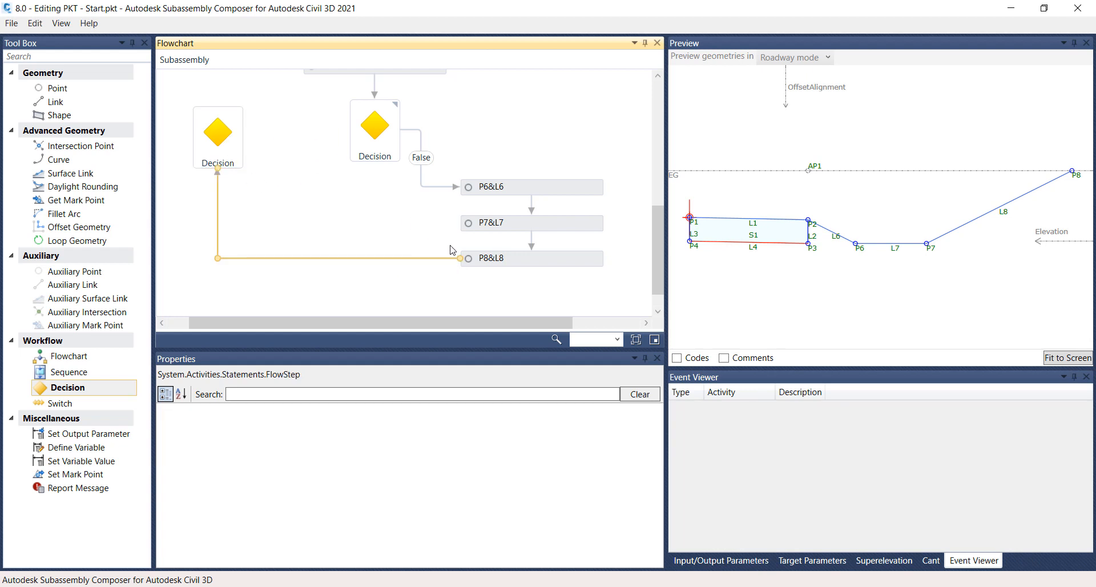
mouse_move(356, 146)
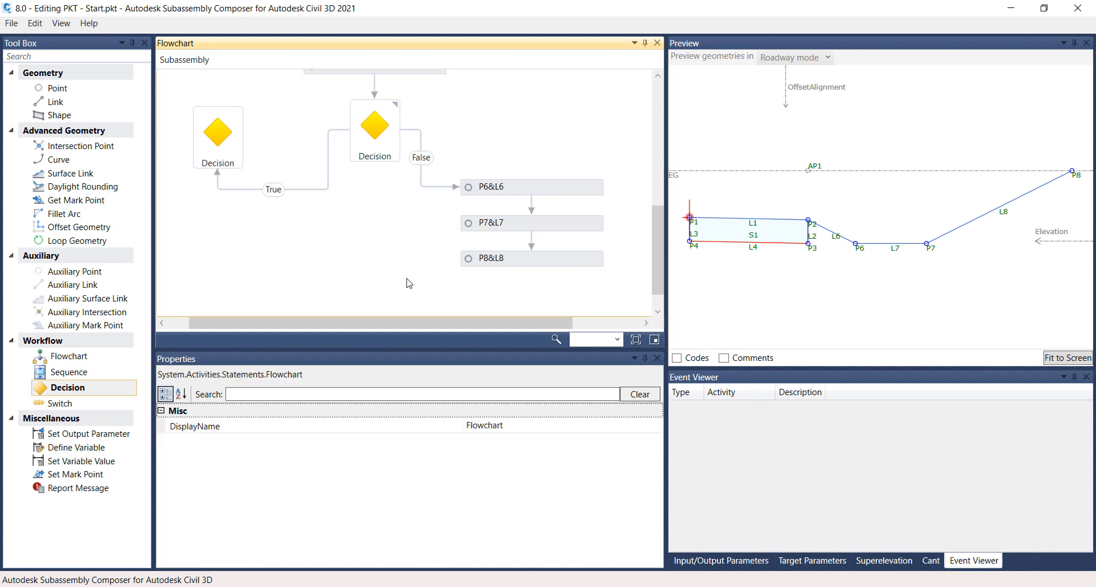
Set the new Decision's condition to P2.Y-AP1.Y<1
click(217, 131)
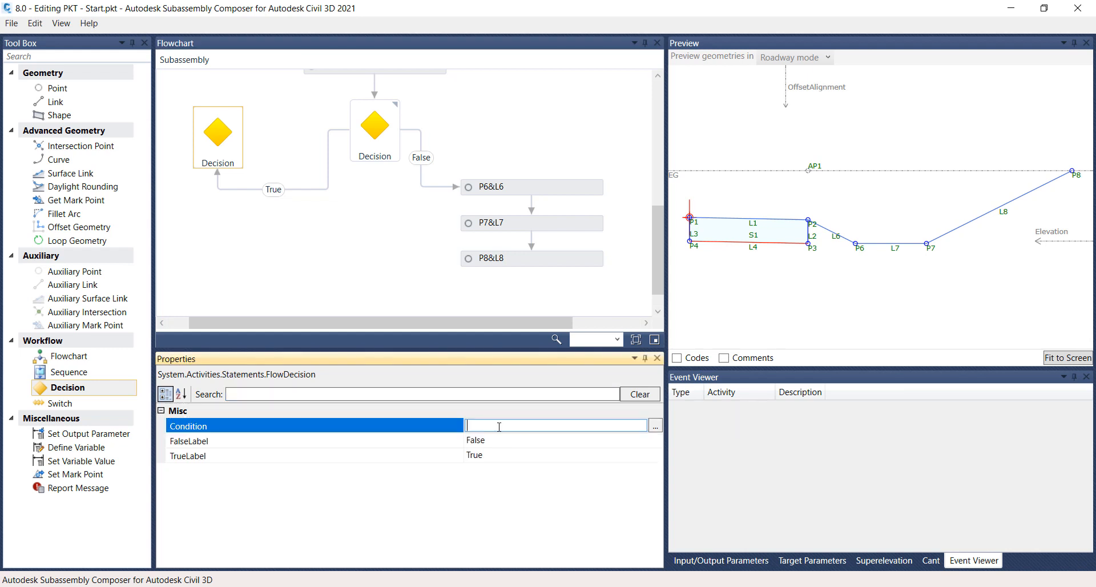
text(P2.Y-AP1<1)
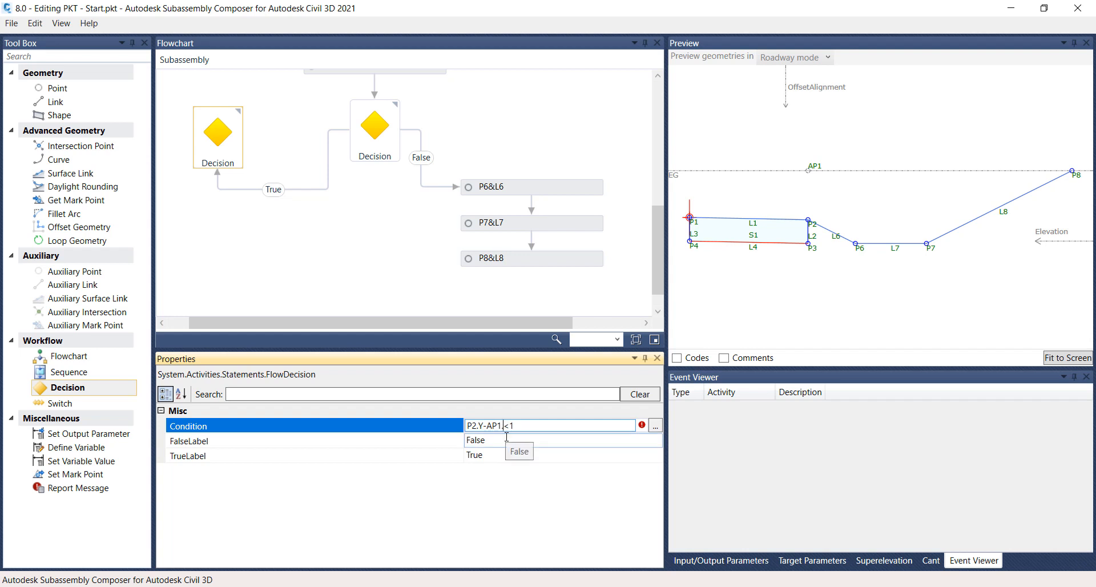
text(.Y)
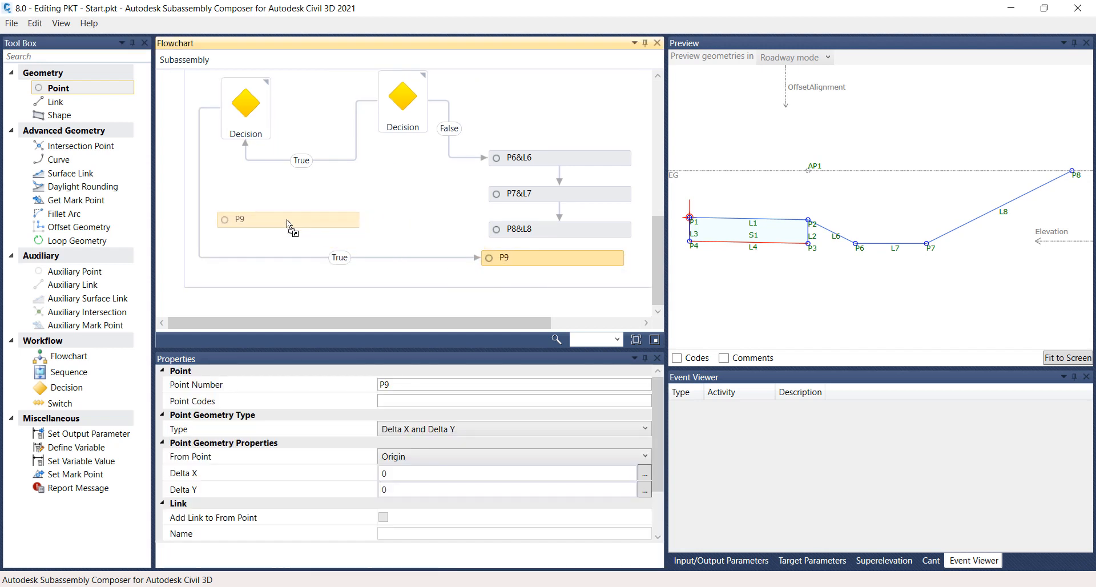
Place P9 as a slope/offset point from P2 with slope -50%
drag(288, 219, 266, 201)
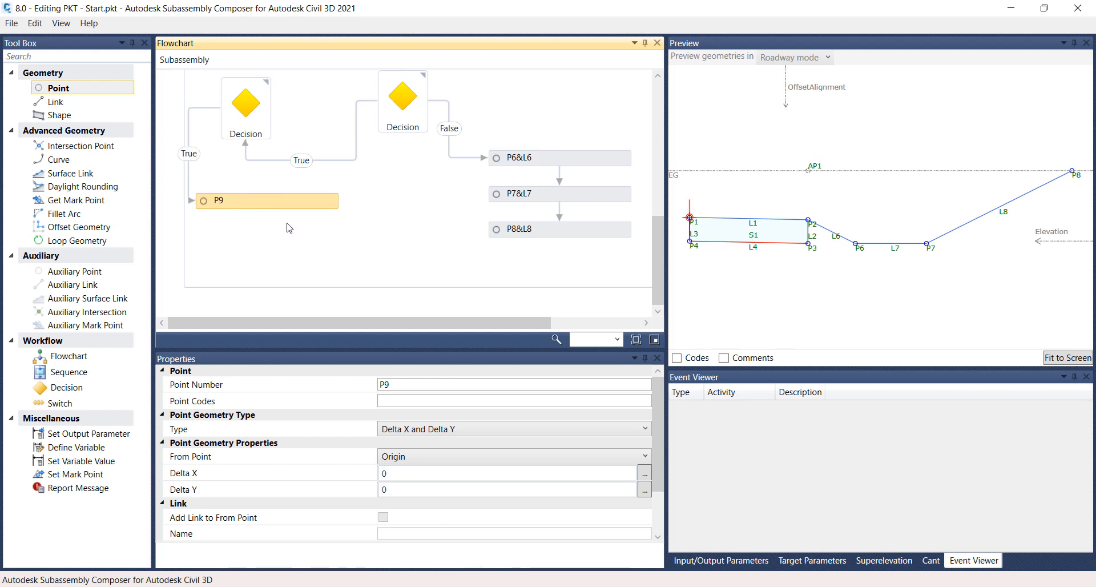
mouse_move(416, 414)
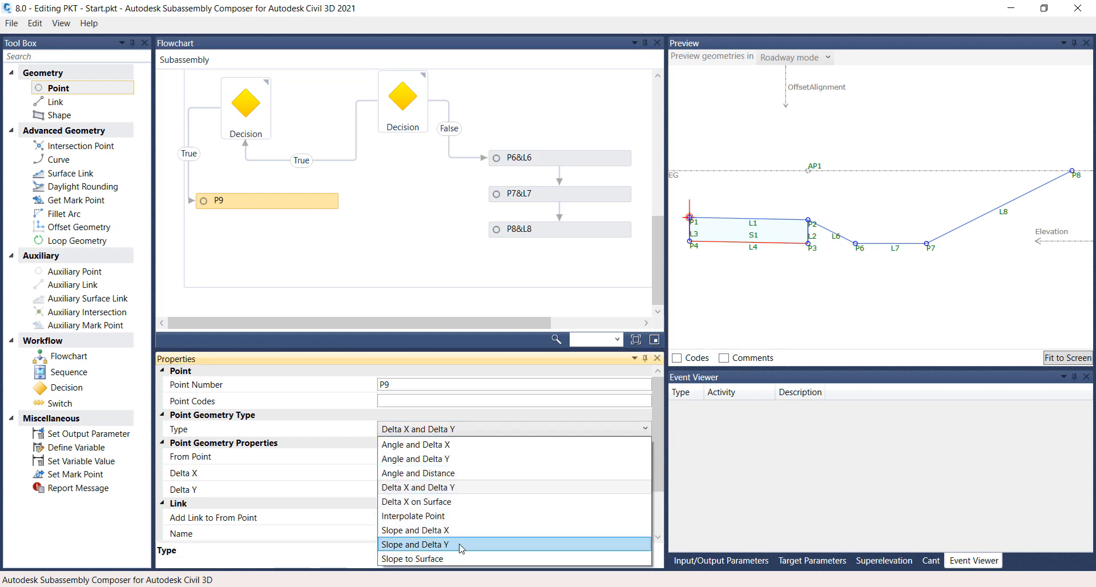
click(415, 529)
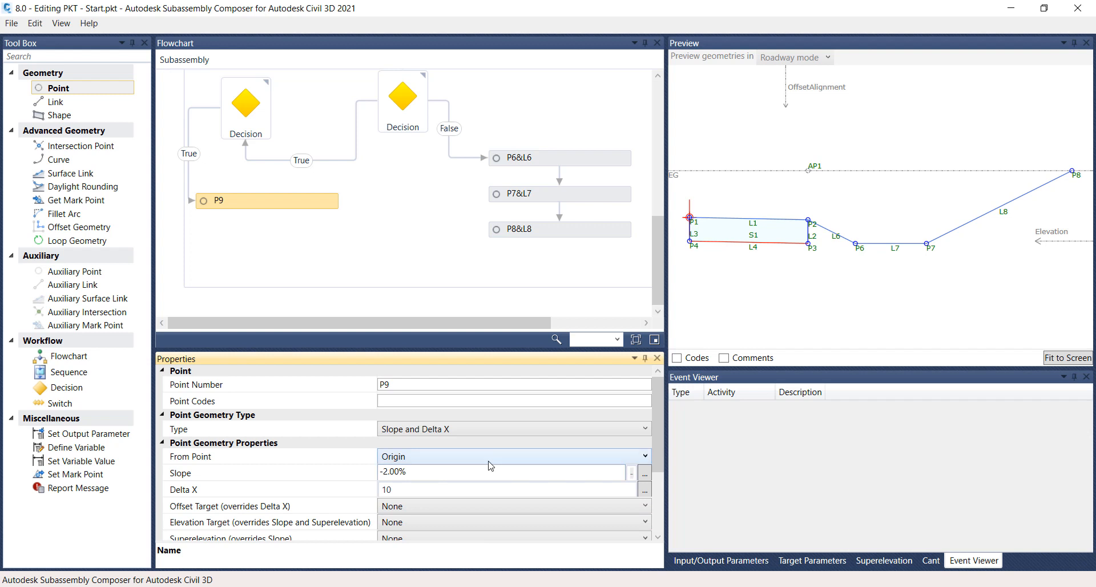
click(514, 455)
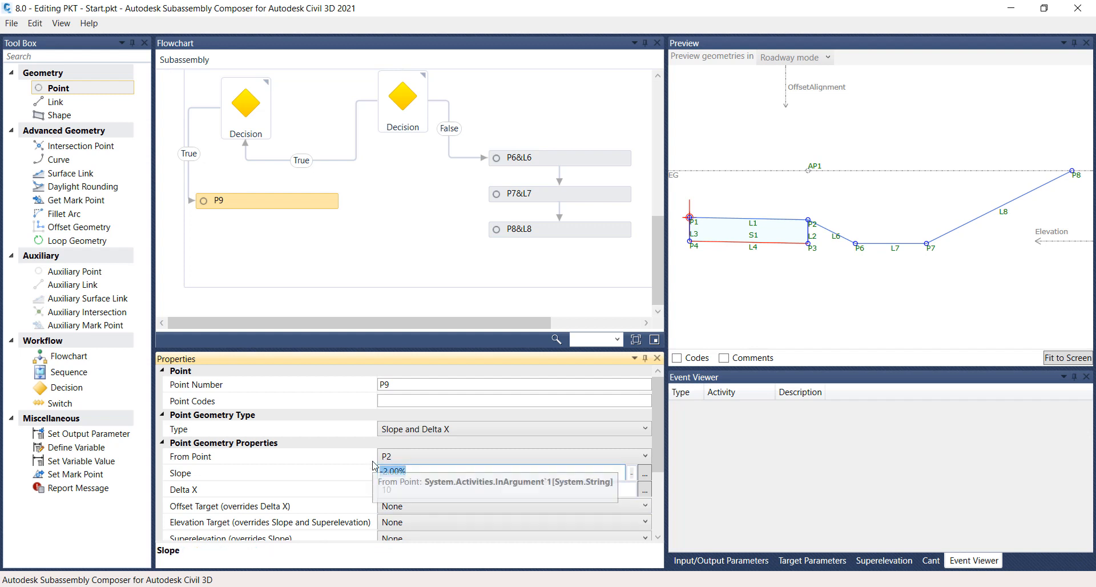
text(-50)
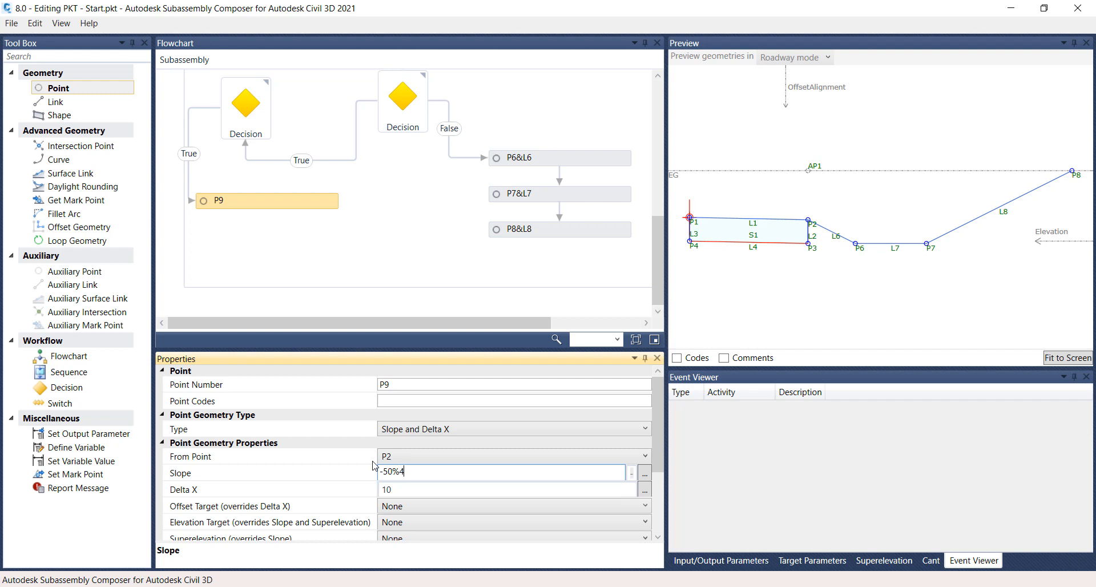
key(BackSpace)
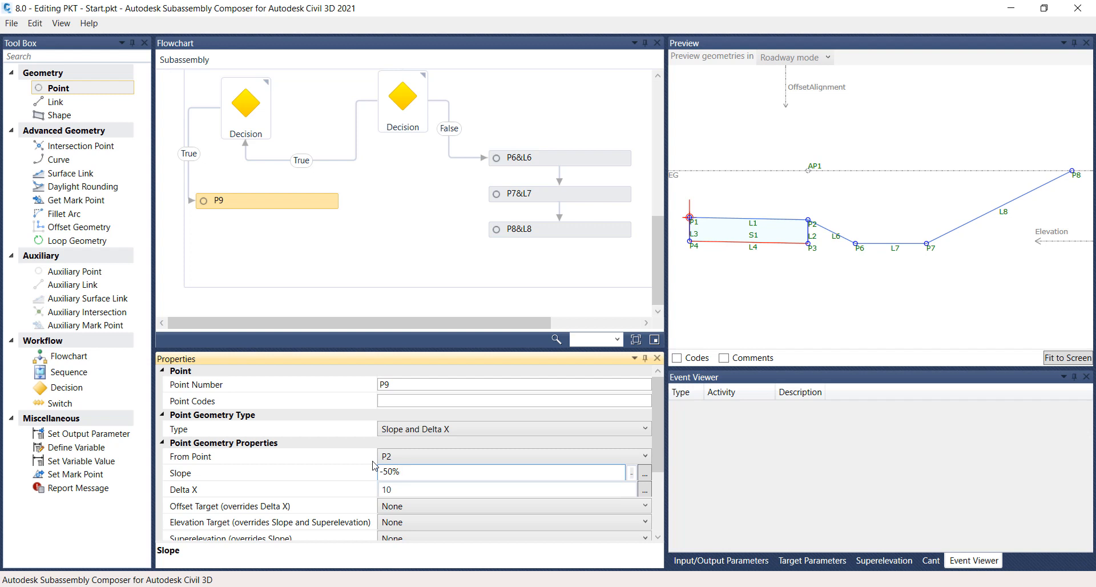
mouse_move(375, 487)
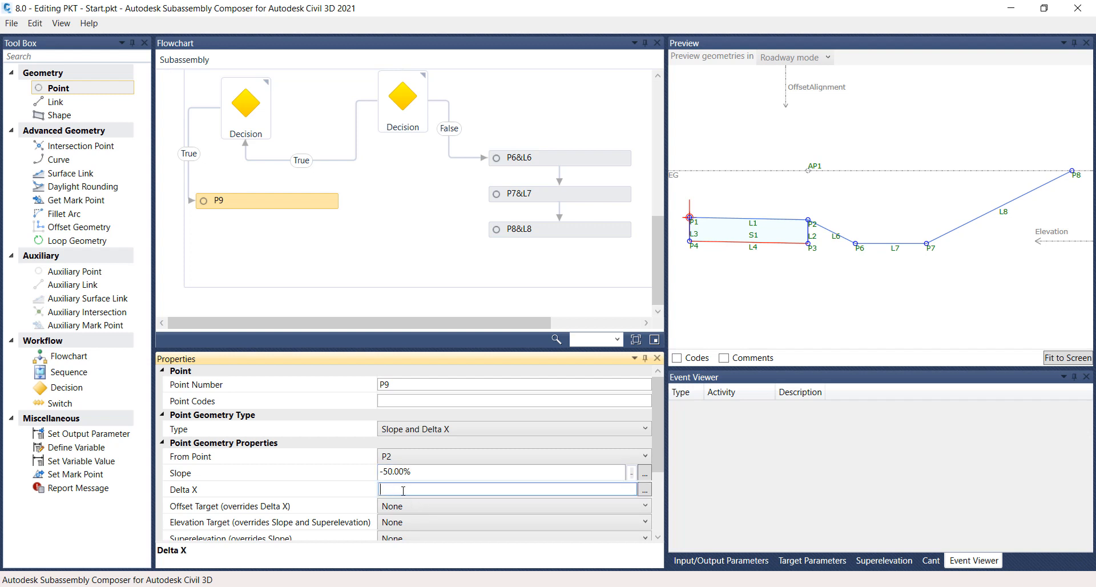
Give P9 a Delta X of 2 and add link L9 back to P2
text(2)
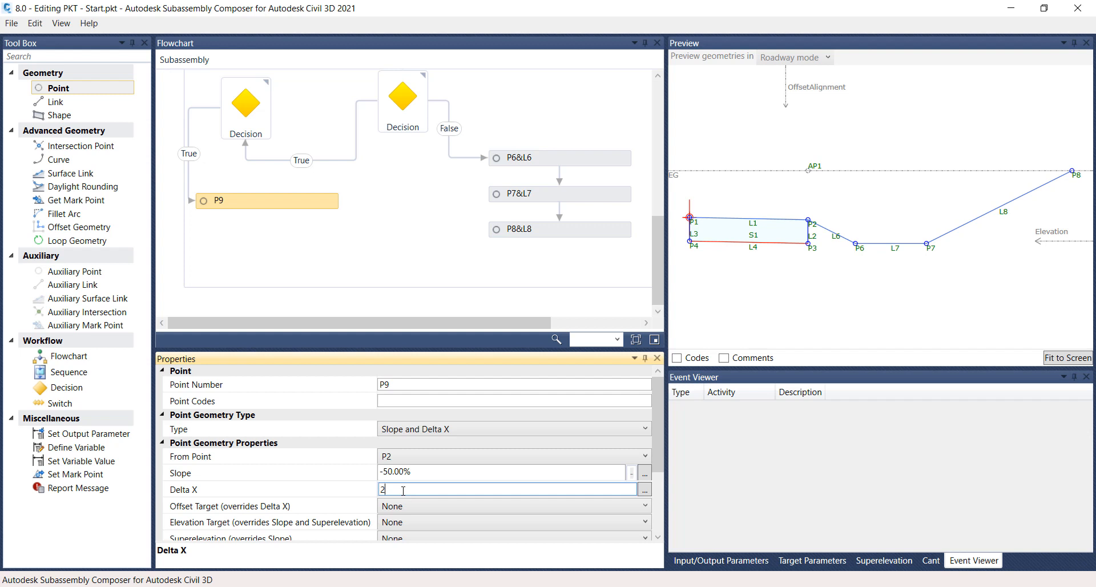
scroll(down, 3)
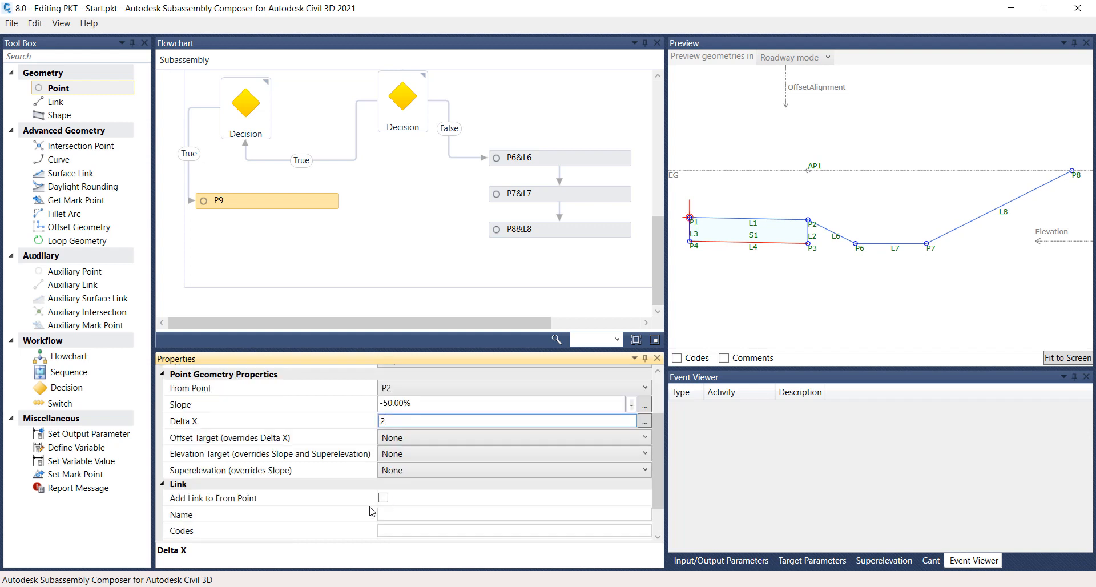
click(384, 498)
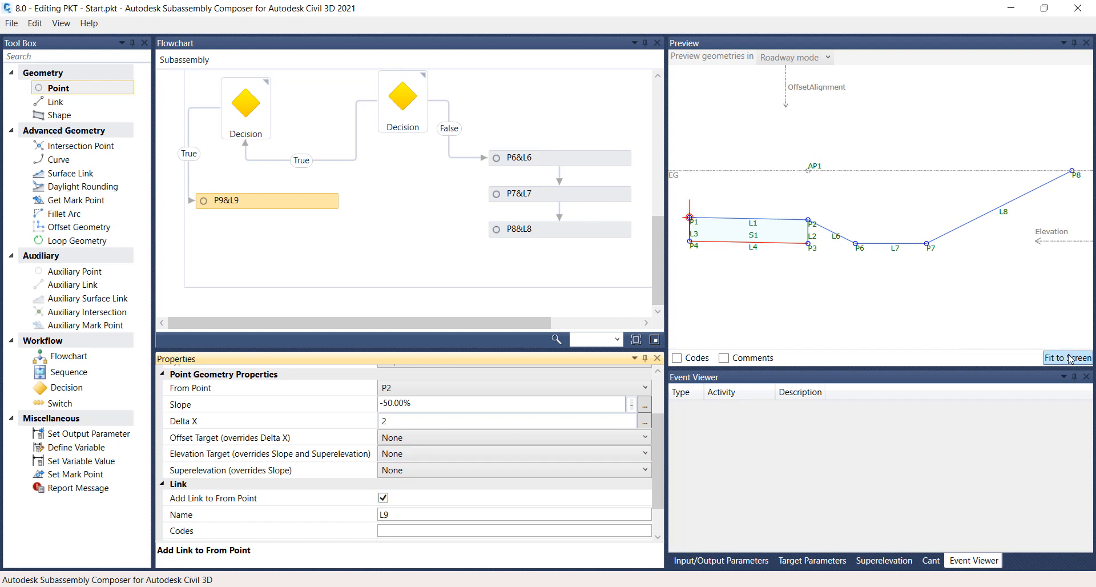
click(1067, 357)
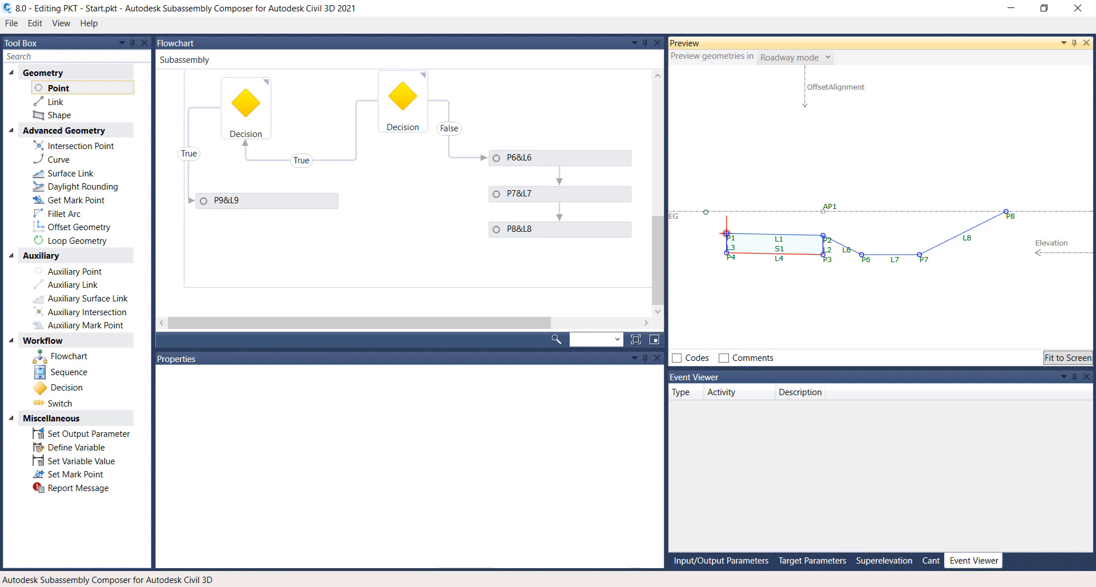
Add P10 below P9&L9 with Delta X 3 from P9 and link L10
click(58, 87)
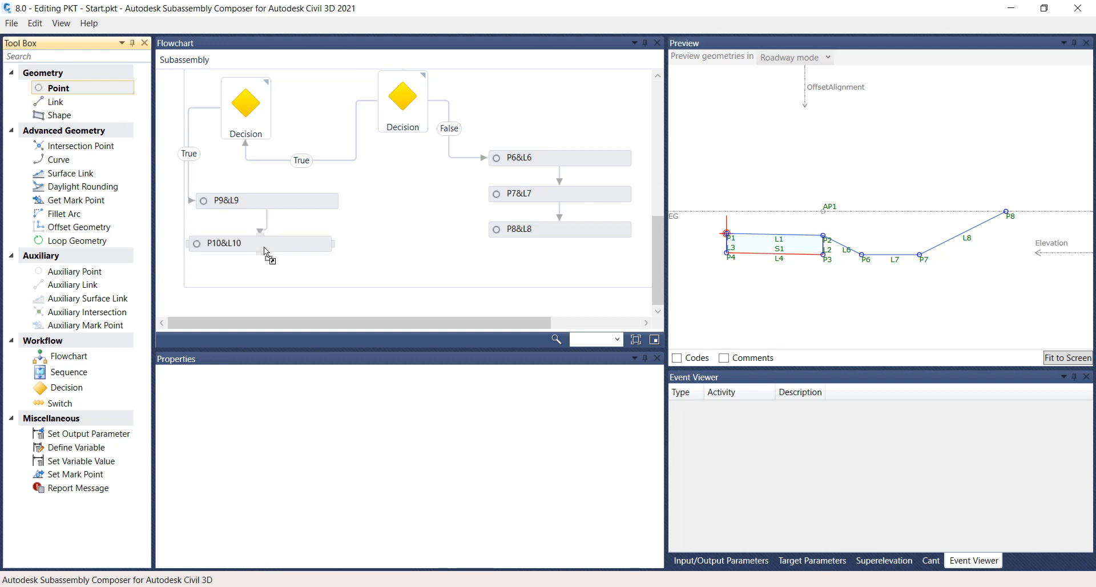
click(241, 243)
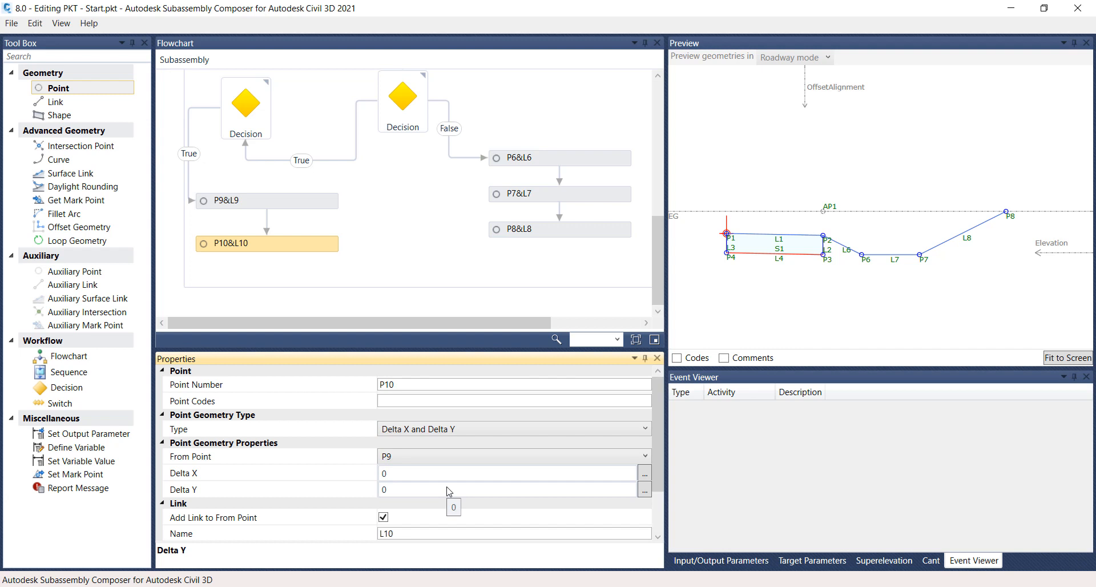
click(510, 472)
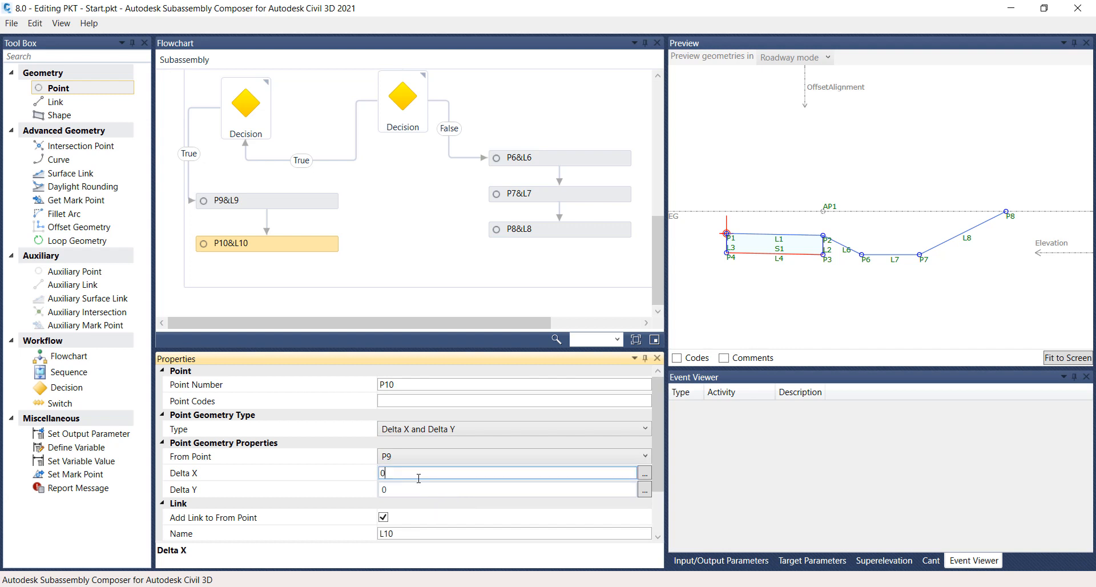
text(3)
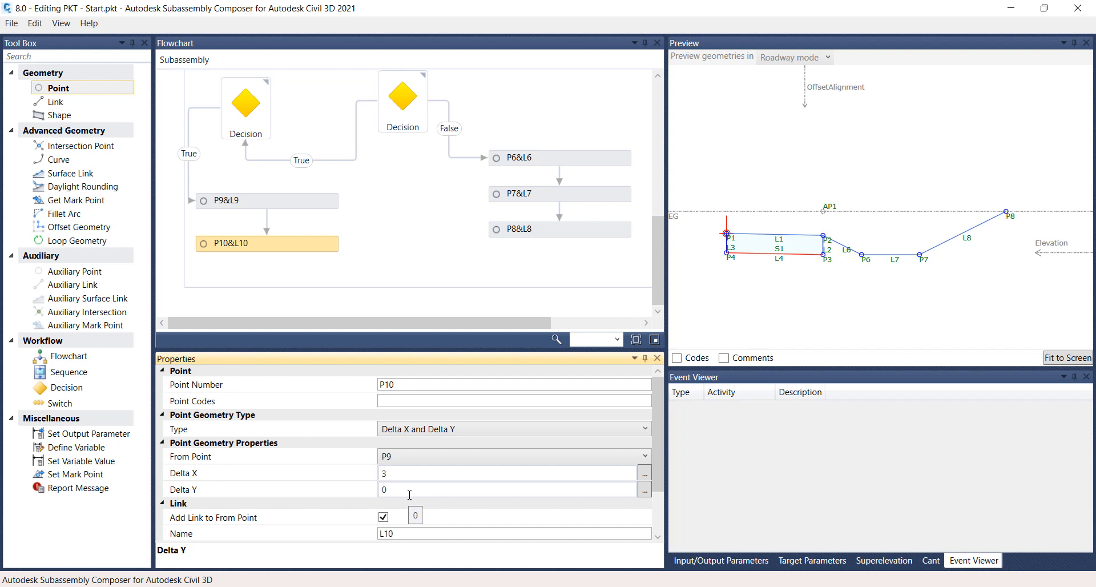
scroll(down, 3)
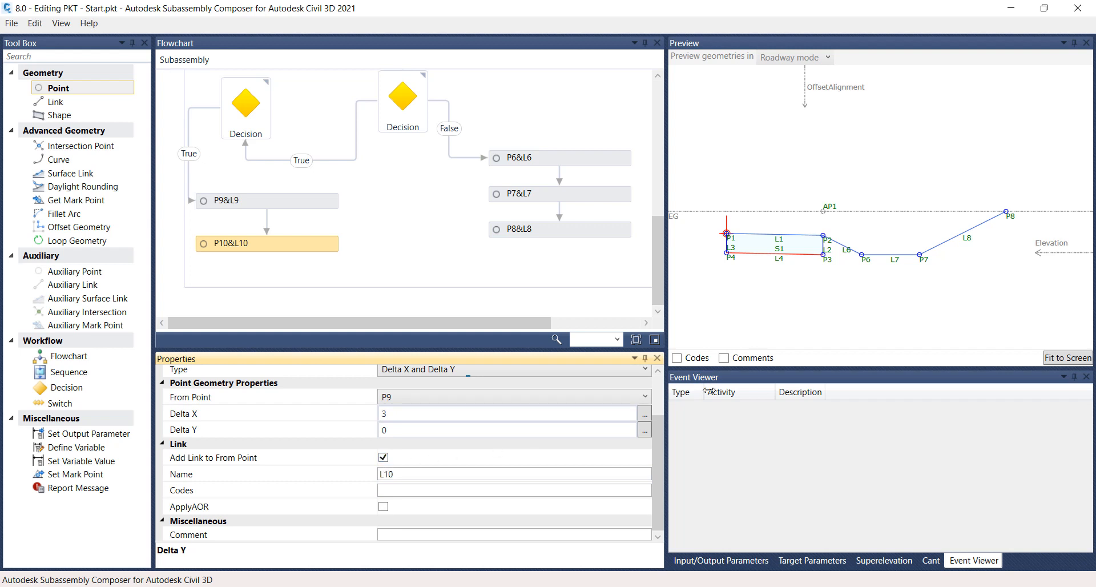
click(1066, 358)
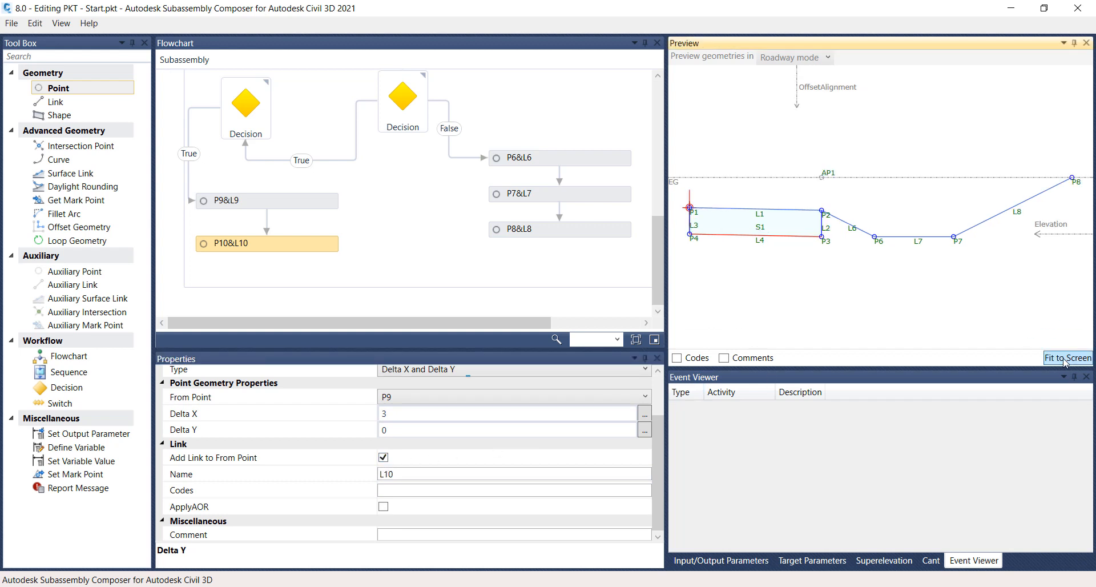
click(760, 224)
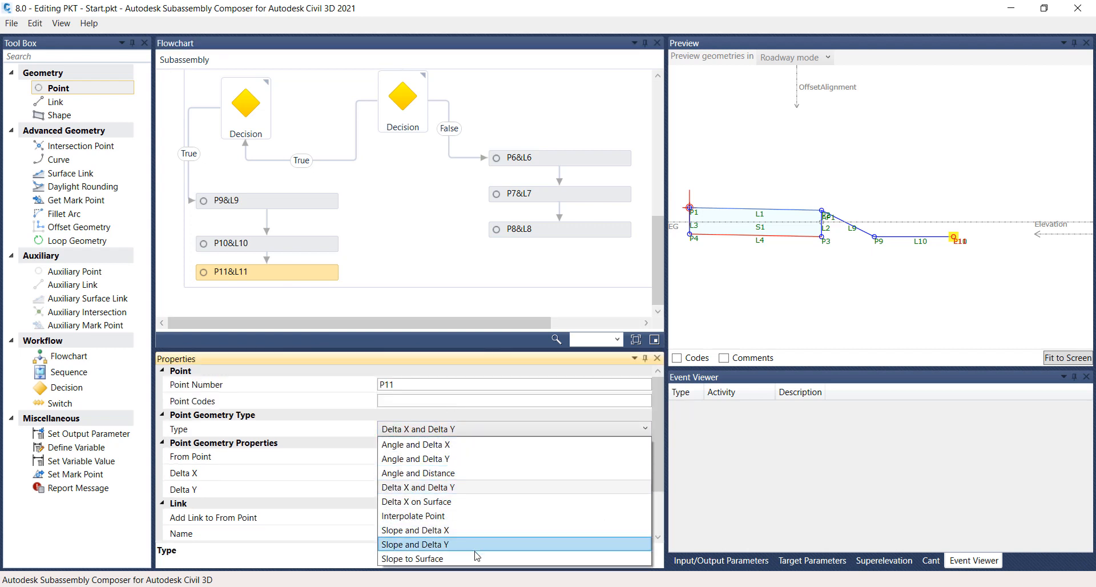
Make P11 a Slope to Surface point from P10 at CutSlope targeting EG
click(412, 558)
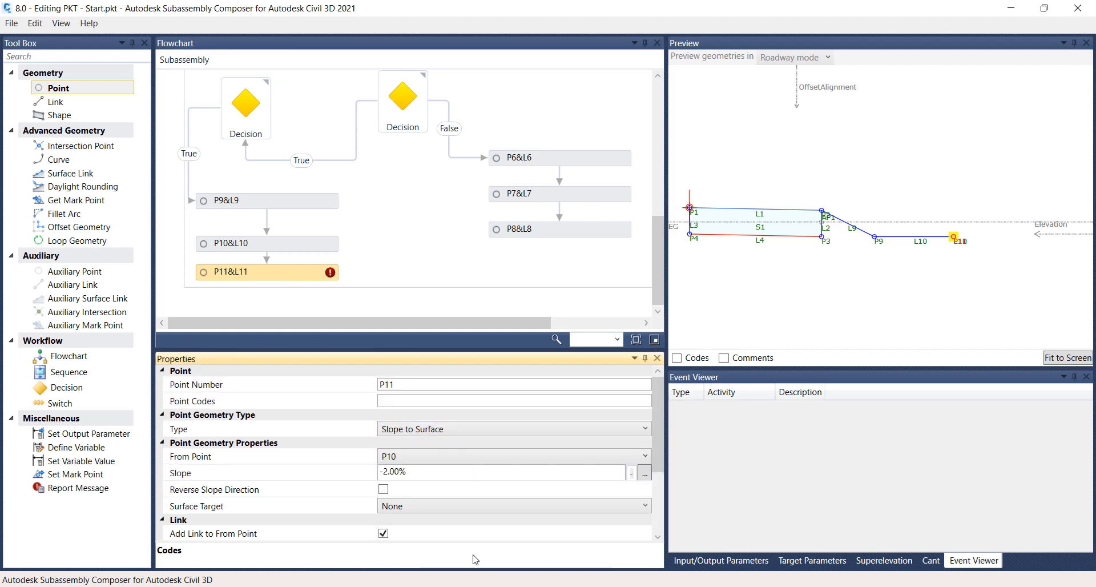
mouse_move(503, 531)
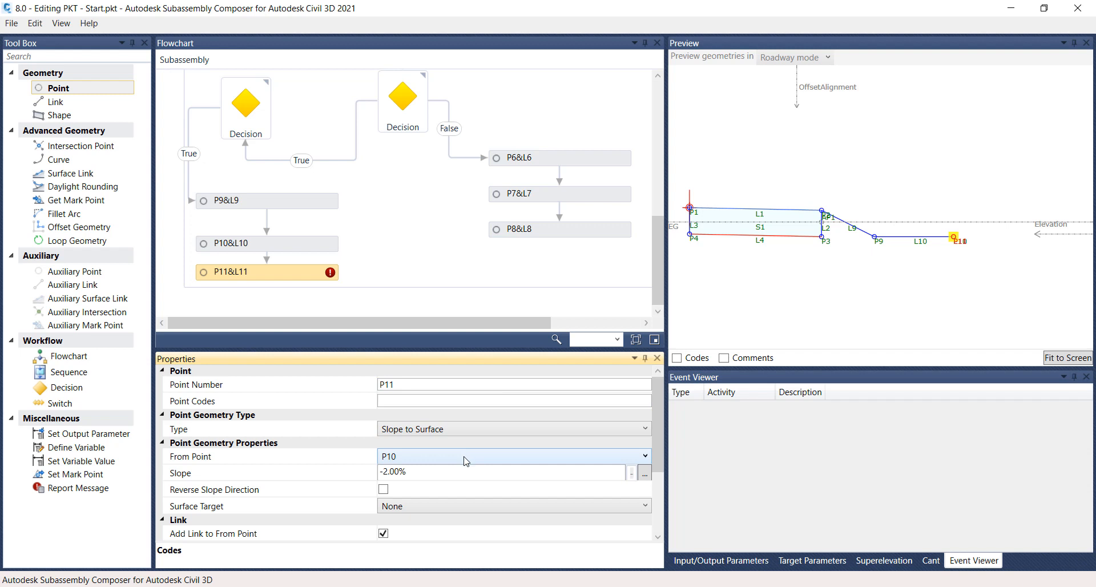
click(489, 471)
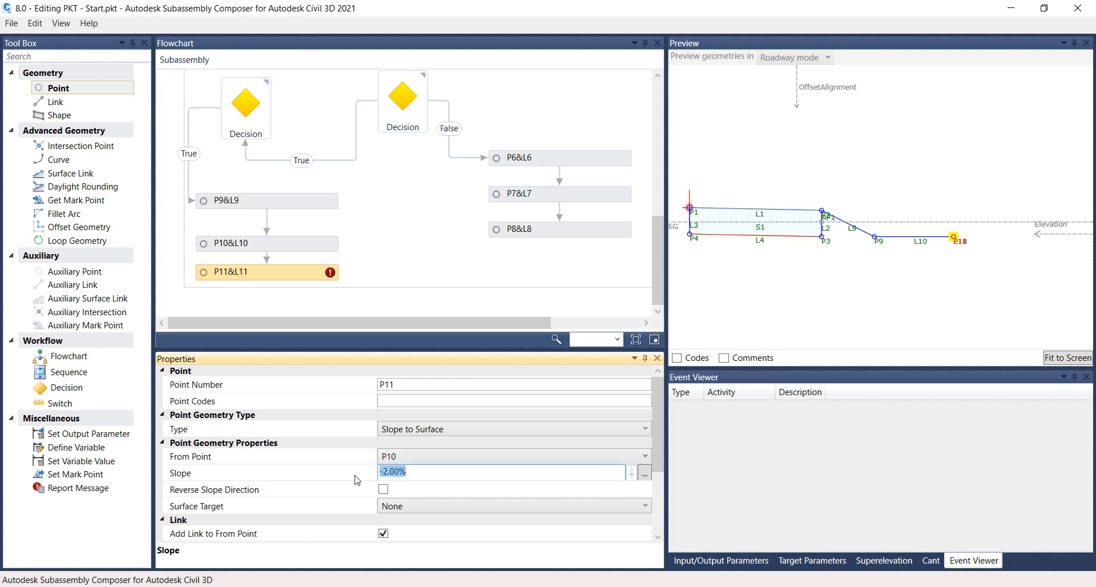
text(CutSlope)
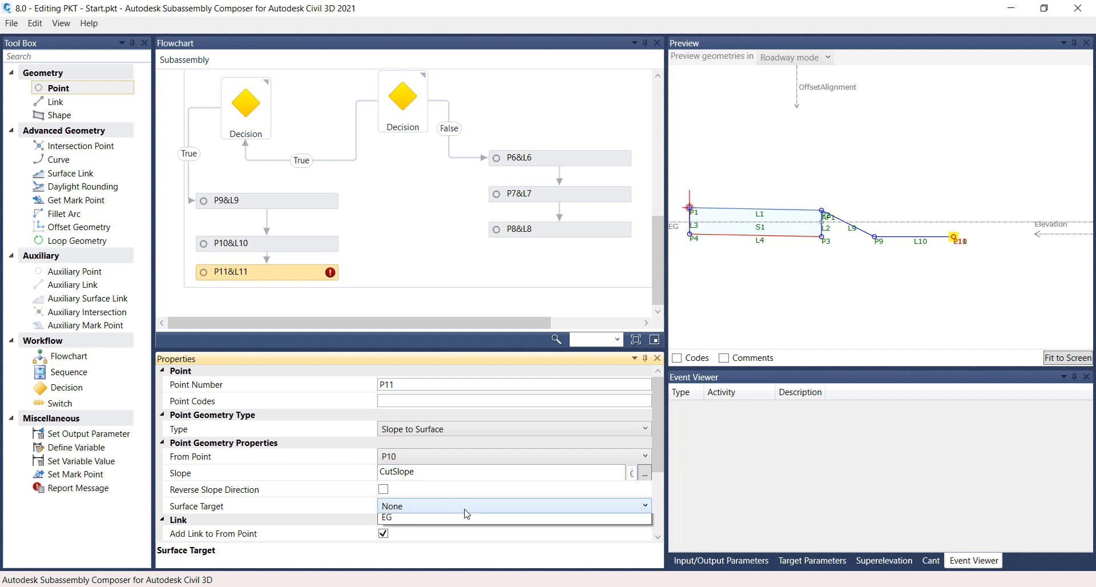
click(387, 517)
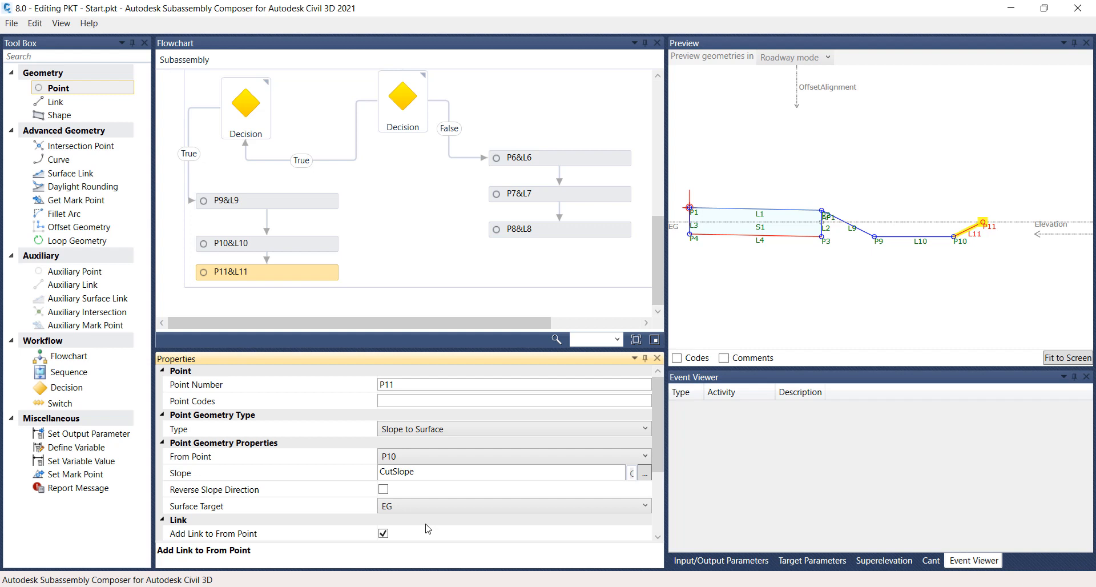
mouse_move(83, 89)
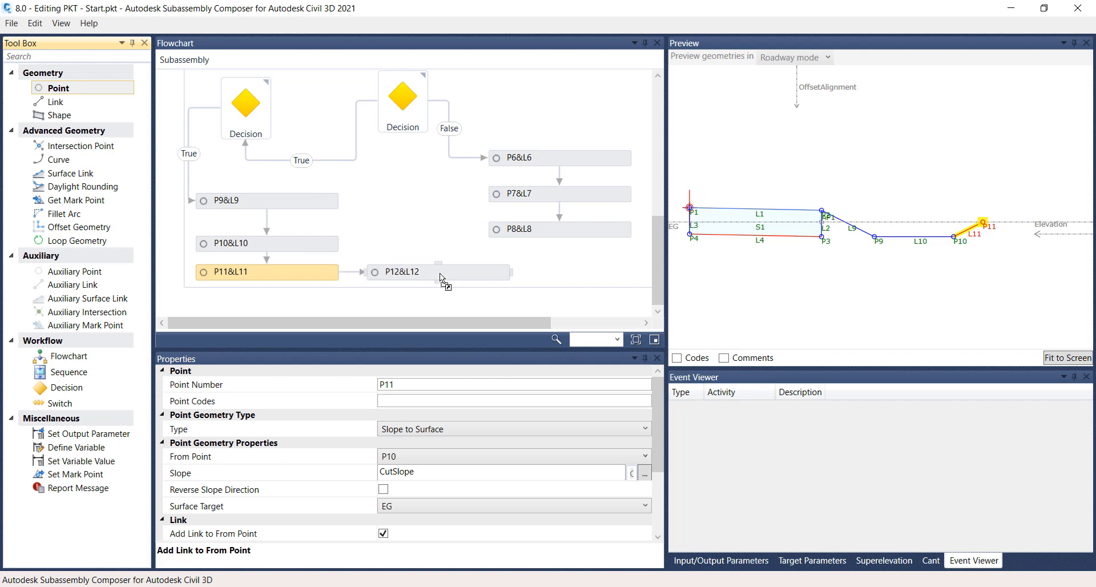
Place P12 on the False branch and set its type to Slope to Surface
click(404, 271)
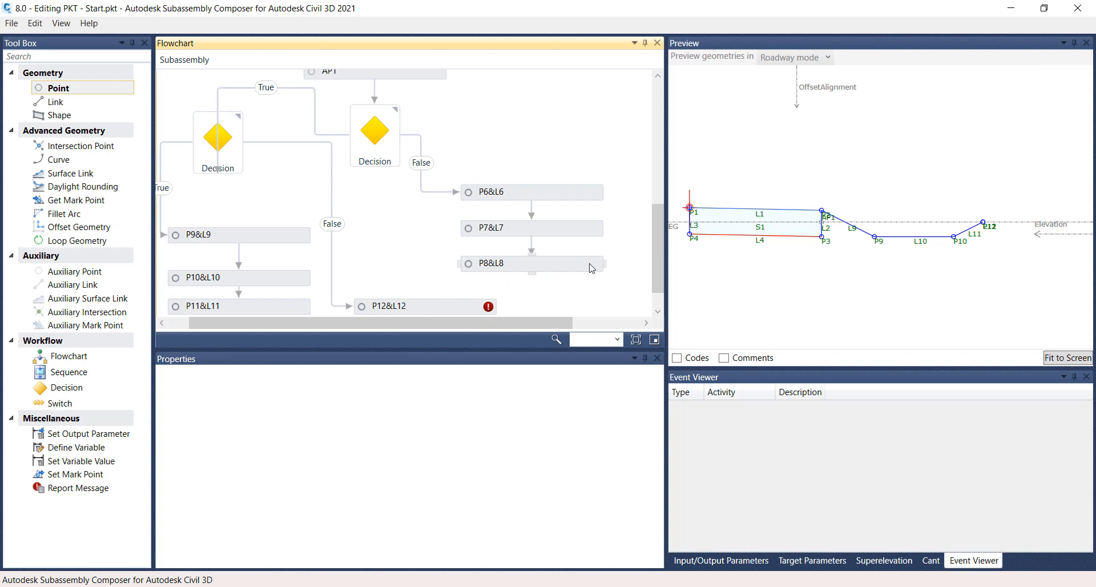
scroll(down, 3)
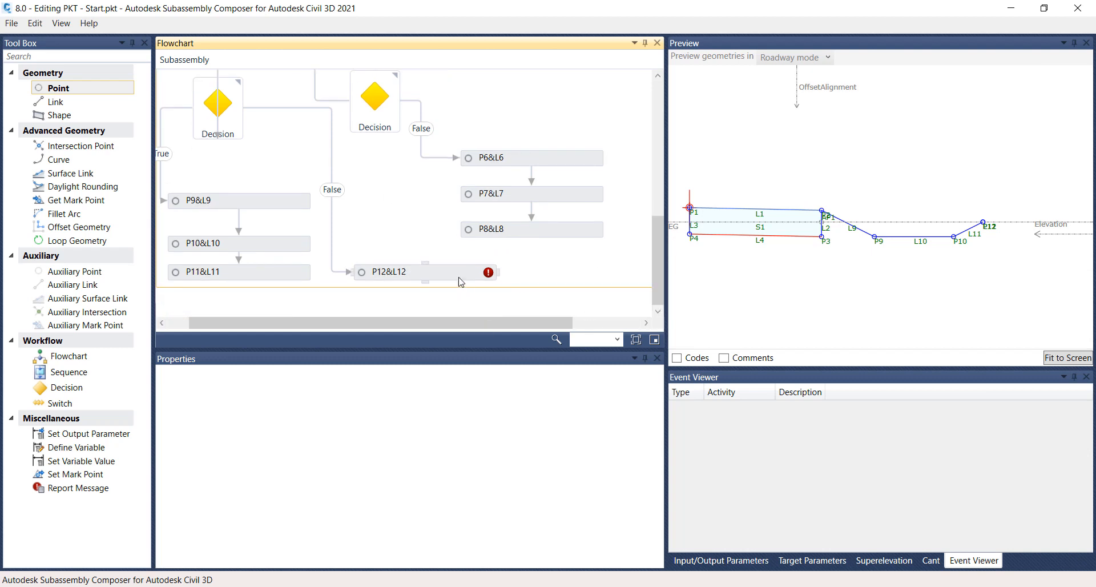
click(397, 271)
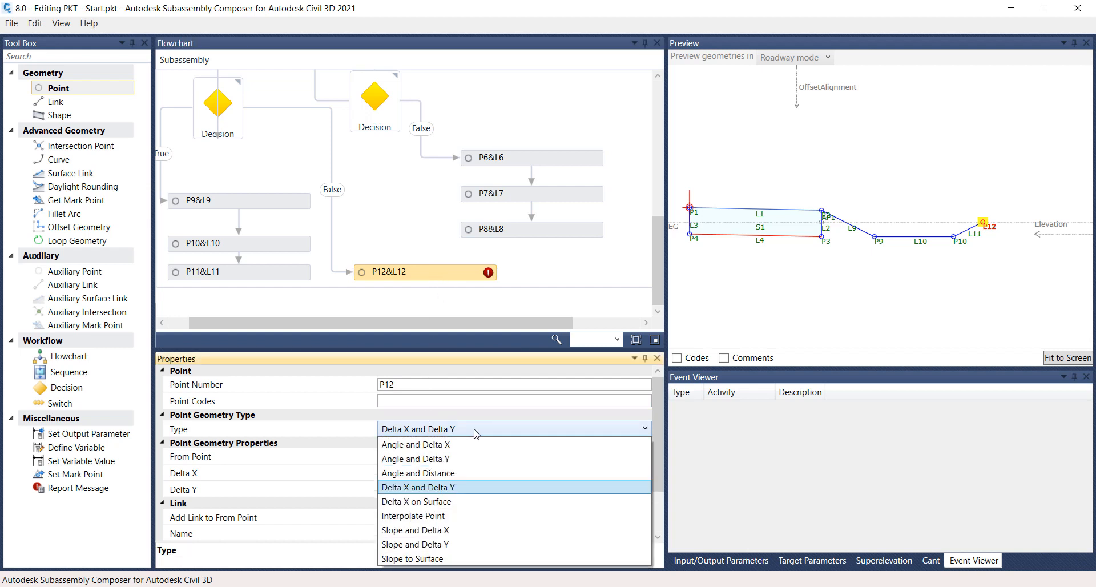
click(412, 558)
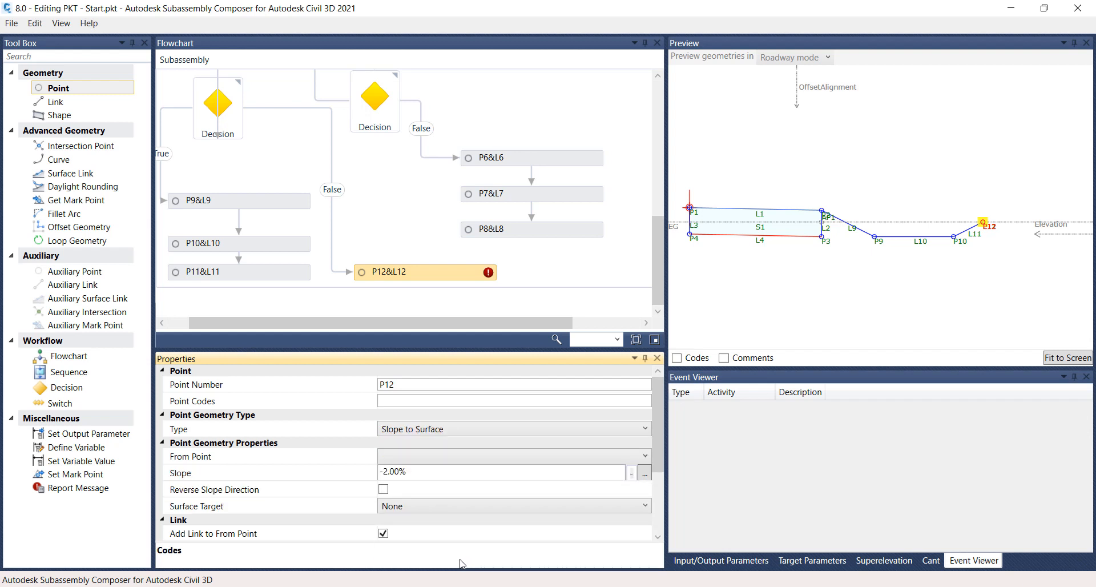
Start P12 from P2 at FillSlope targeting the EG surface
click(514, 457)
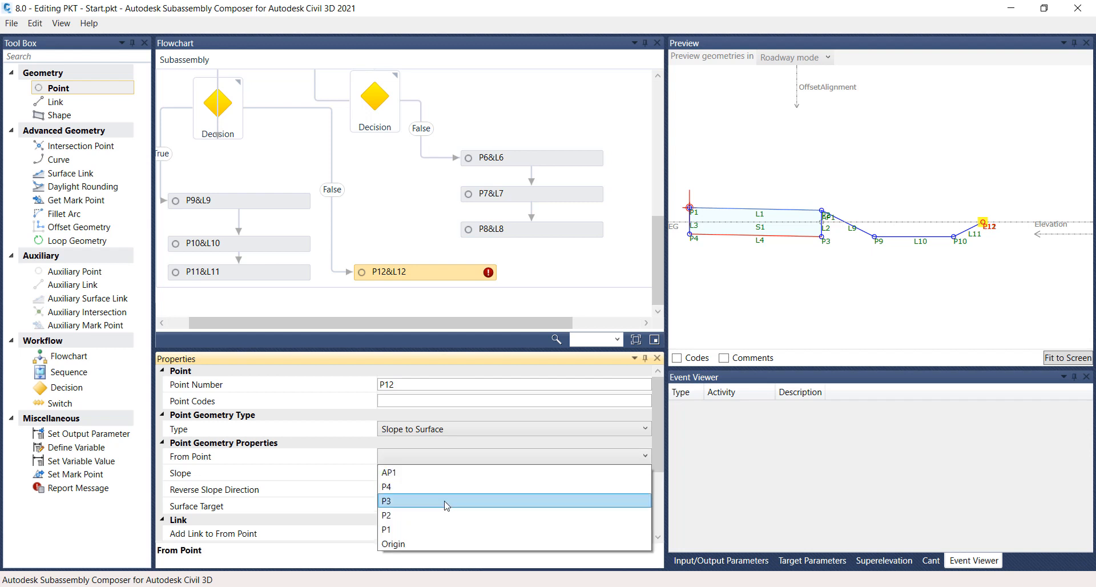
click(386, 515)
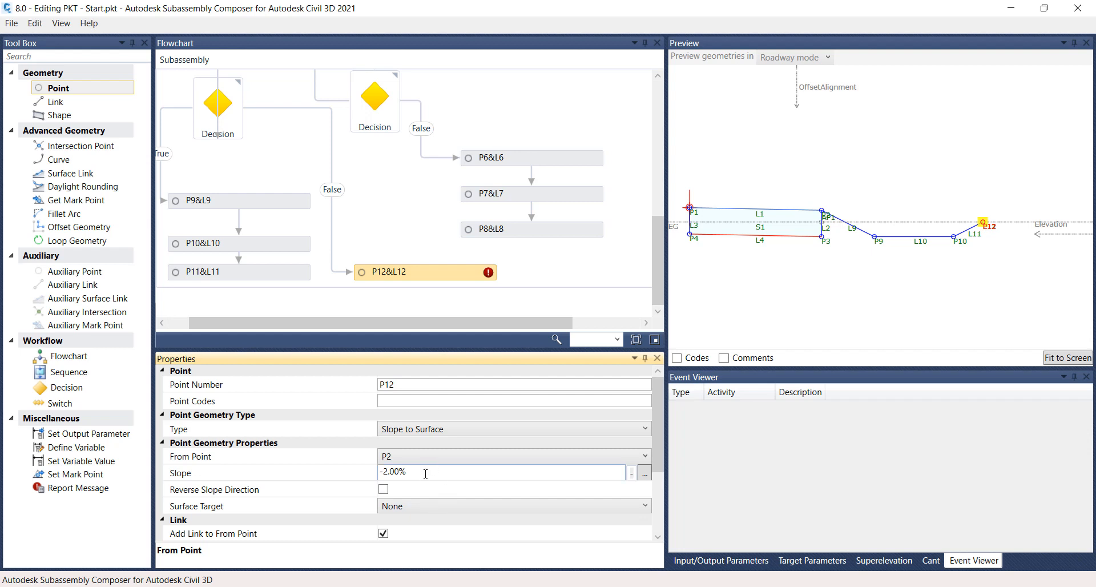
text(FillSlope)
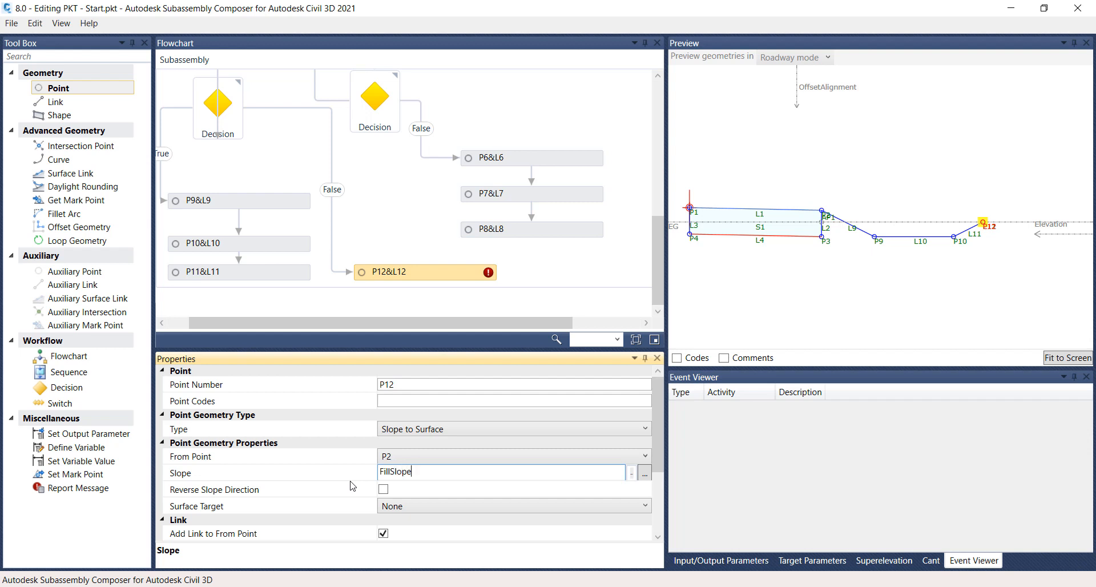
click(514, 505)
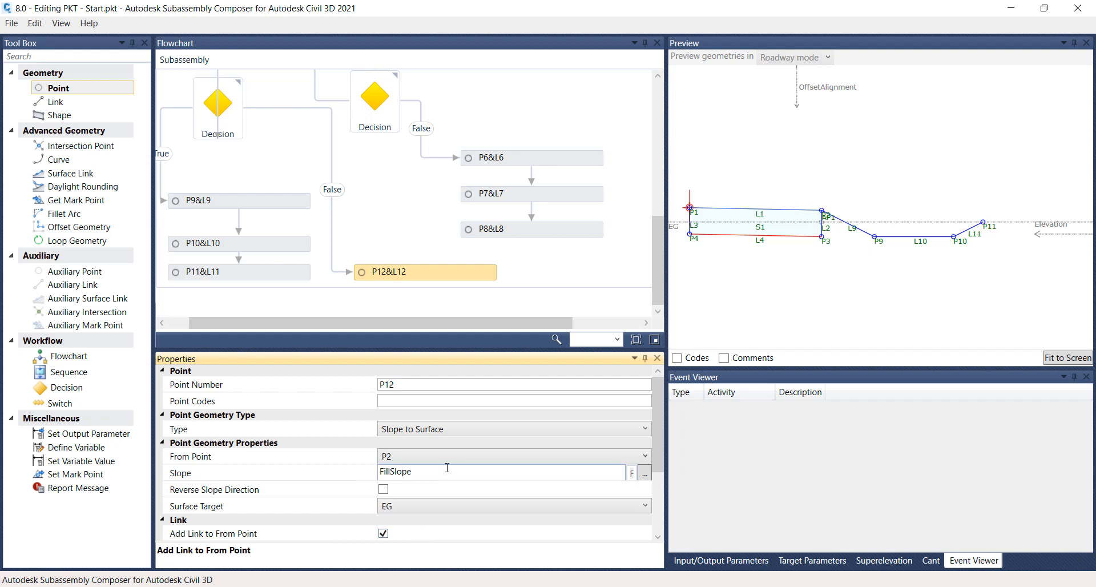
scroll(down, 3)
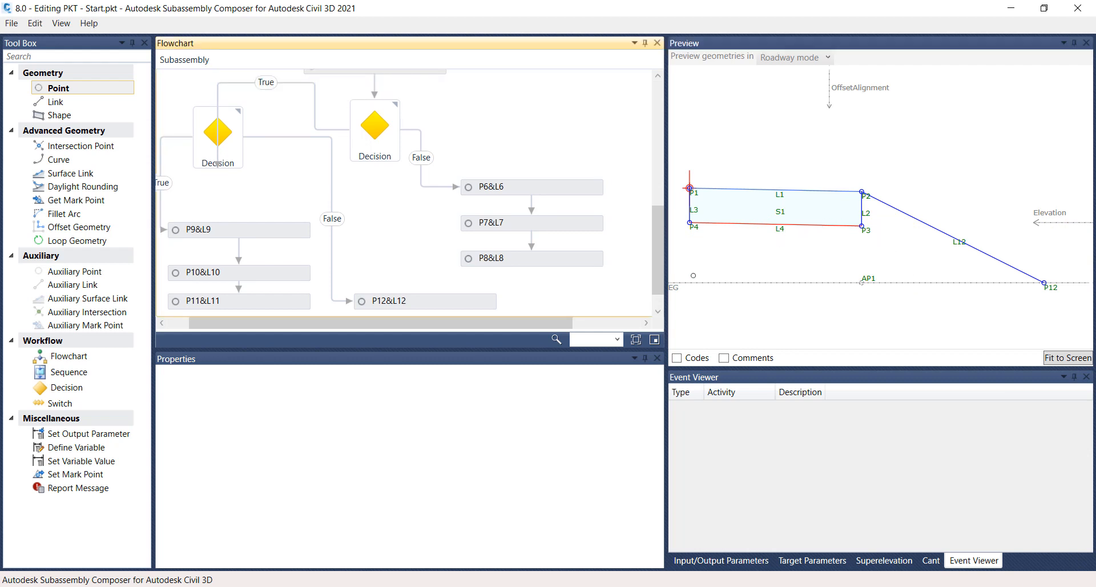
Enter the Top code on L9 and paste it onto L11, then review P7&L7
click(238, 229)
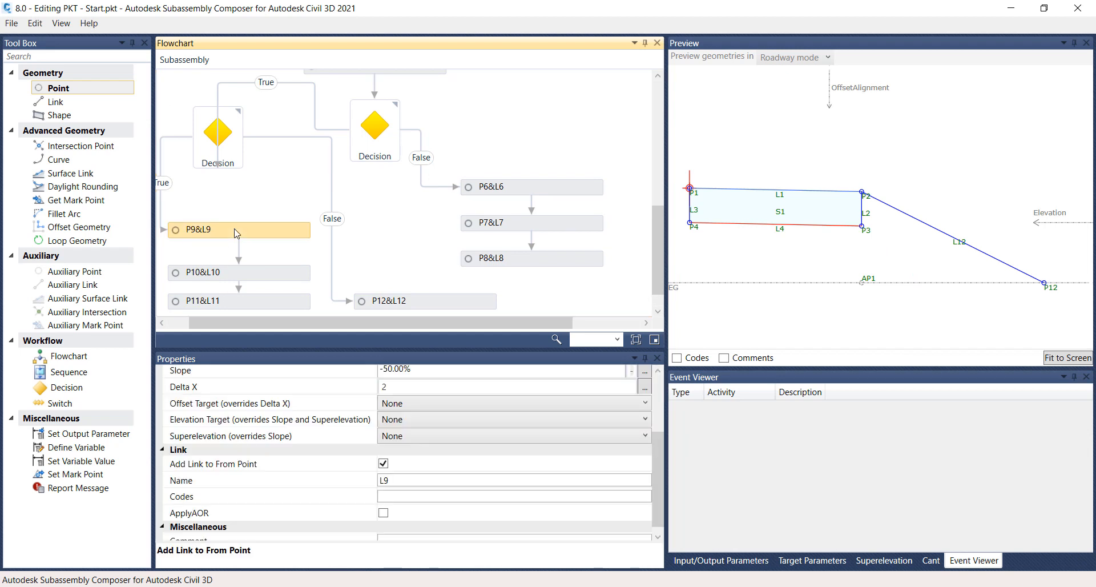
mouse_move(499, 453)
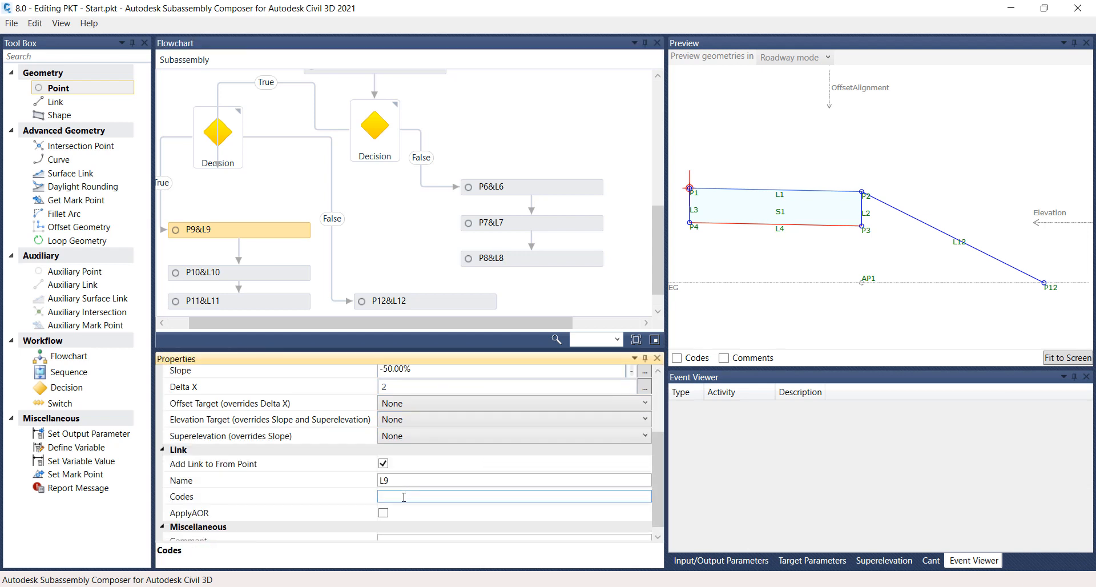
text("Top)
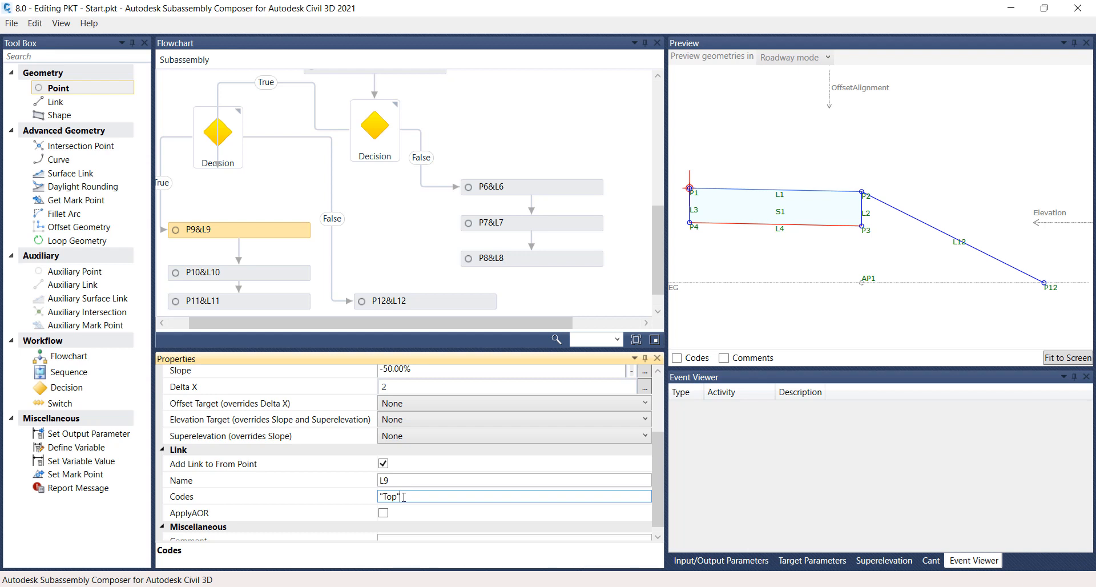
right_click(419, 495)
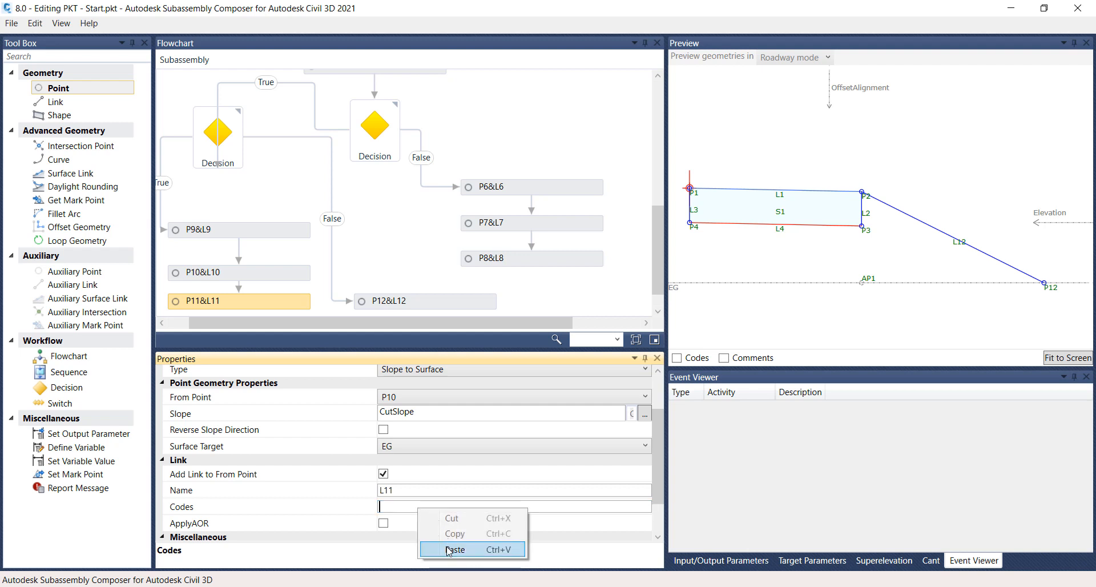
click(397, 301)
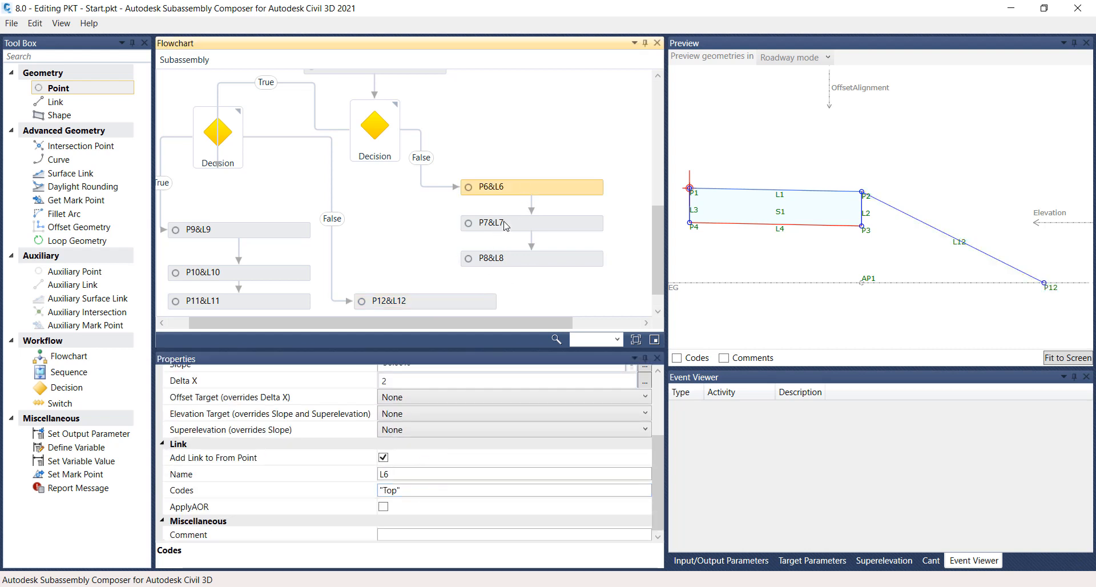
click(530, 258)
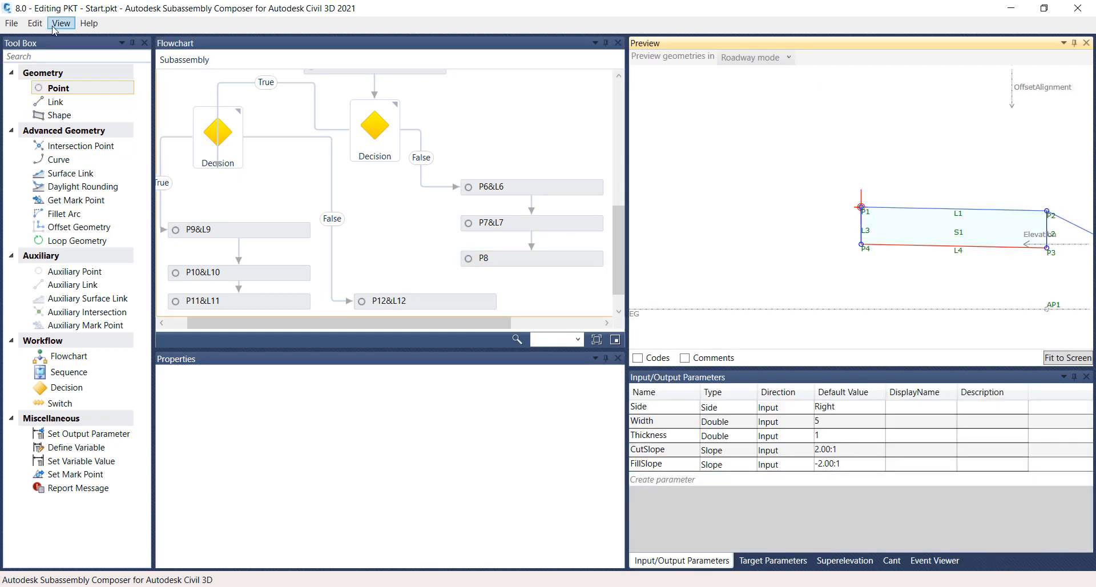
In Packet Settings, change the subassembly name to SimpleLaneDitchFill
click(60, 22)
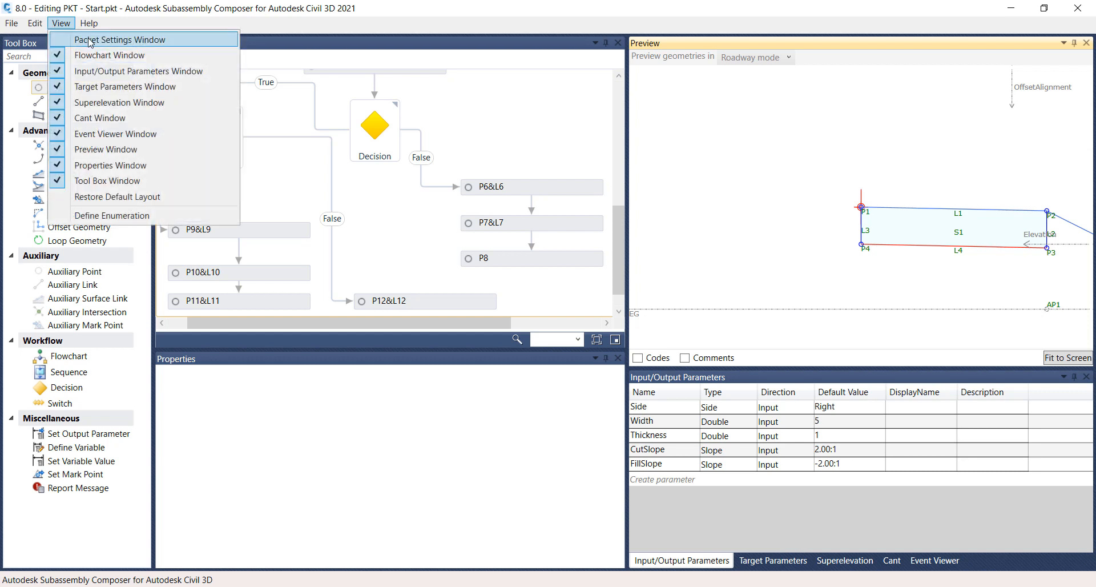
click(120, 40)
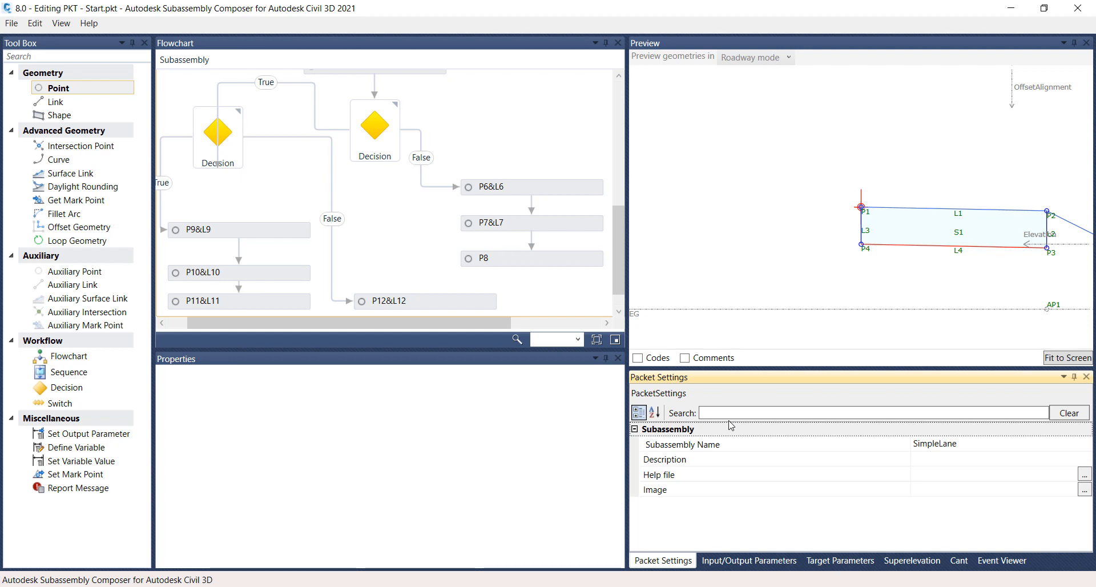
mouse_move(736, 427)
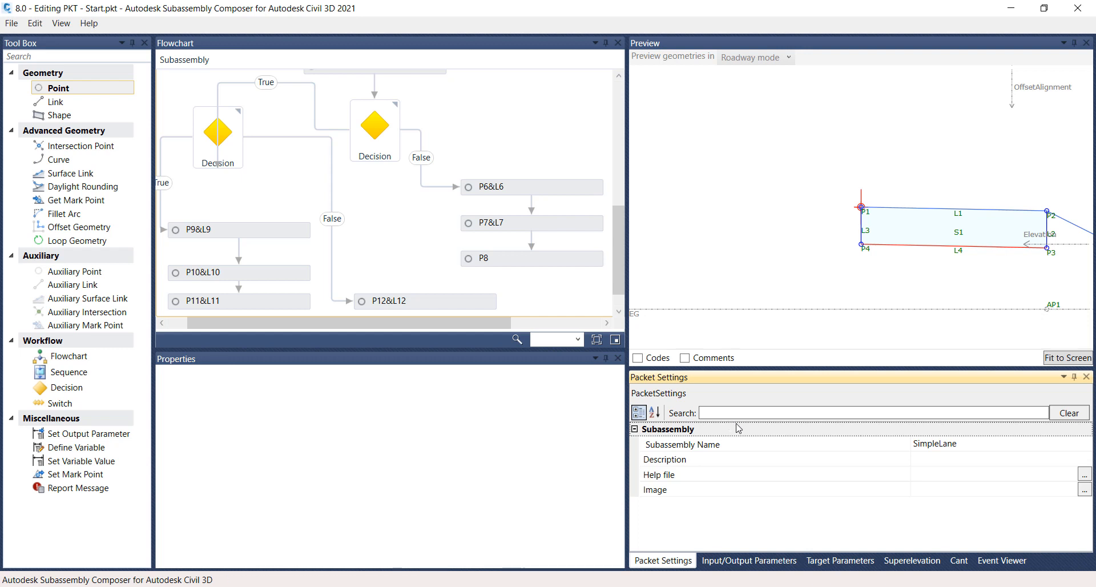
mouse_move(785, 448)
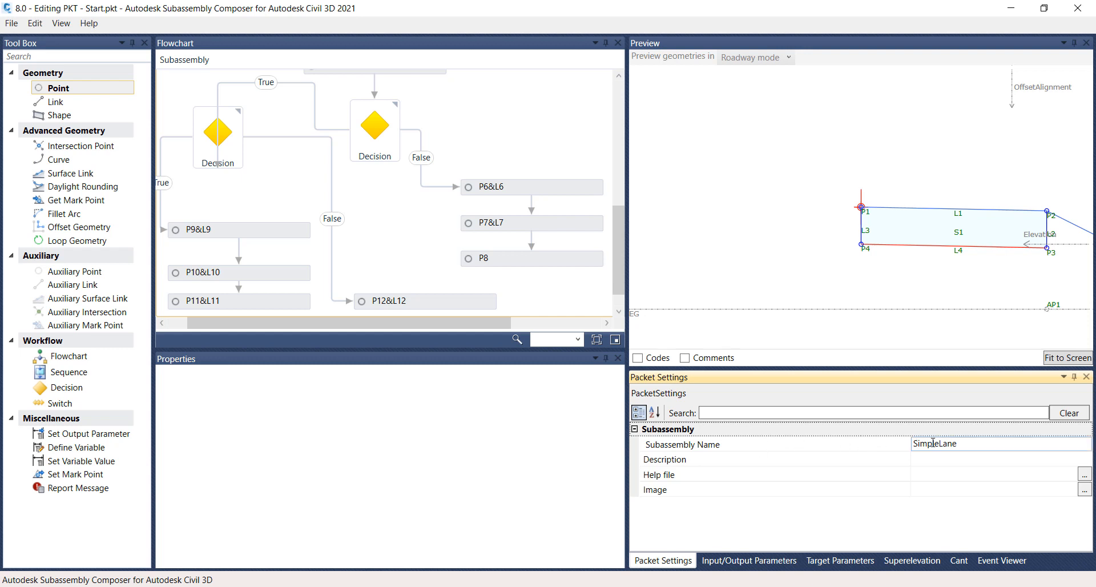
click(1000, 443)
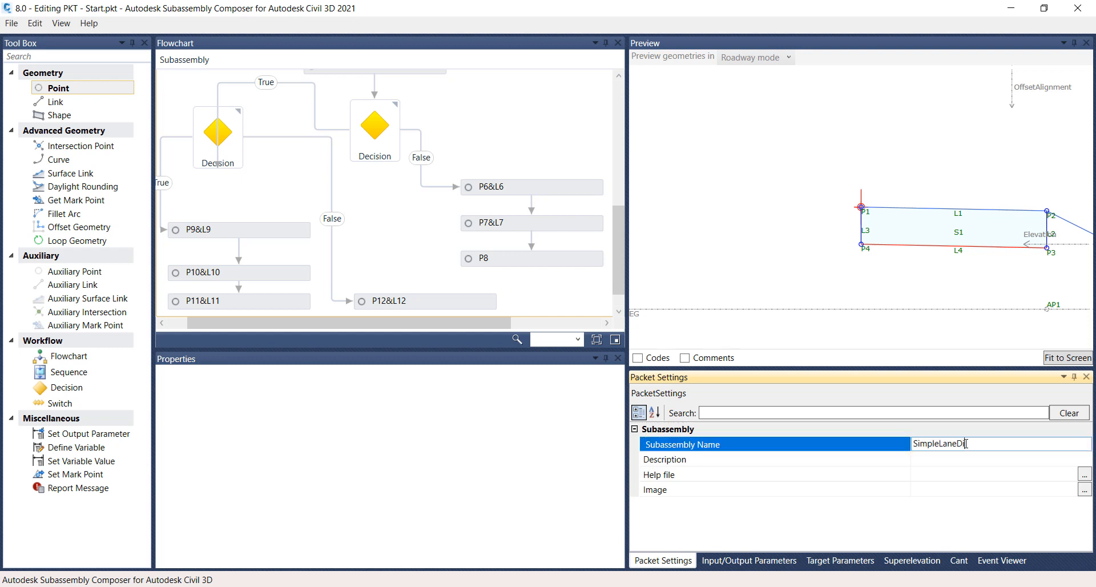
text(i)
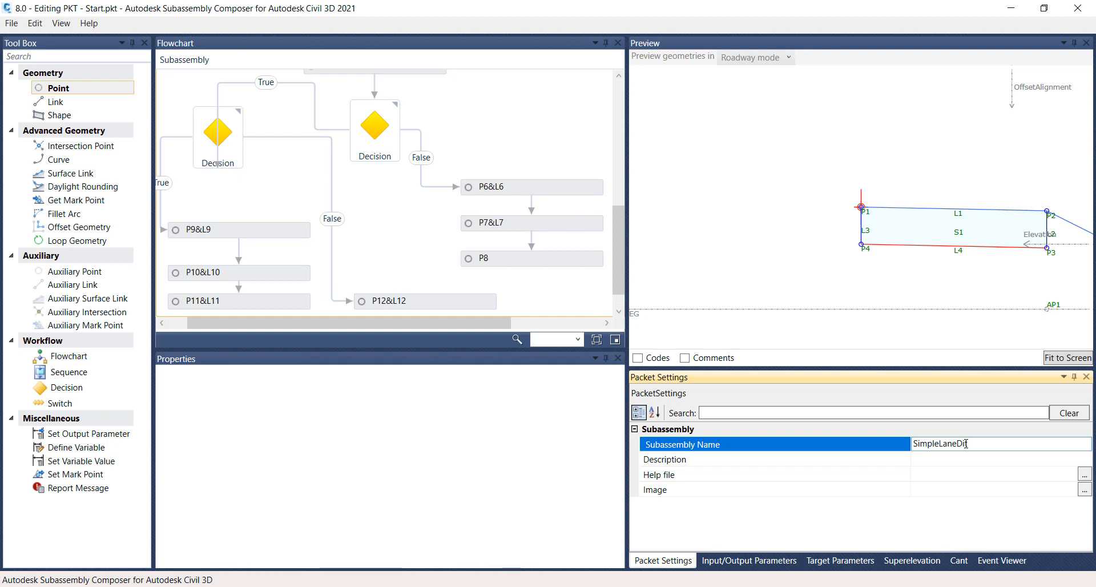
text(ch)
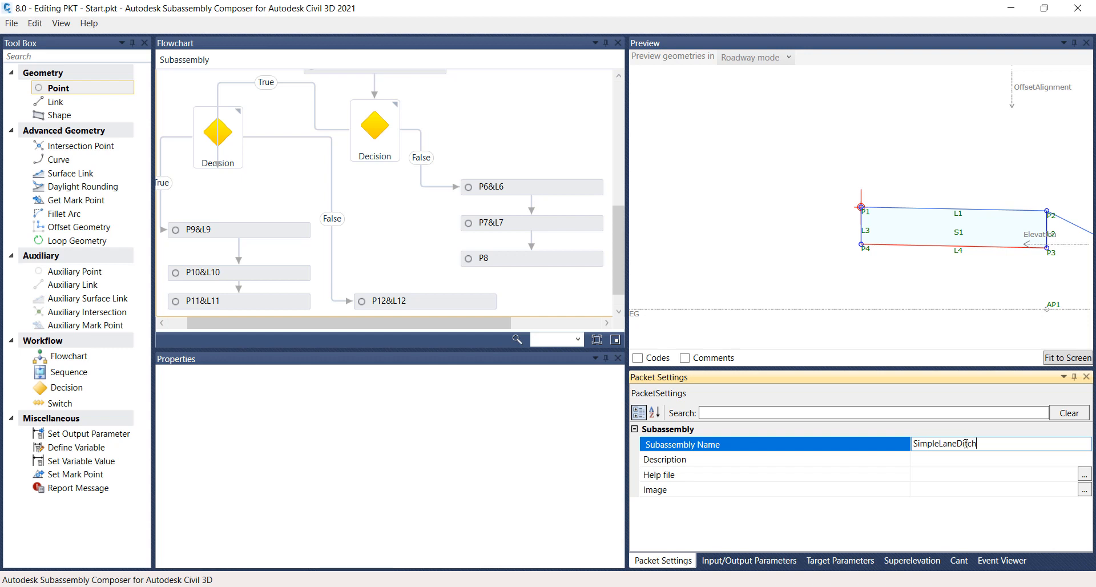
text(F)
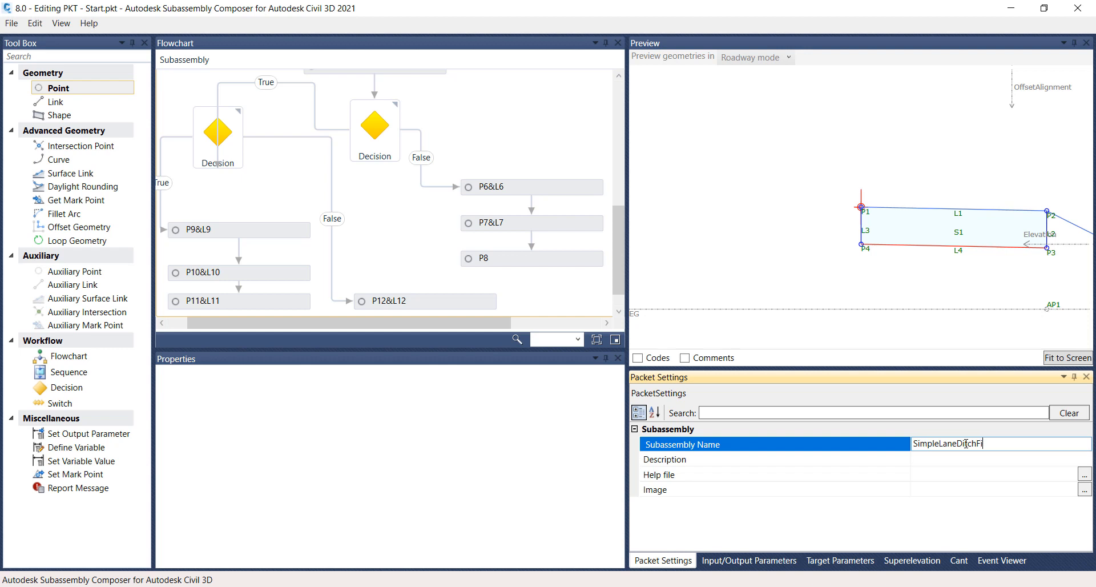
text(ill)
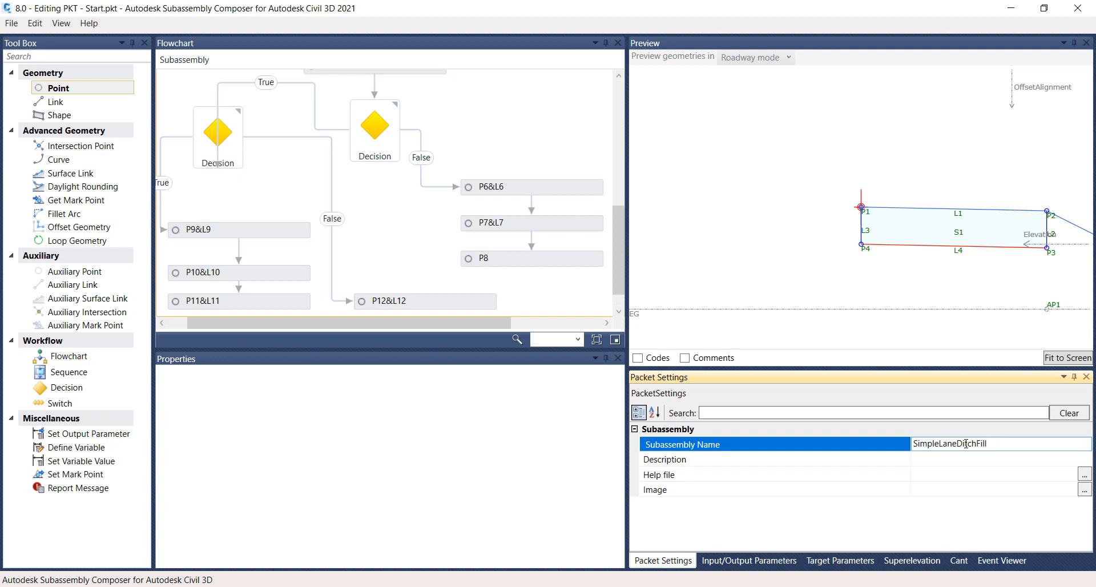
click(988, 444)
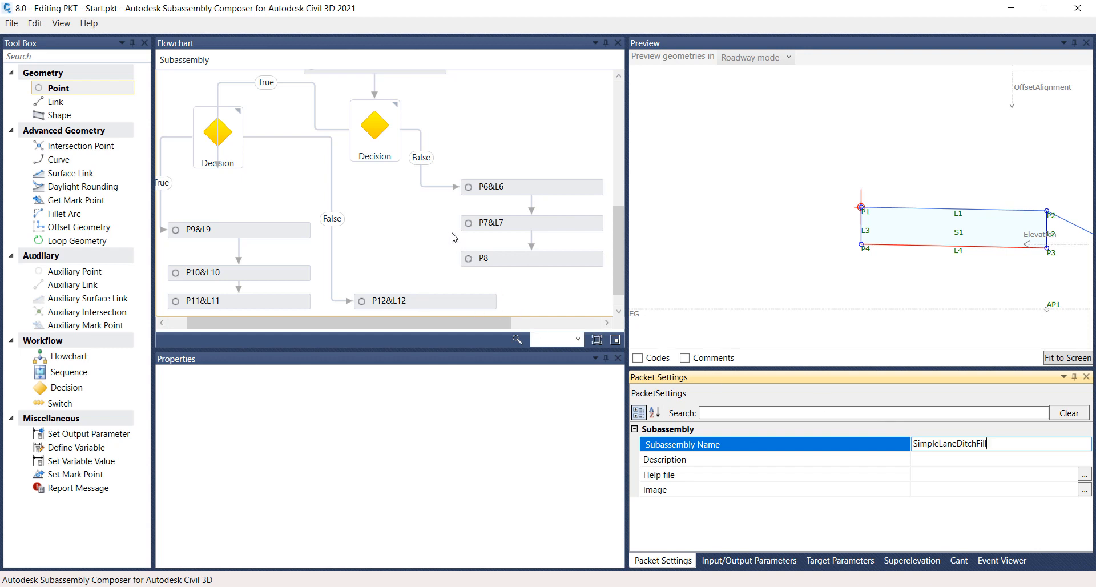
mouse_move(5, 46)
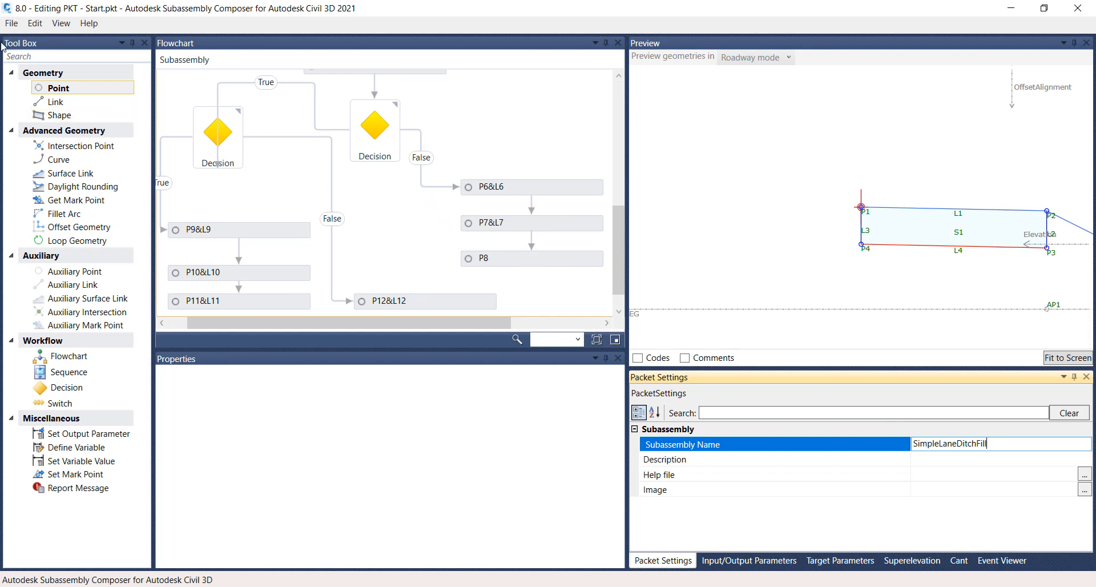
Save the packet as SimpleLaneDitchFill.pkt, replacing the existing file
click(11, 23)
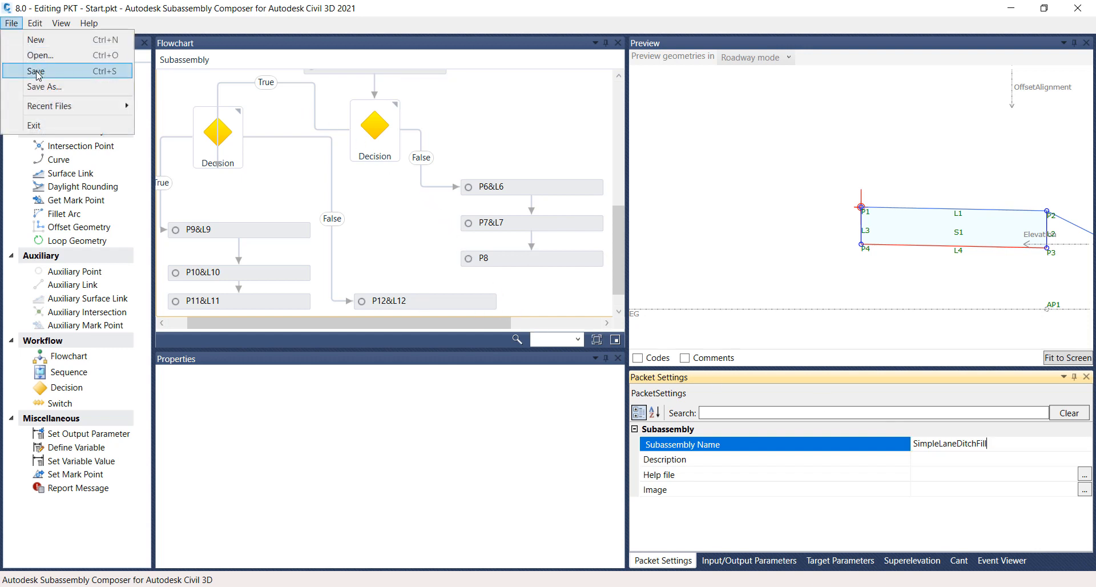
click(45, 87)
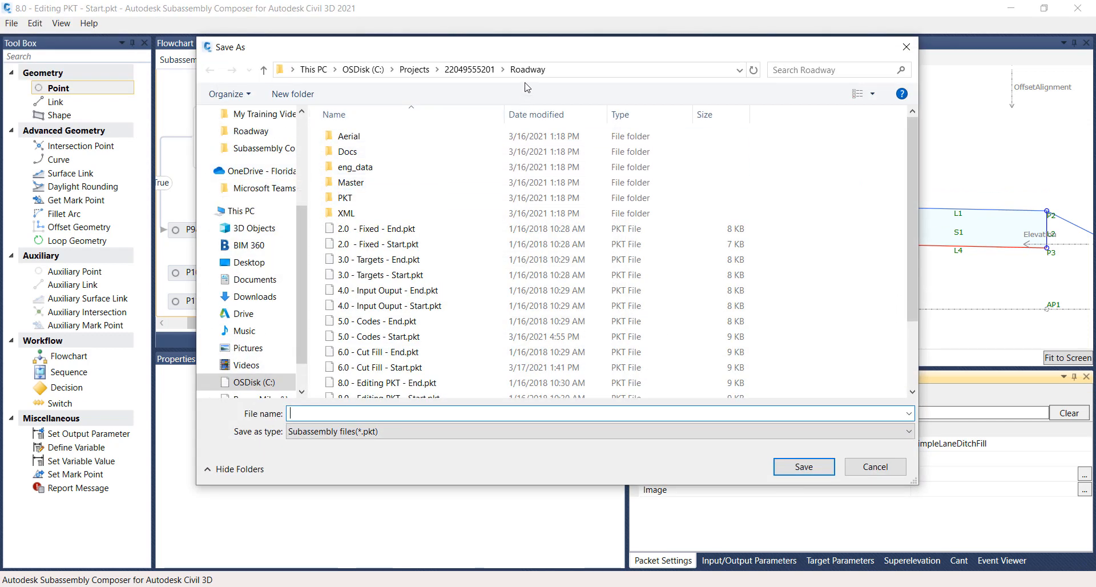
click(379, 321)
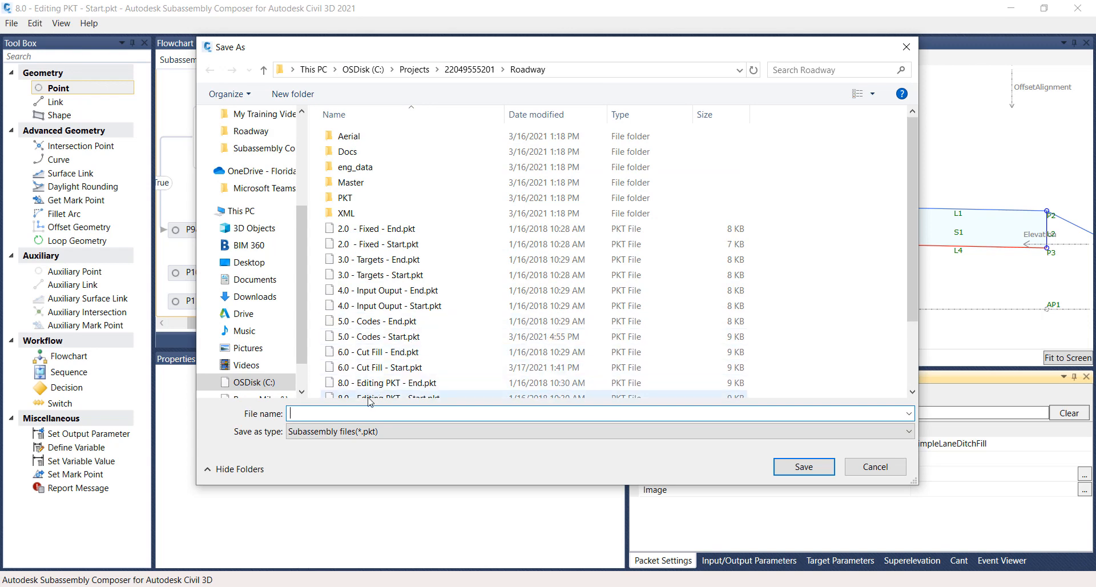
text(Sim)
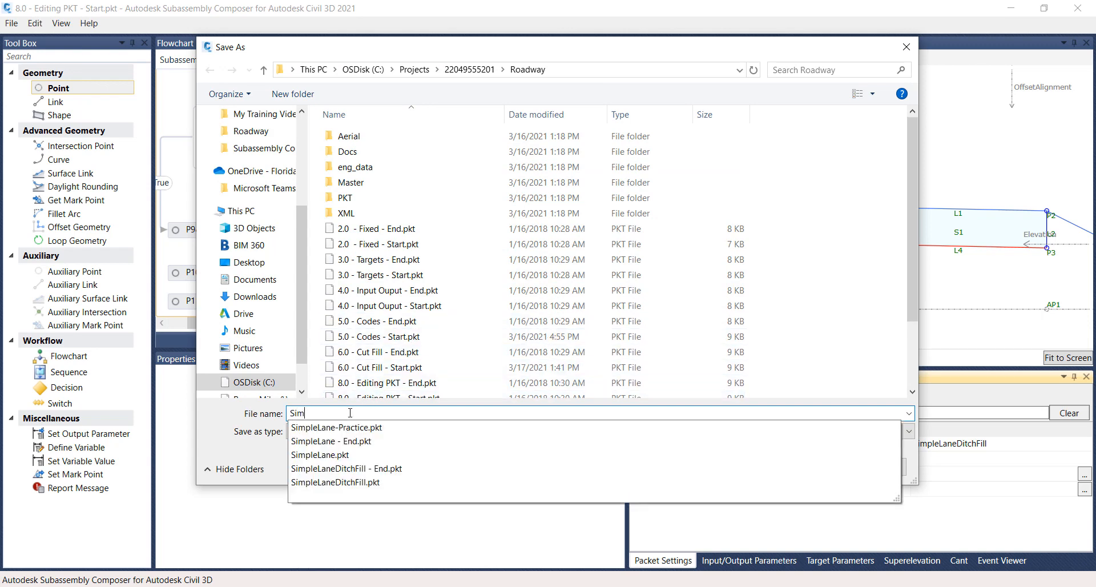
text(pleLaneDit)
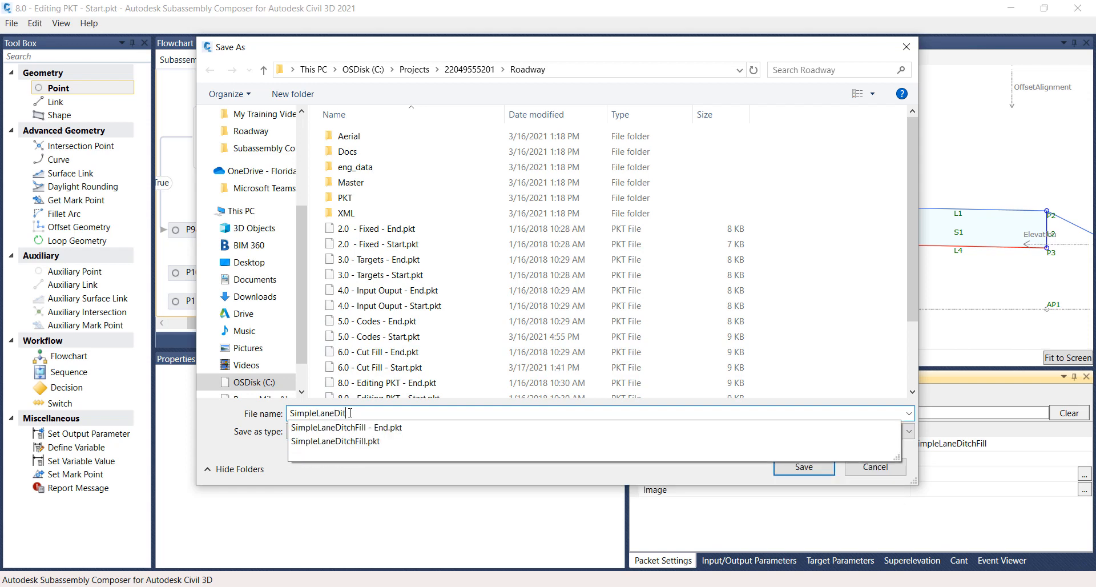
text(chFill)
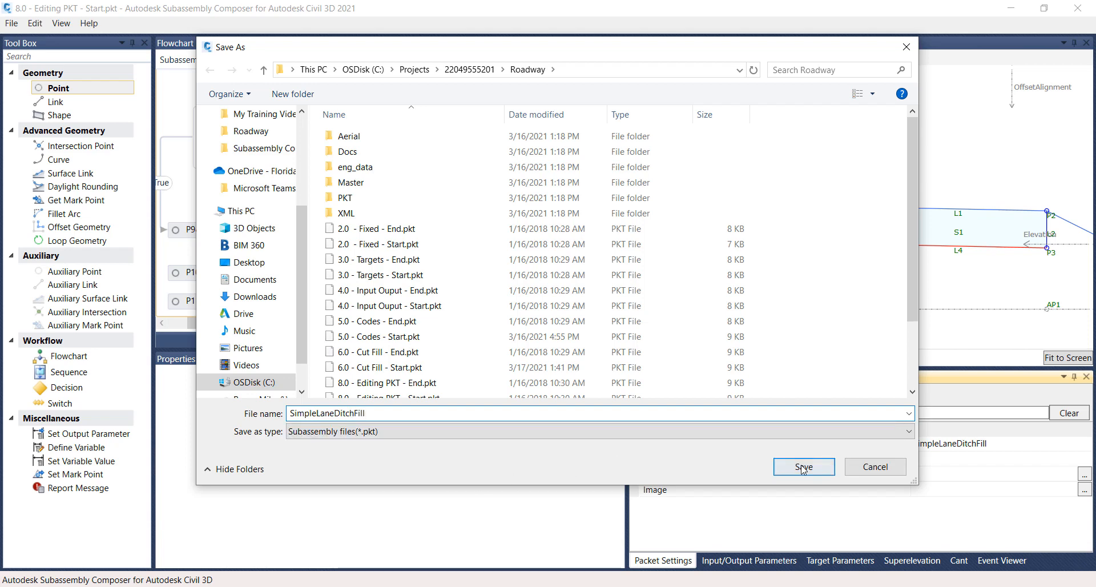
click(802, 467)
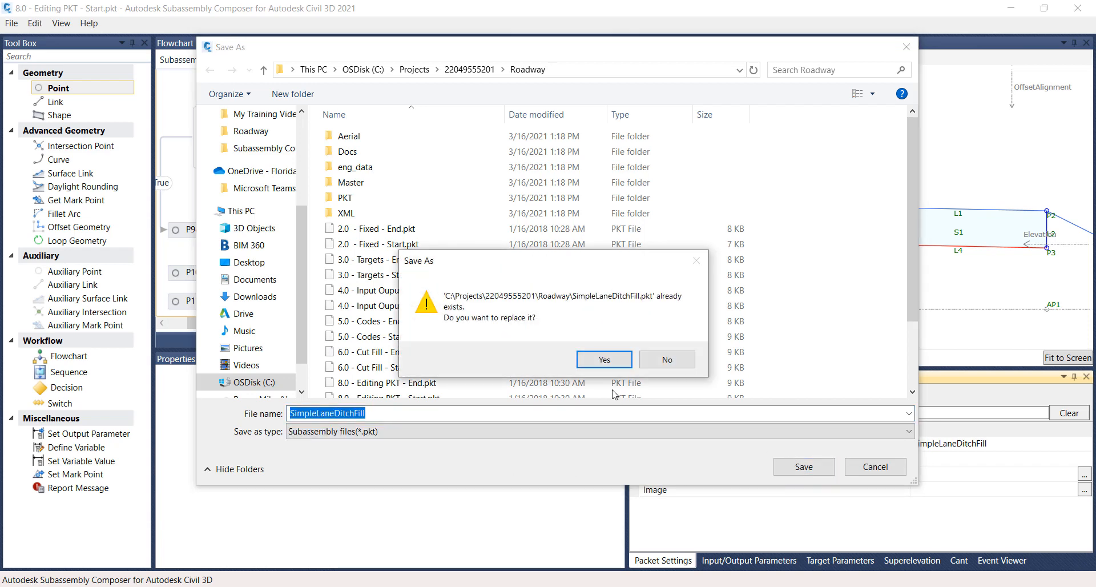
click(603, 360)
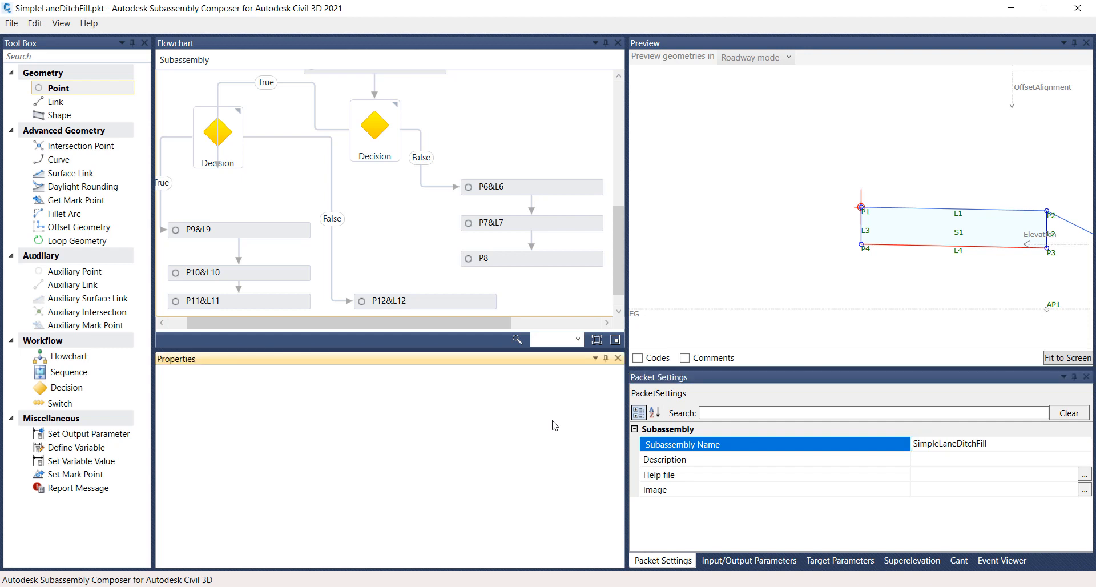
mouse_move(113, 69)
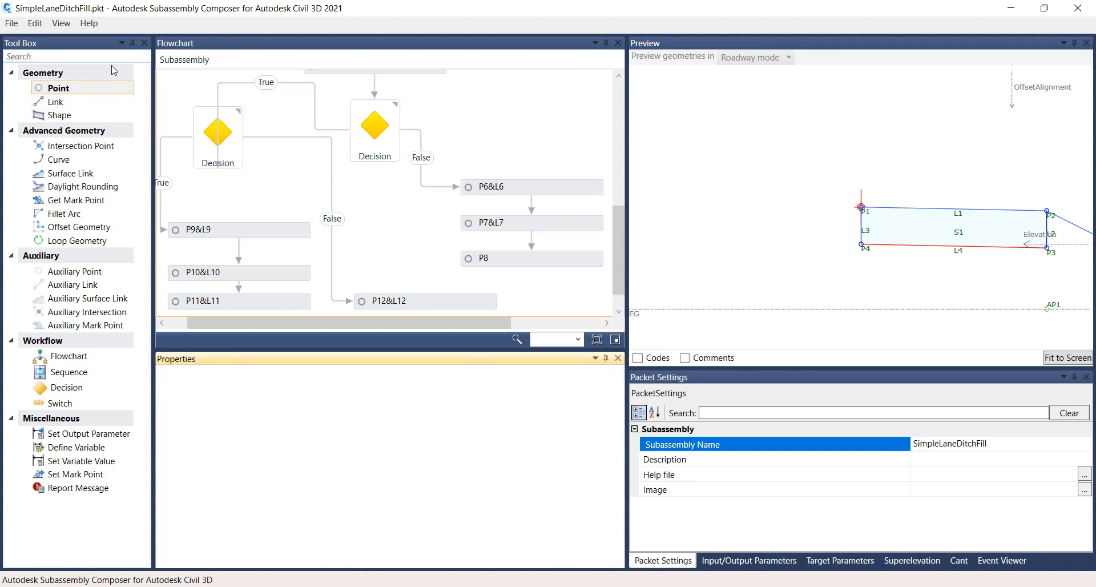
click(11, 23)
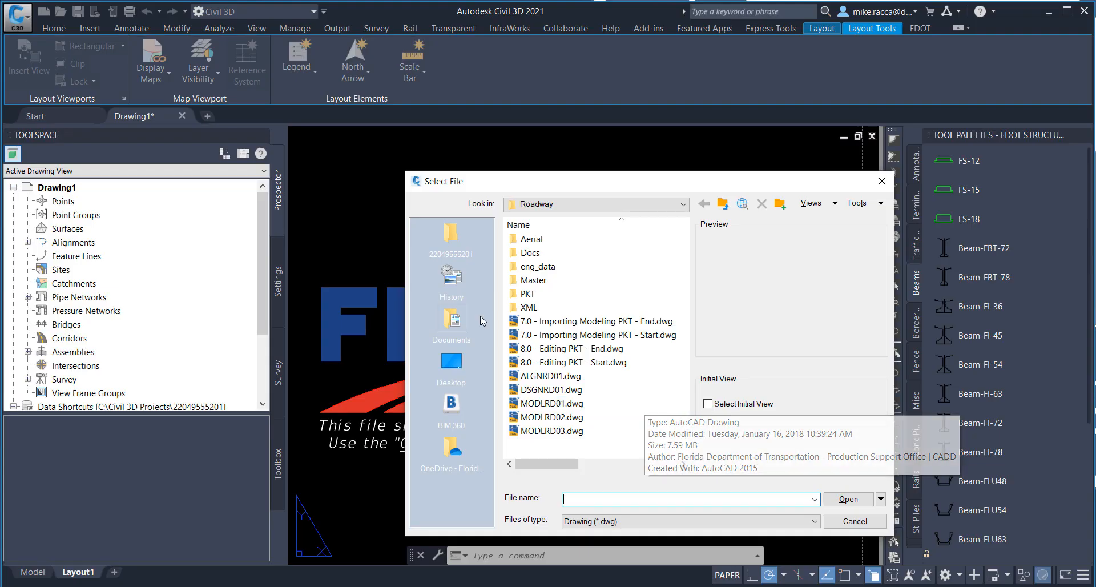
mouse_move(481, 320)
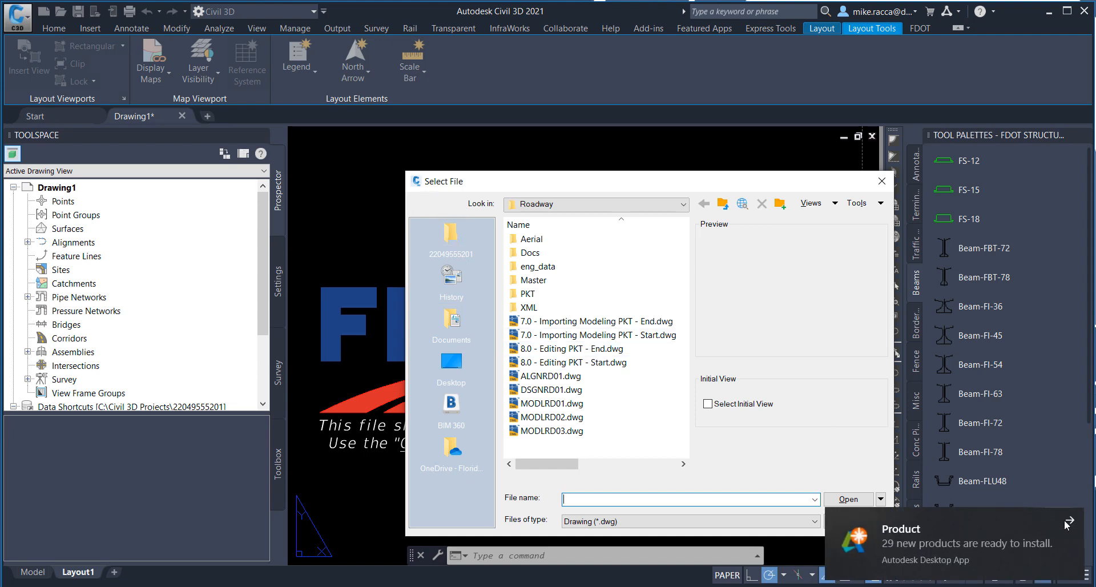
Open the '7.0 - Importing Modeling PKT - Start.dwg' drawing from the Select File dialog
click(596, 334)
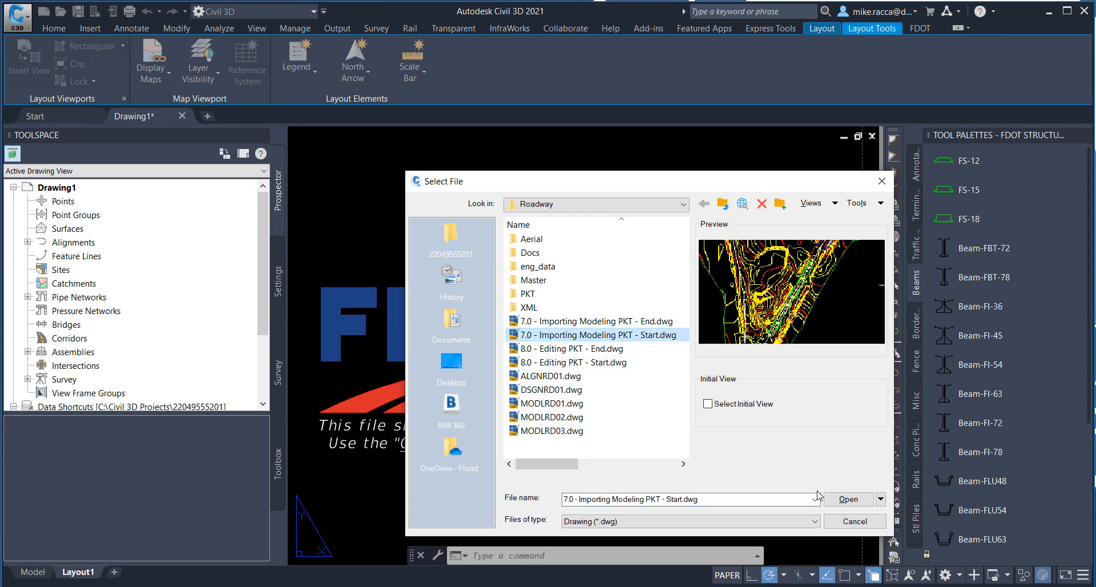
click(847, 499)
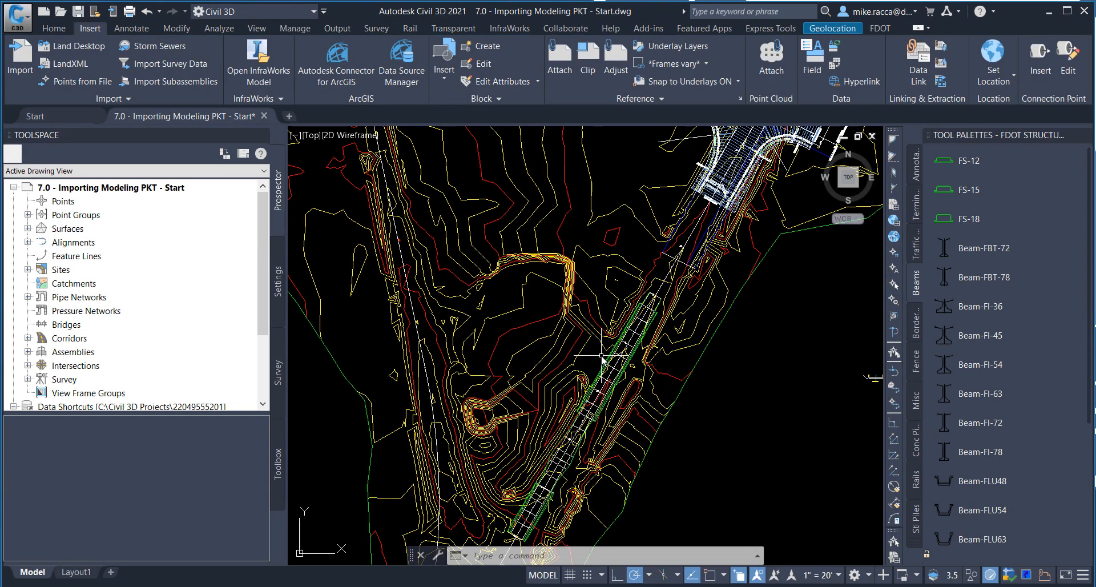
mouse_move(599, 358)
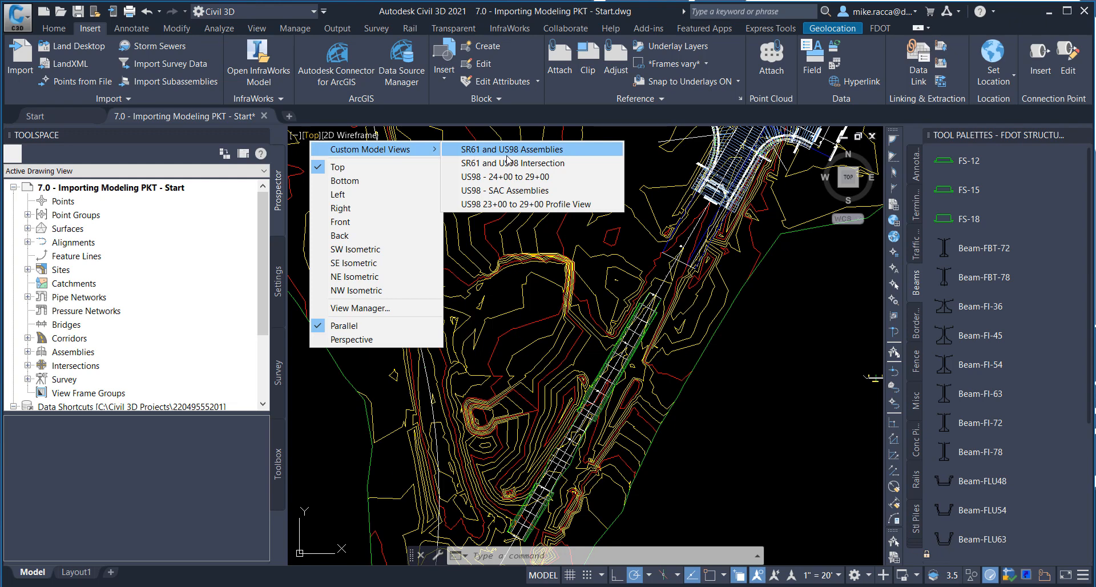
At the US98 - SAC Assemblies view, create assembly 'SimpleLaneFillDitch' and place its baseline beside SimpleLane
click(516, 189)
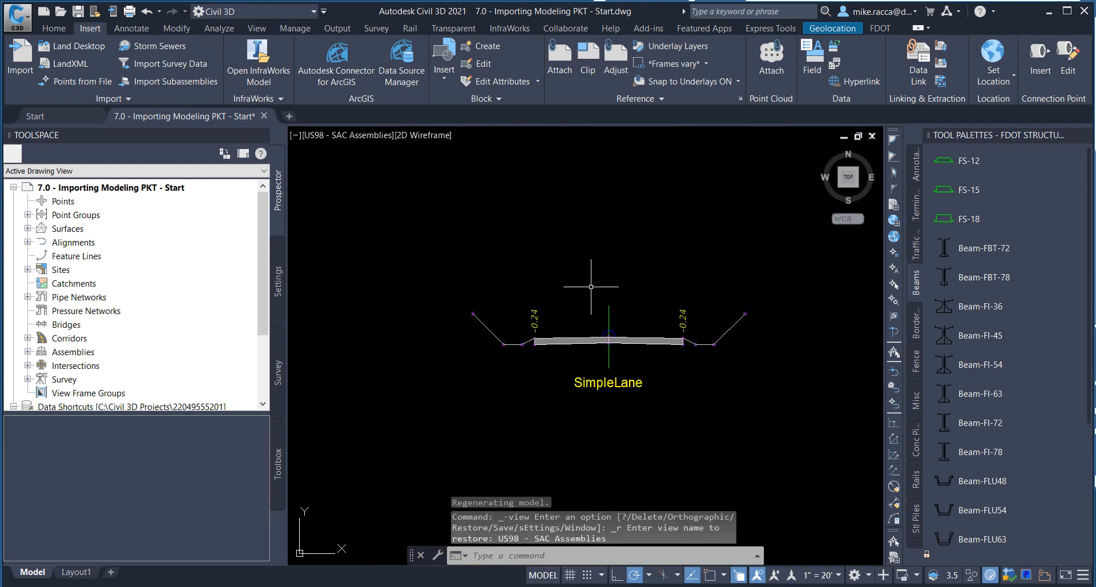
mouse_move(597, 292)
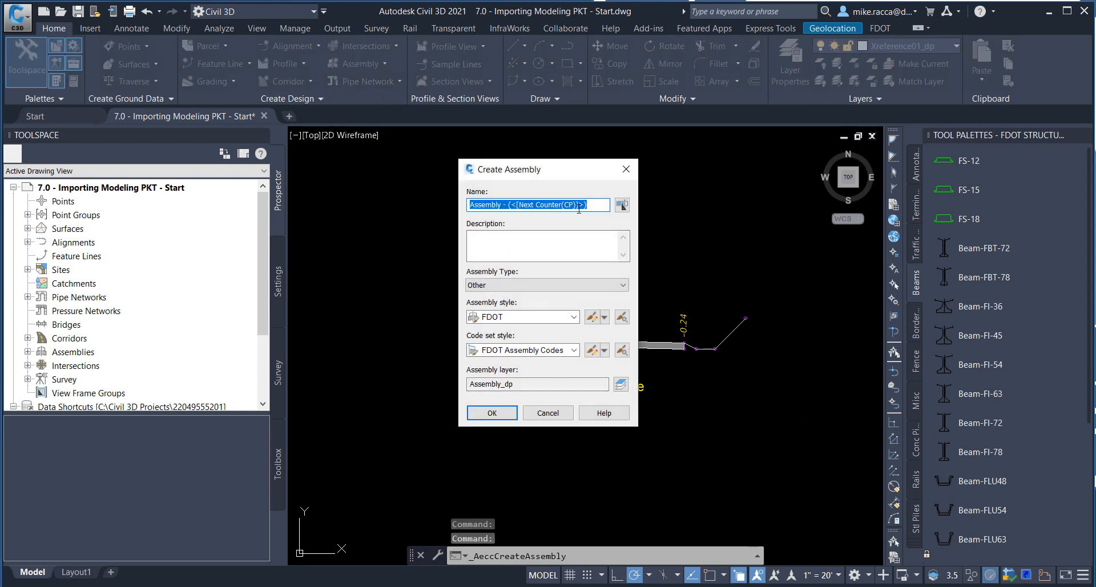
text(SimpleLaneFil)
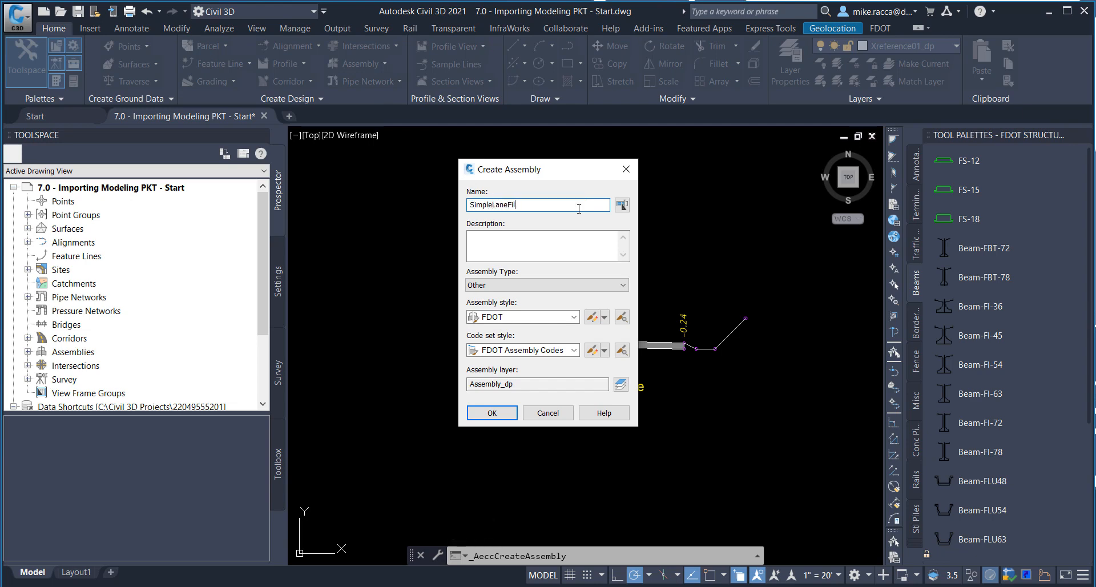
text(lDitch)
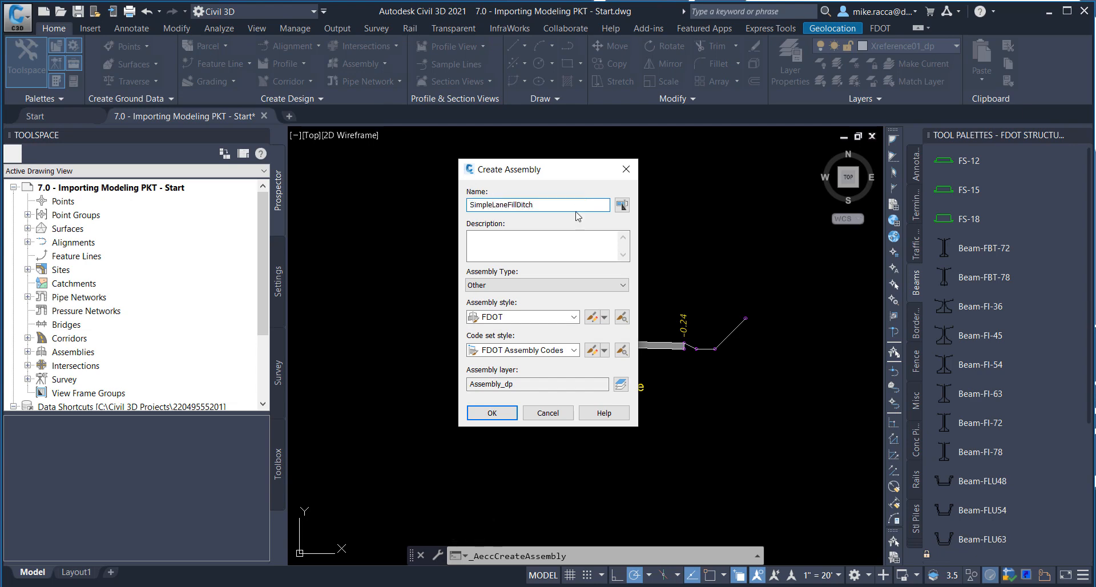
click(491, 413)
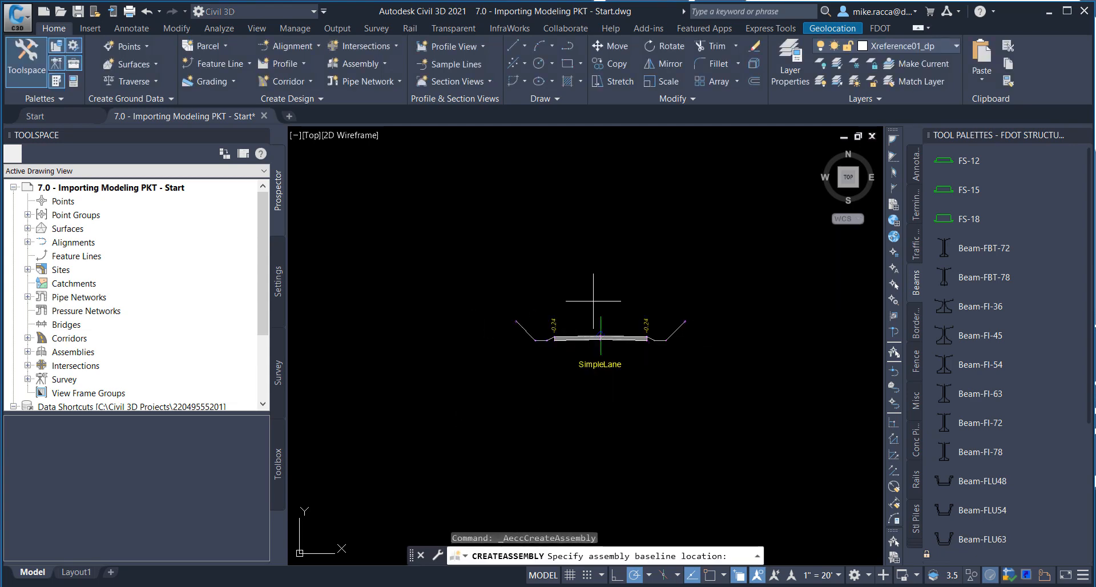
click(583, 328)
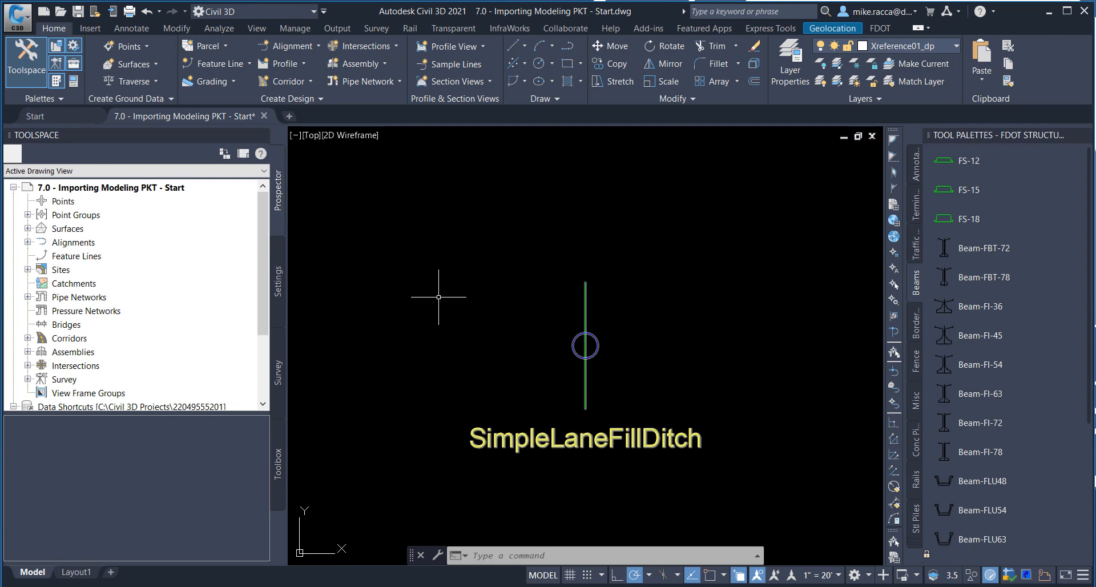
click(89, 27)
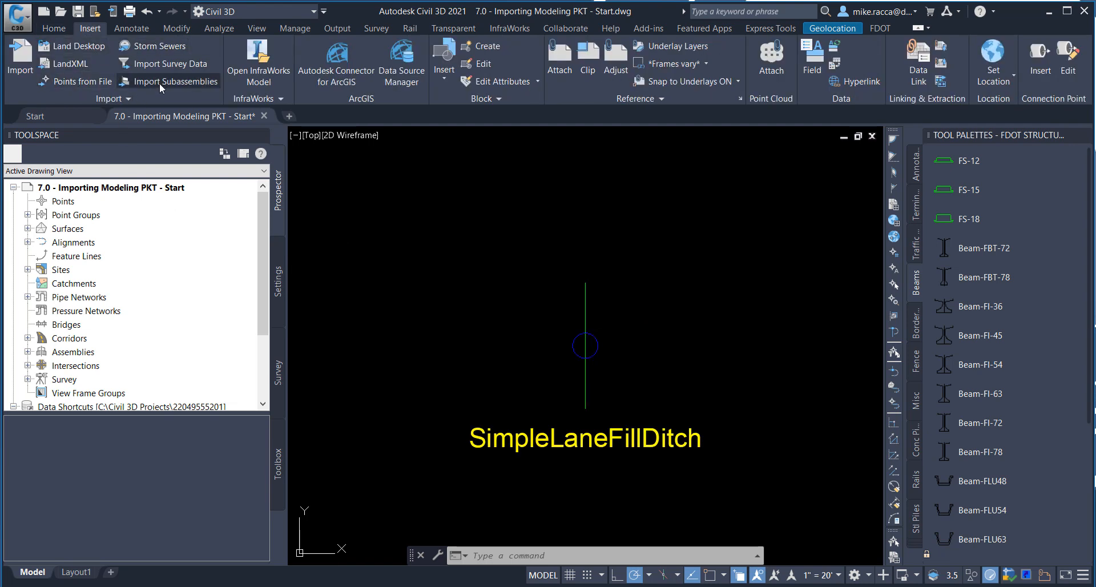
Start Import Subassemblies and browse to the SimpleLaneDitchFill.pkt package as the source file
click(174, 82)
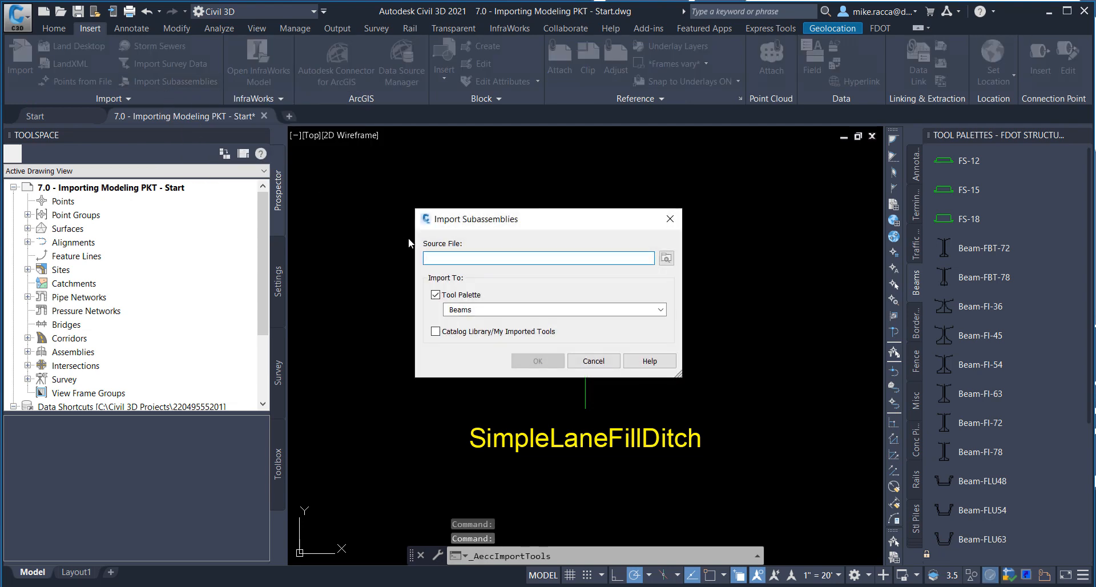
click(538, 258)
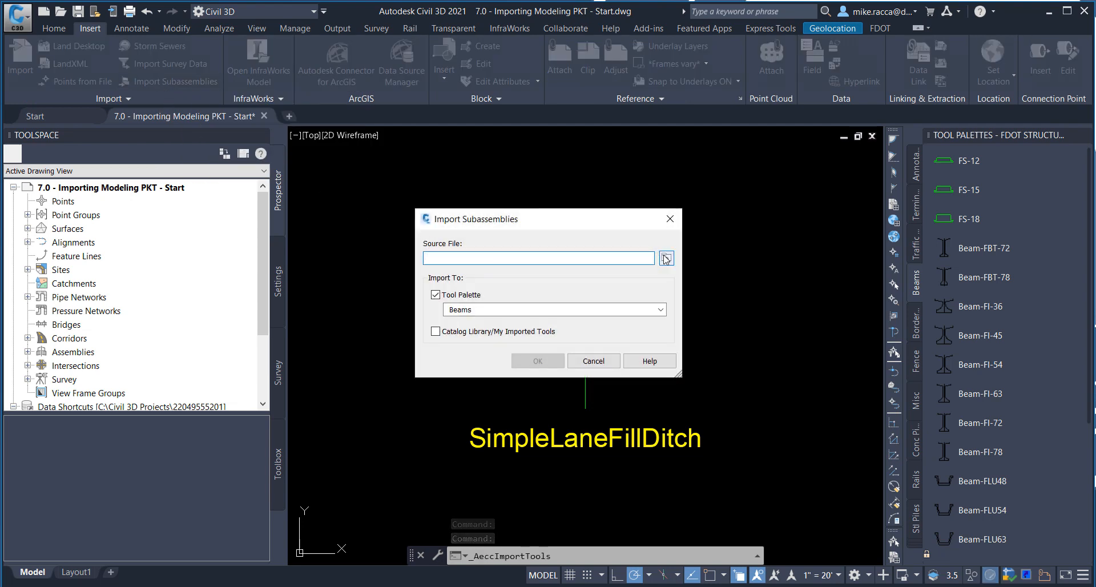
click(665, 258)
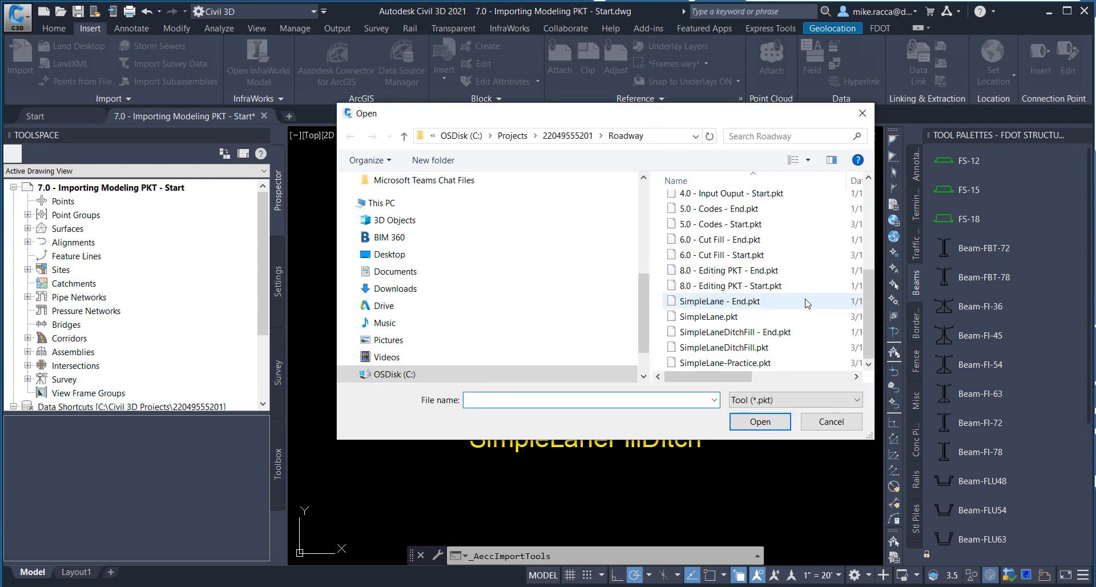
click(723, 347)
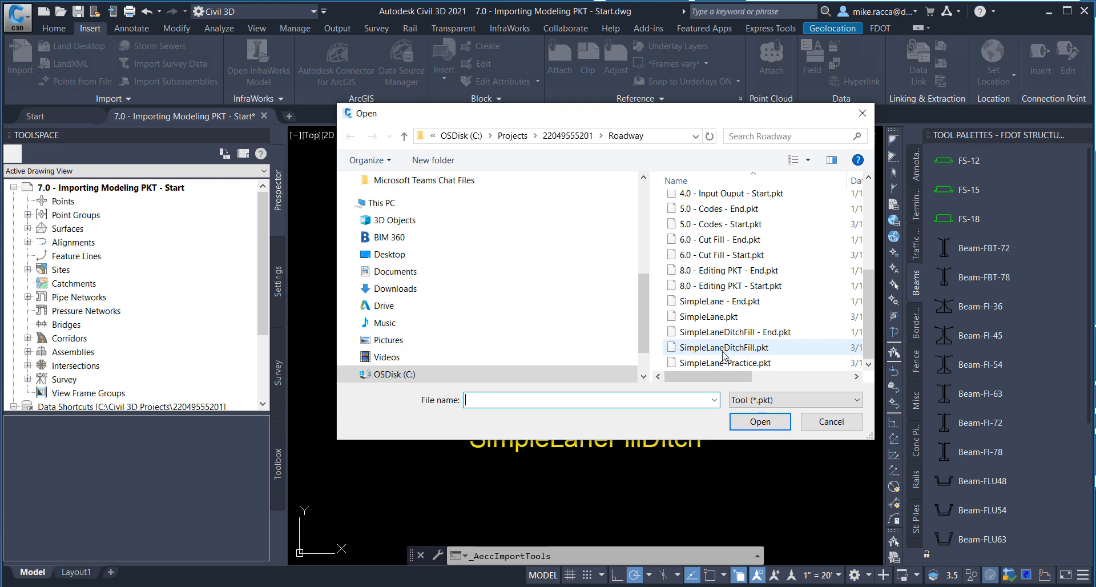
click(722, 347)
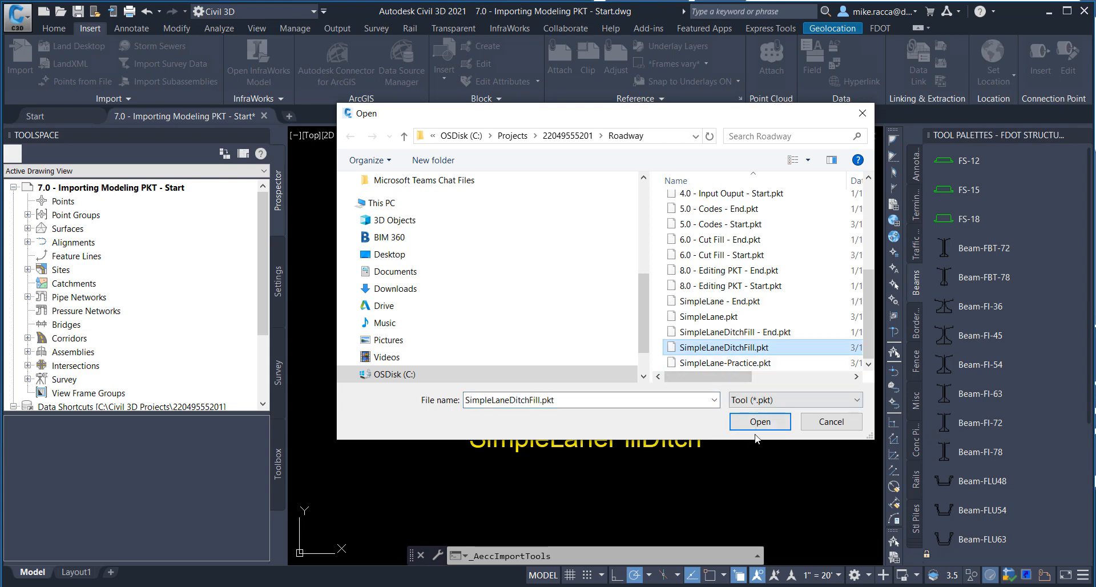
click(759, 421)
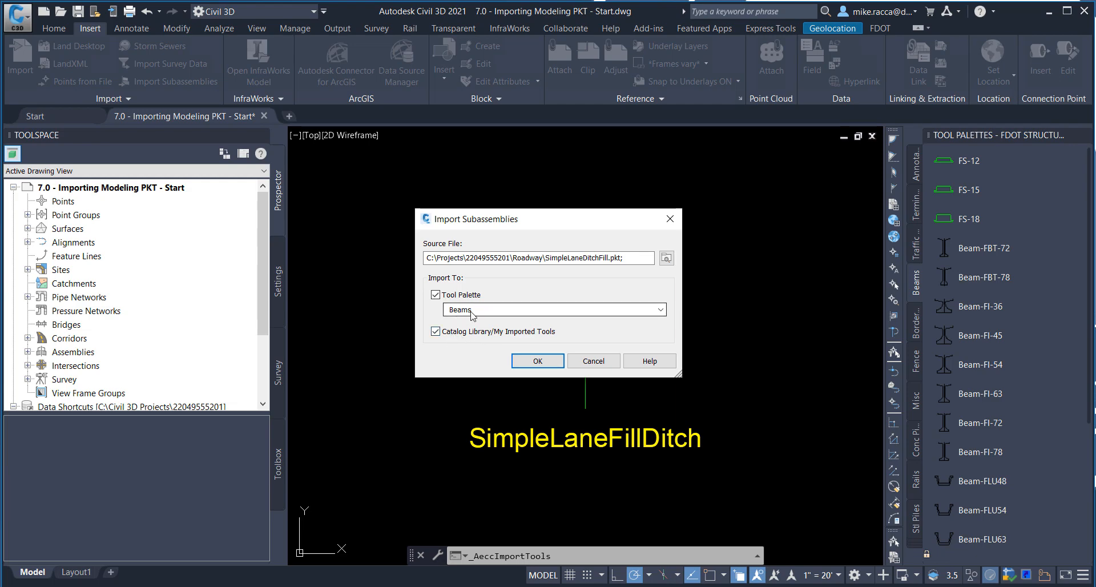
Import it into the Basic tool palette and catalog library, then dismiss the Content Browser
click(660, 309)
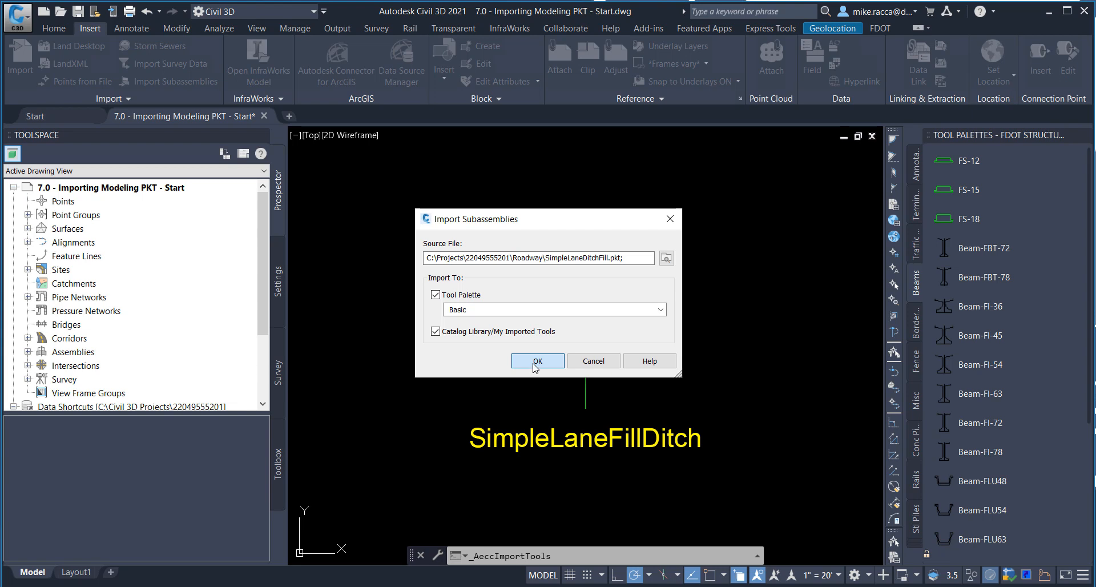
mouse_move(593, 348)
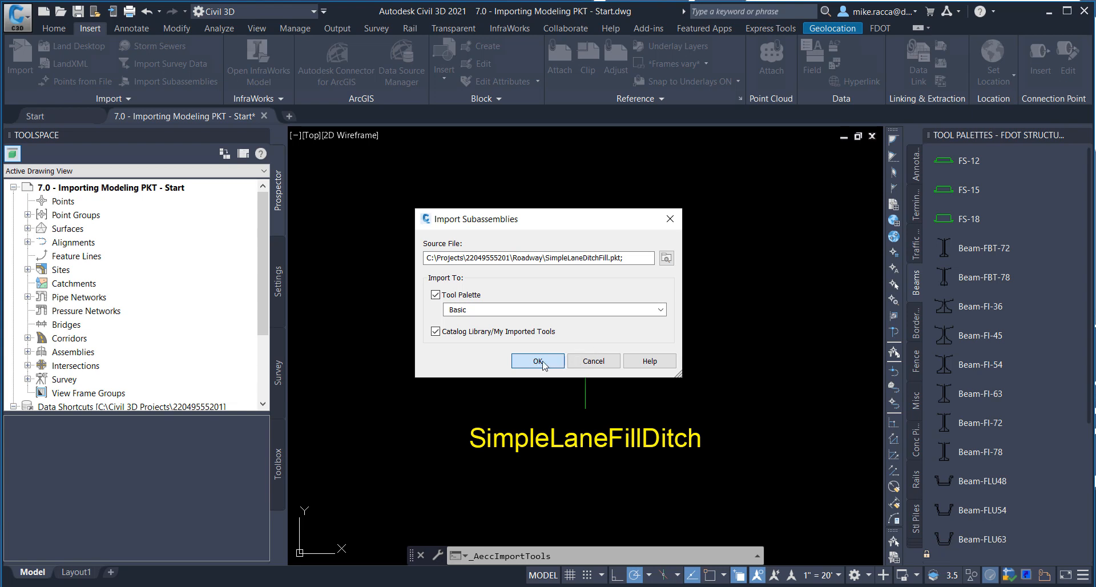
click(537, 361)
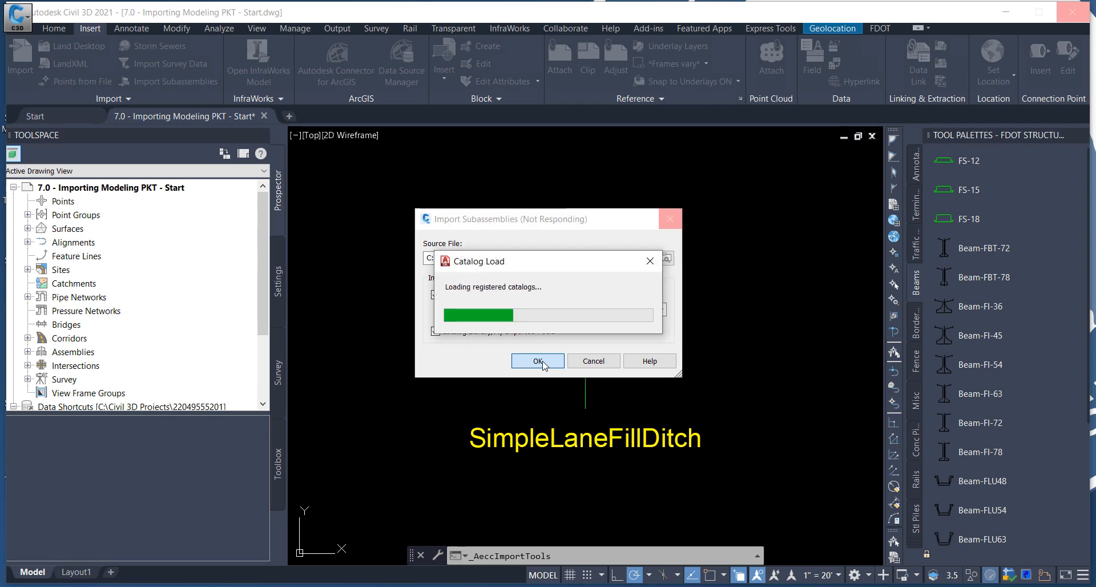
click(536, 361)
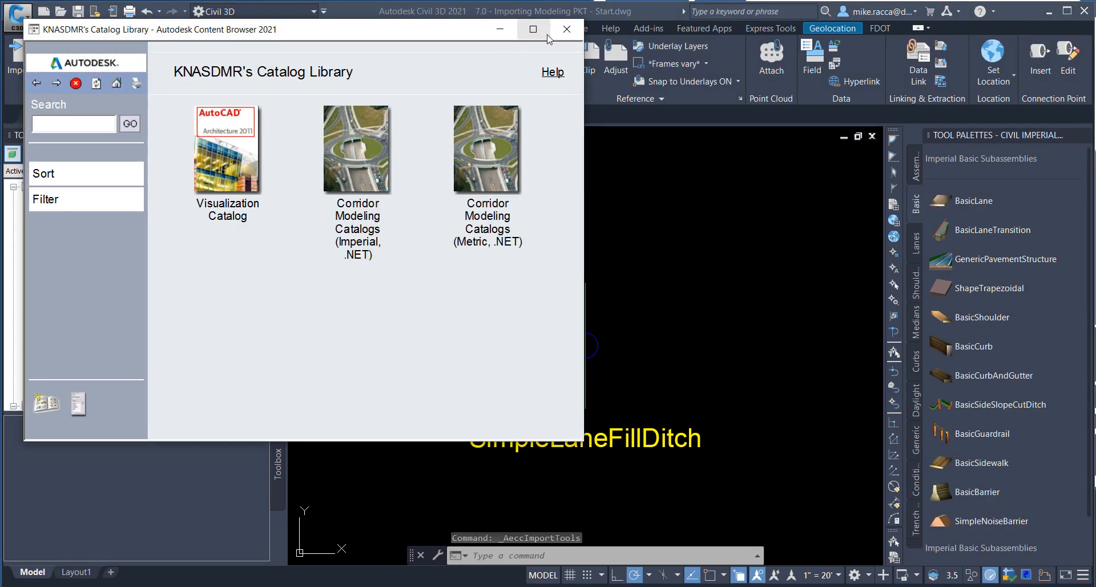
click(566, 29)
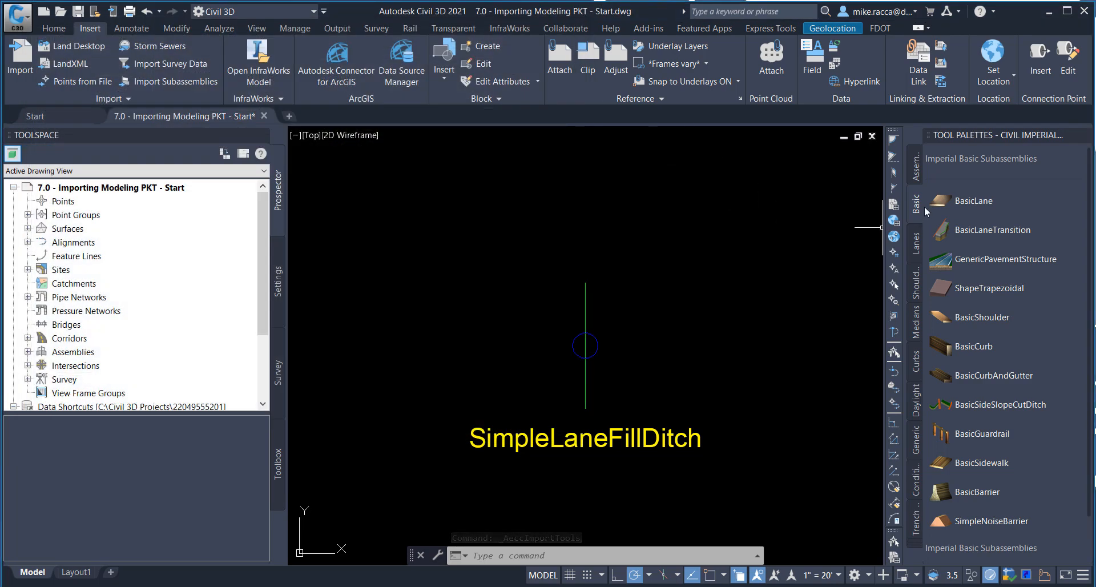
Attach SimpleLaneDitchFill to the assembly on the right side, then again with Side set to Left
scroll(down, 3)
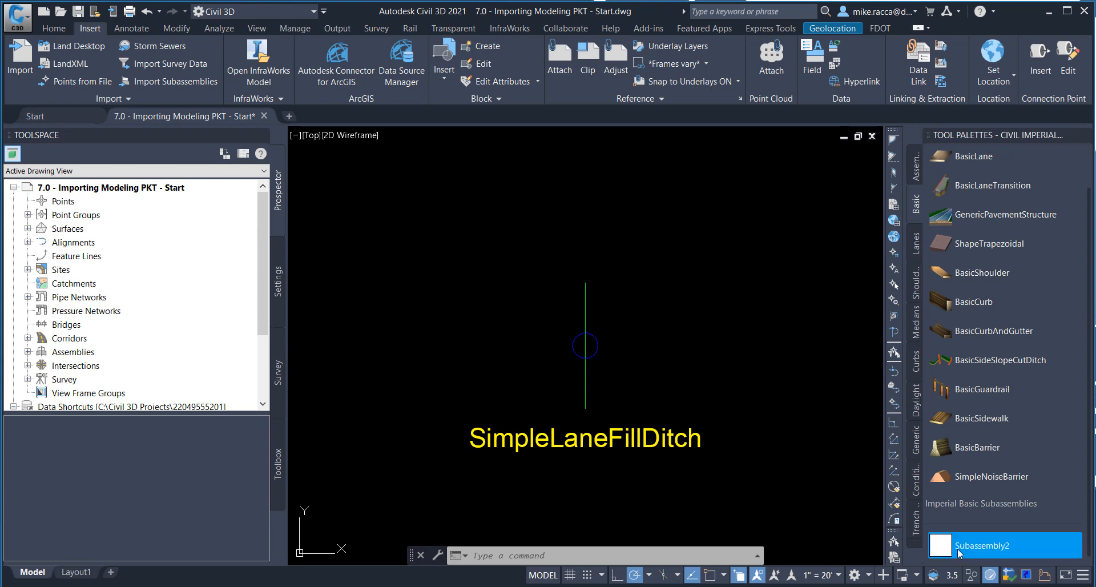
right_click(983, 545)
text(SimpleLaneDitchFill)
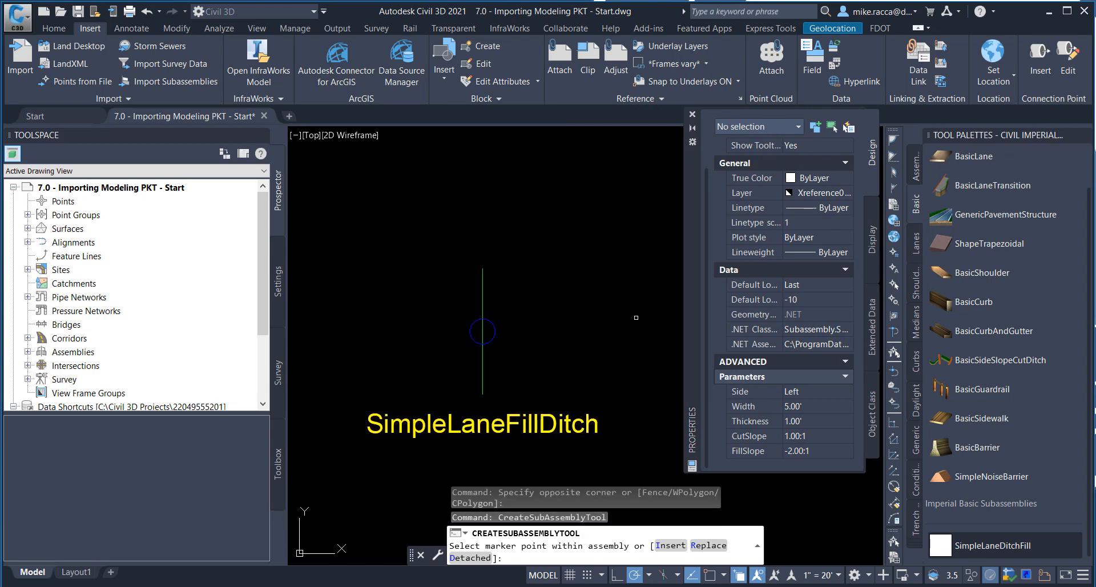
click(846, 391)
text(12)
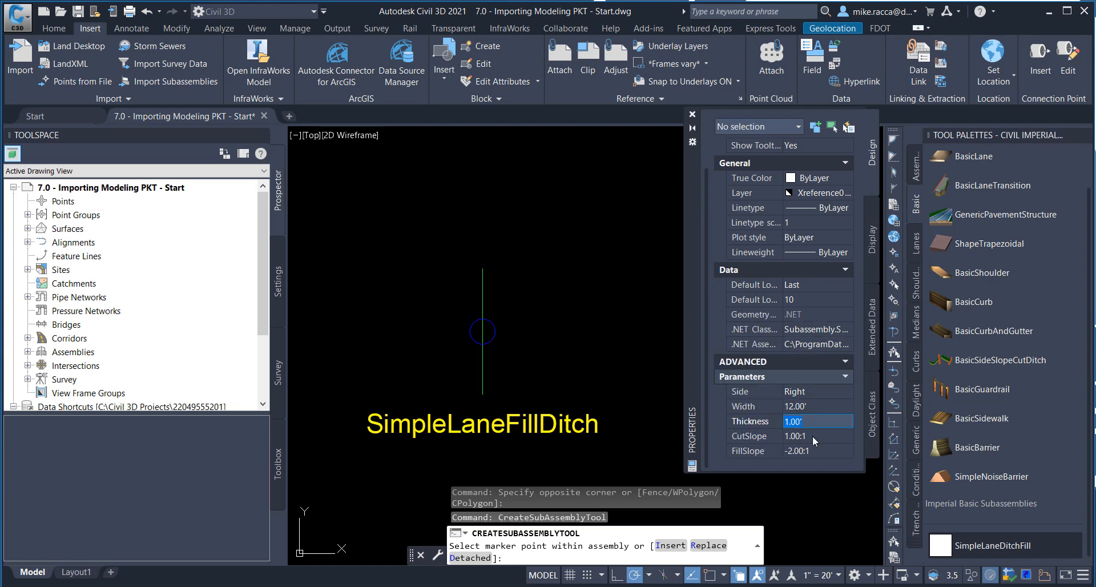
mouse_move(821, 459)
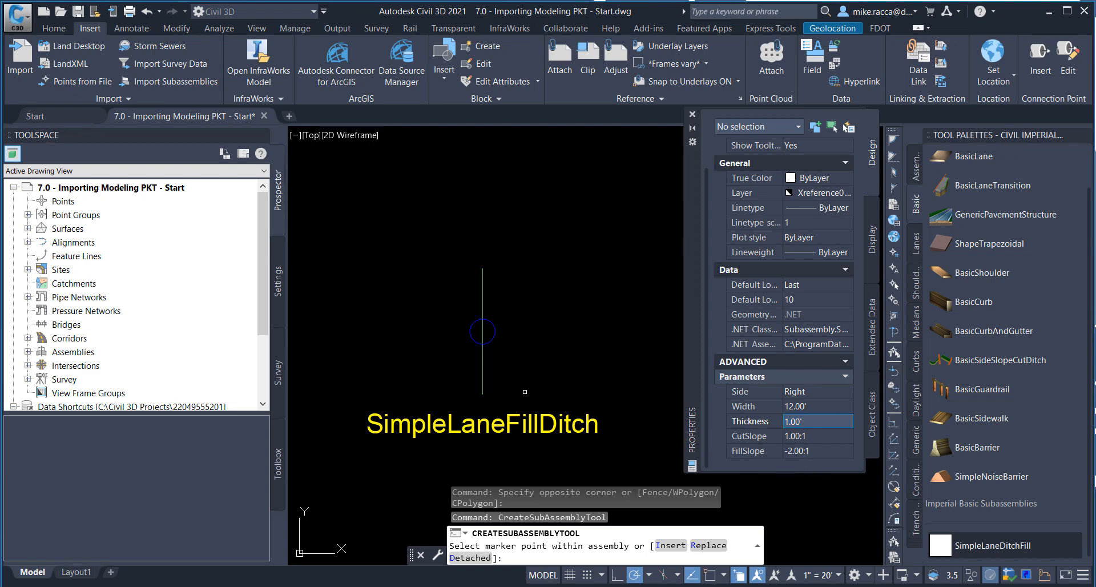
mouse_move(504, 331)
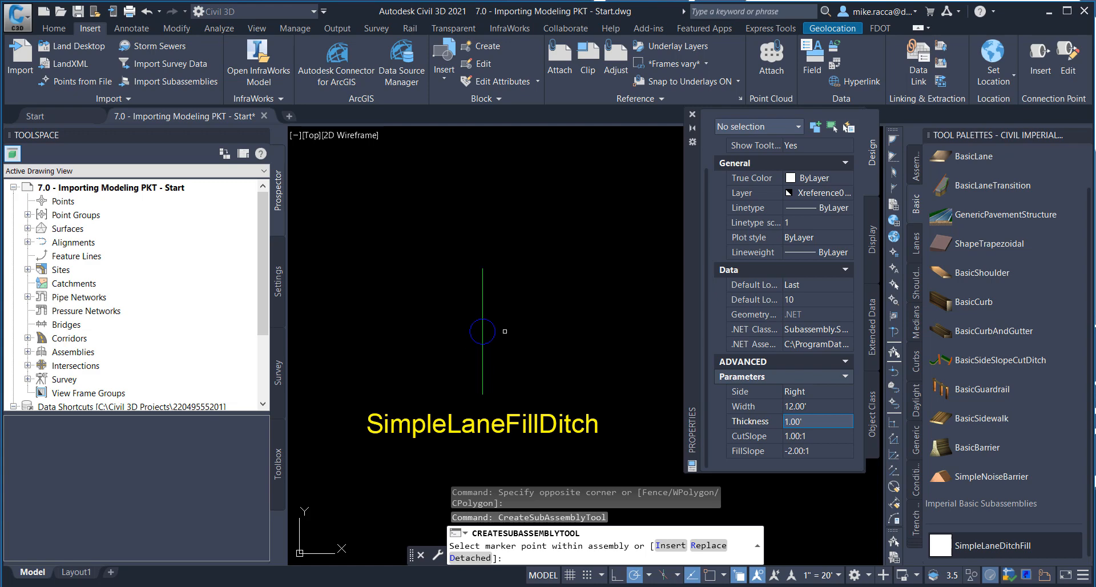
click(481, 331)
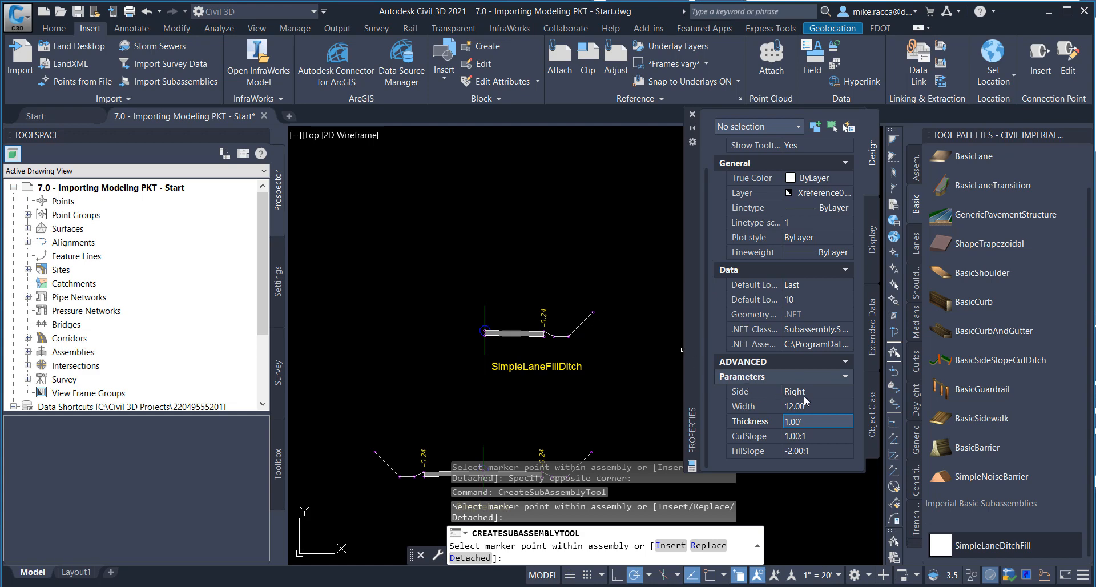
click(817, 392)
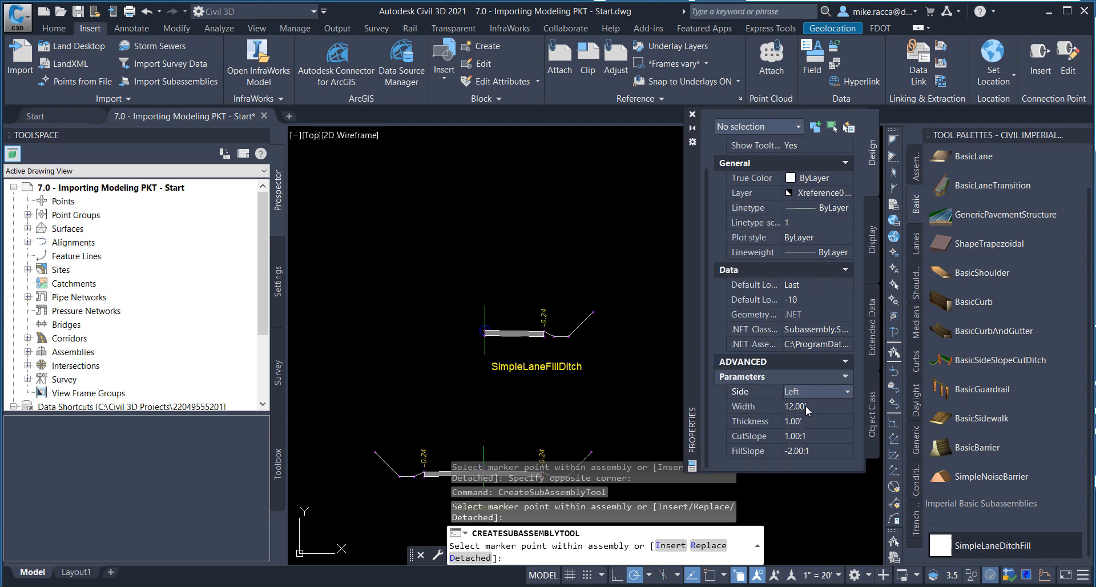
mouse_move(807, 423)
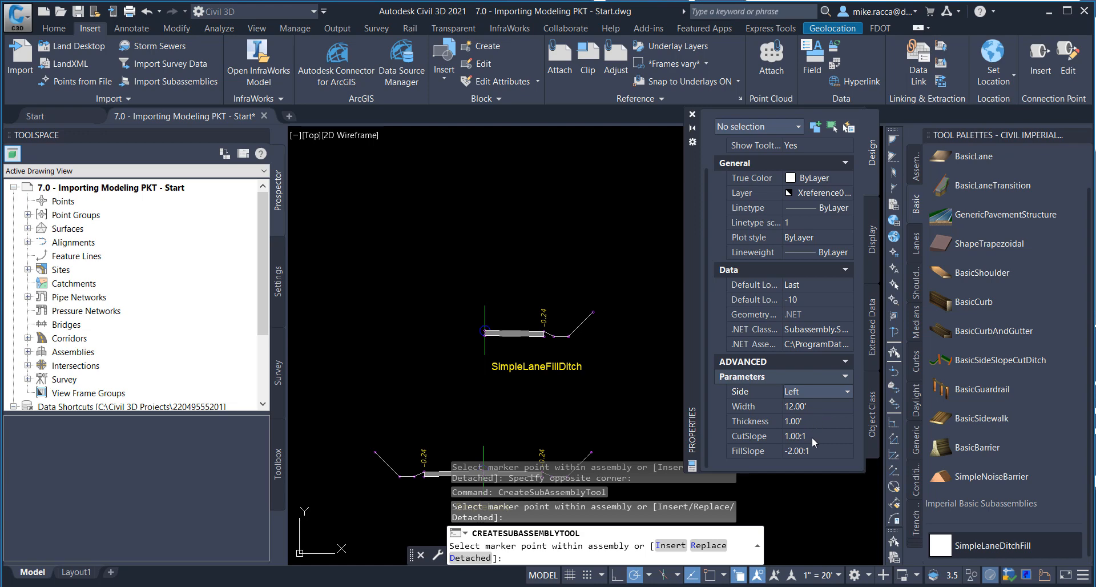
mouse_move(813, 461)
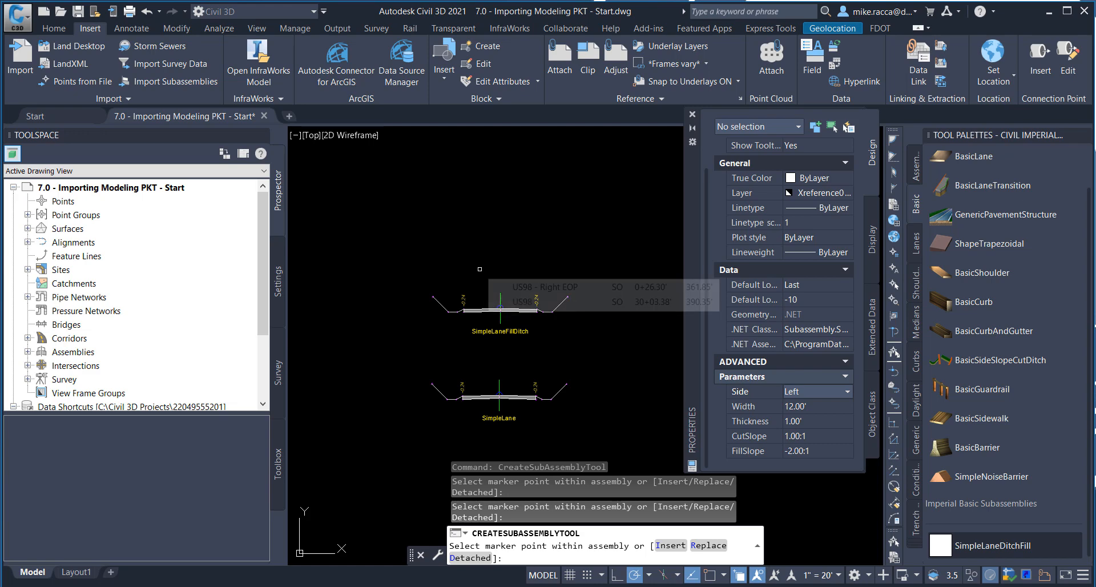
key(Escape)
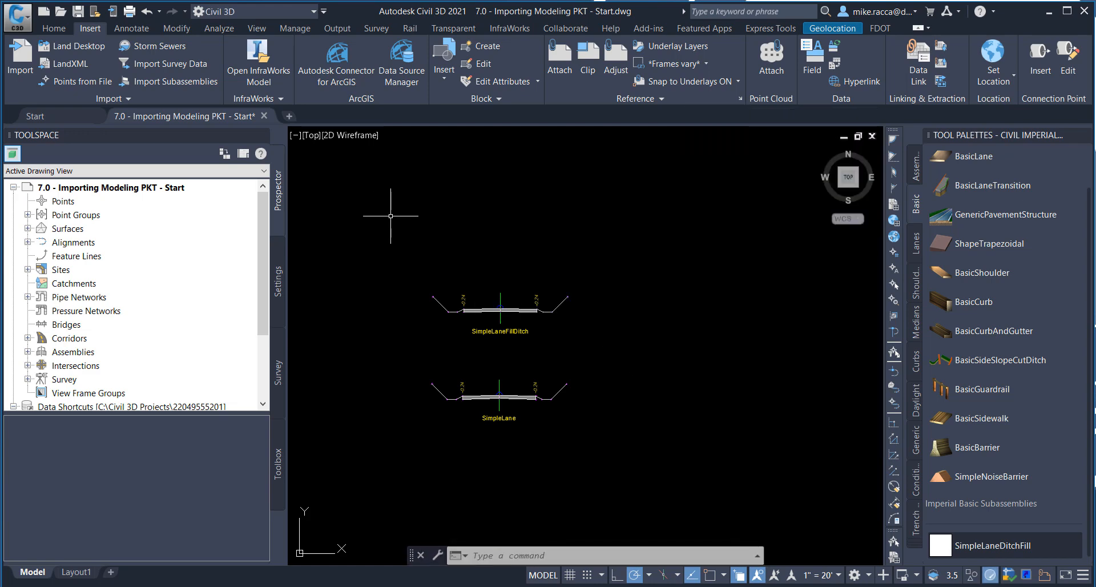
mouse_move(397, 198)
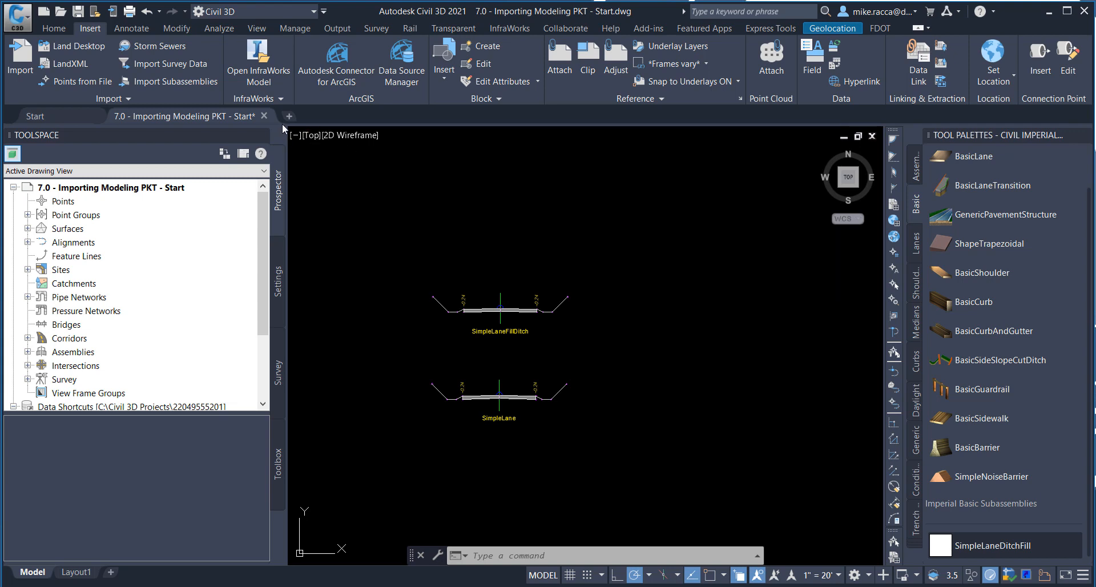
Restore view US98 - 24+00 to 29+00 and bring up actions for that corridor in Prospector
click(312, 134)
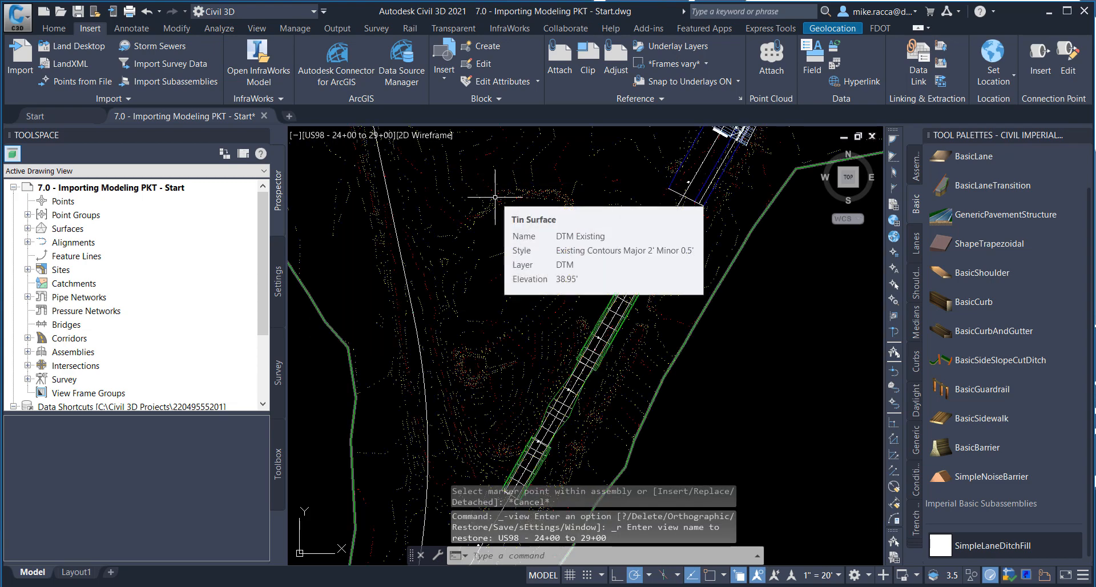
mouse_move(227, 295)
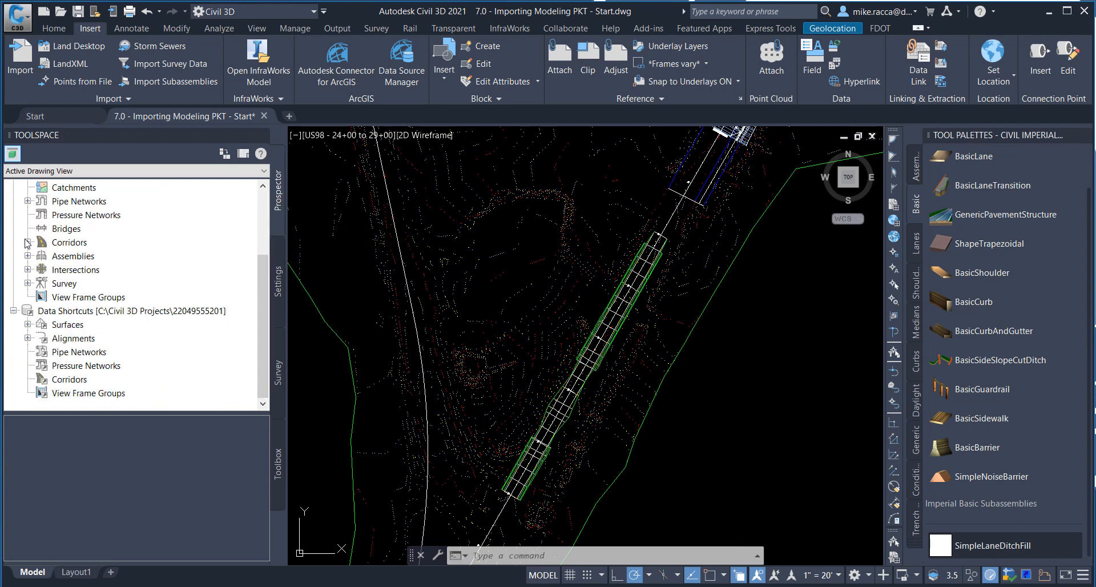
click(26, 242)
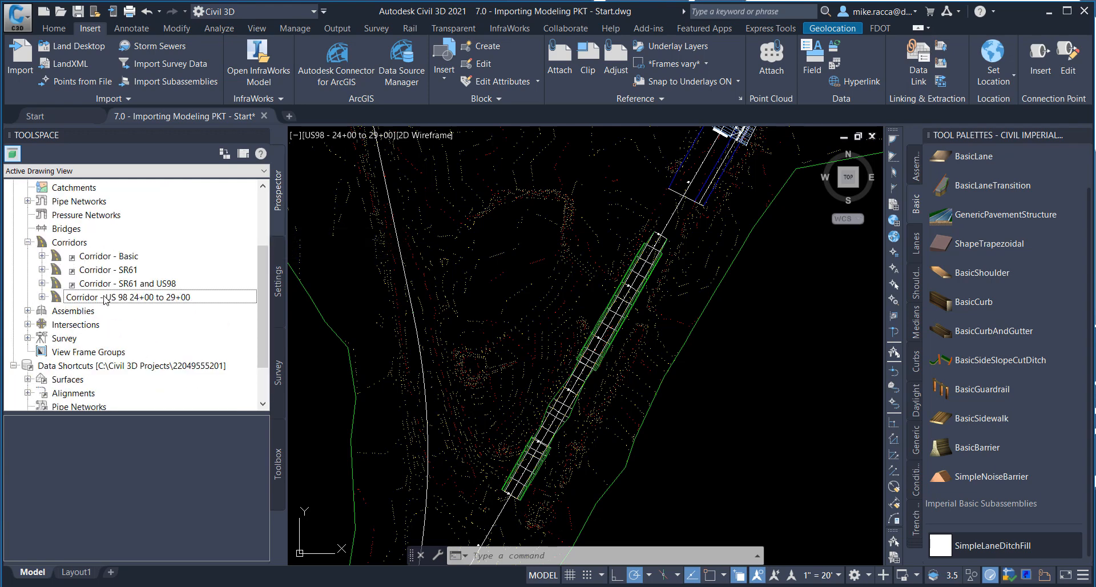
right_click(125, 297)
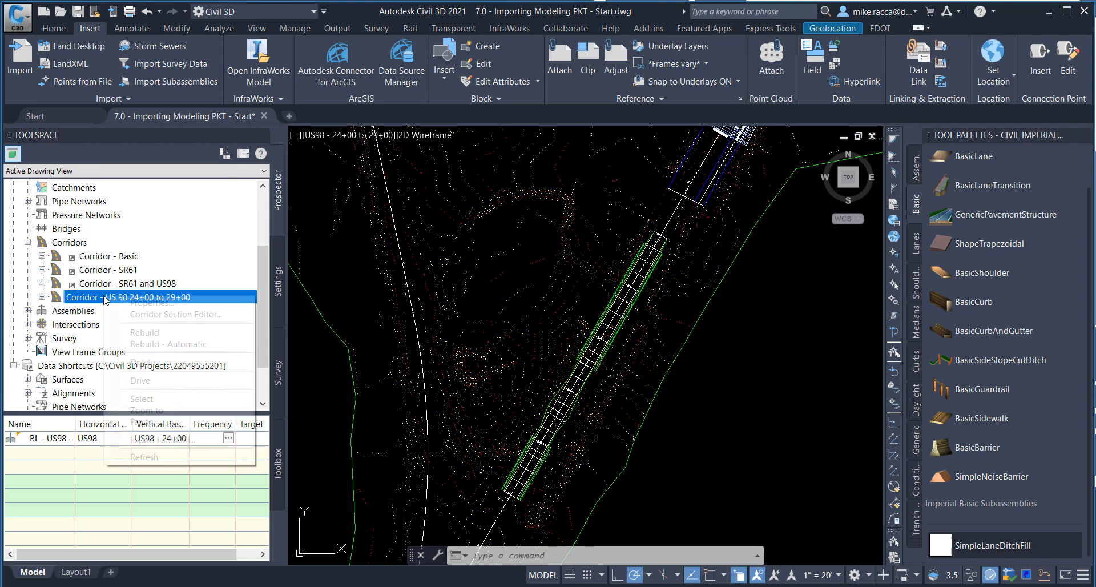
mouse_move(163, 344)
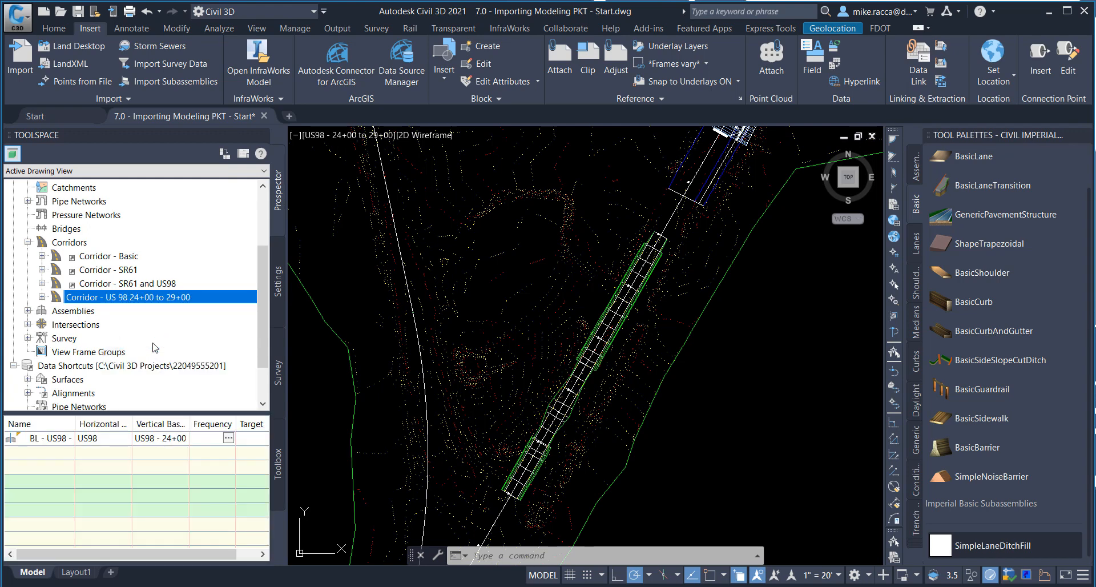
right_click(105, 296)
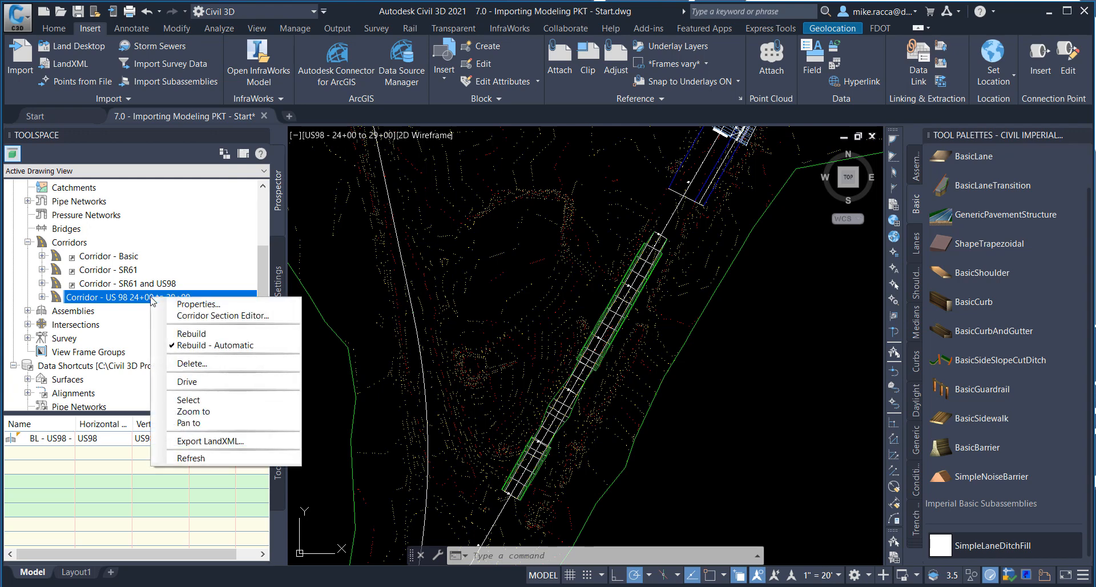
mouse_move(224, 315)
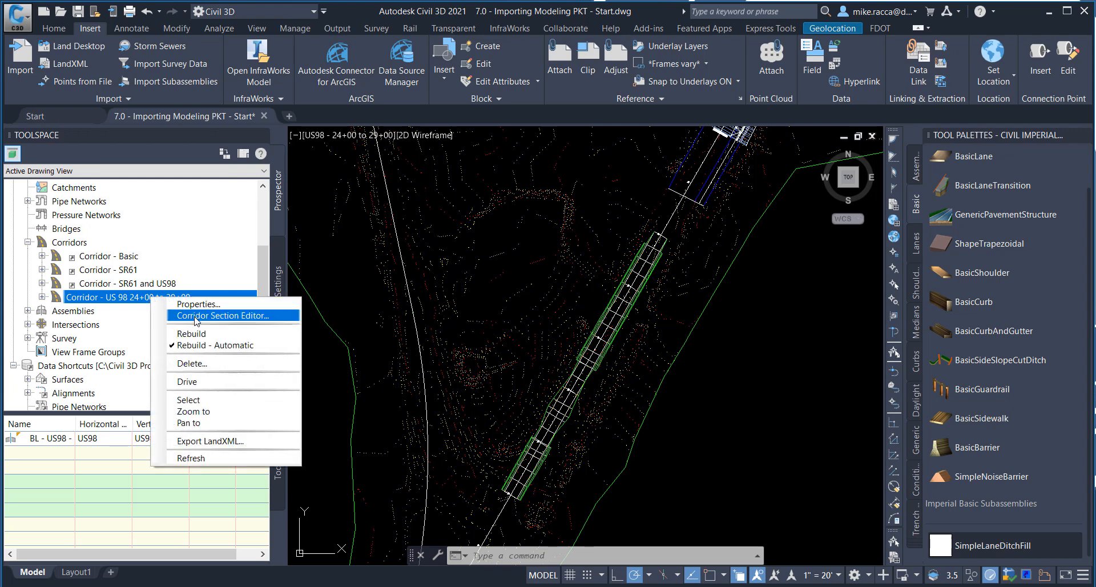
Launch the Corridor Section Editor on the corridor and go to station 24+00.00
click(224, 315)
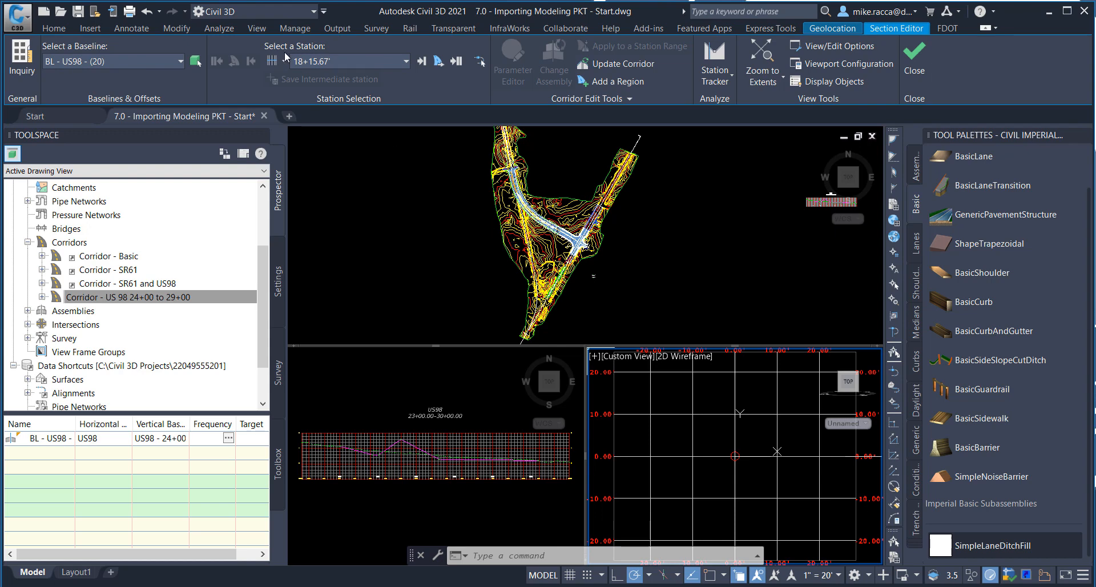
click(276, 60)
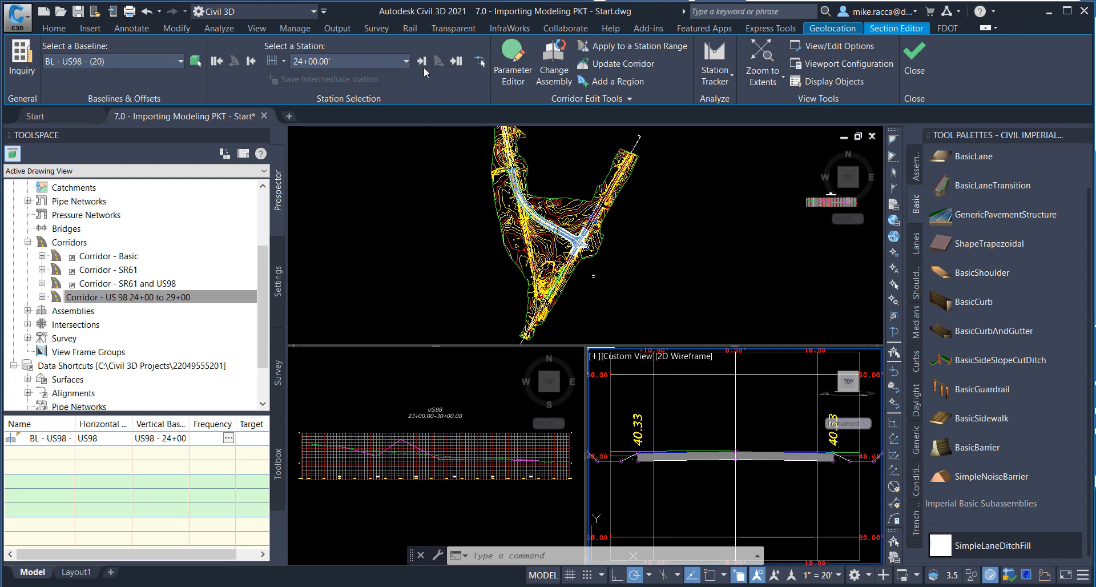
mouse_move(421, 61)
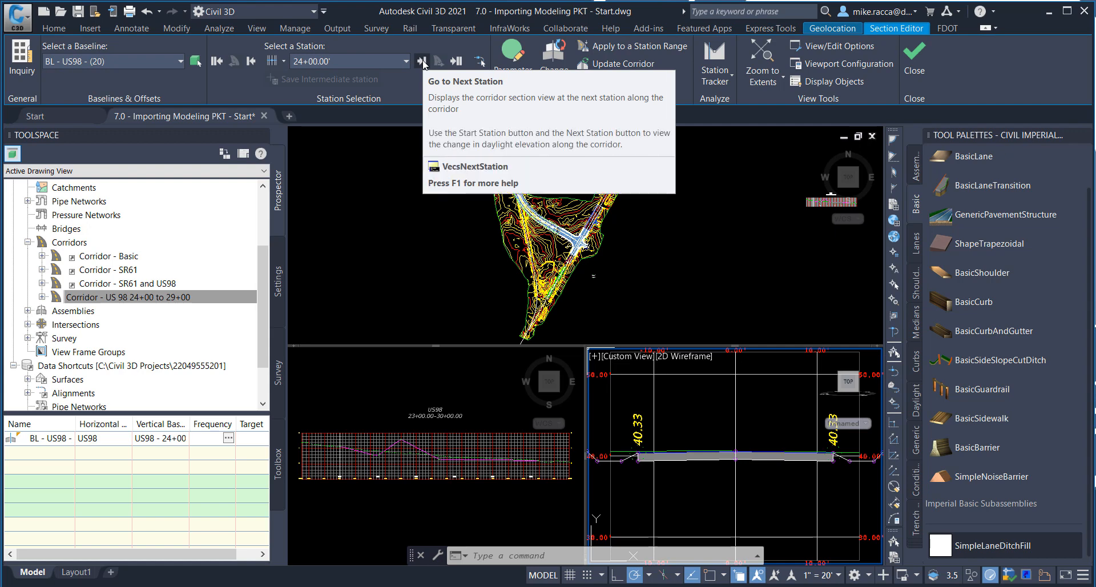
mouse_move(434, 197)
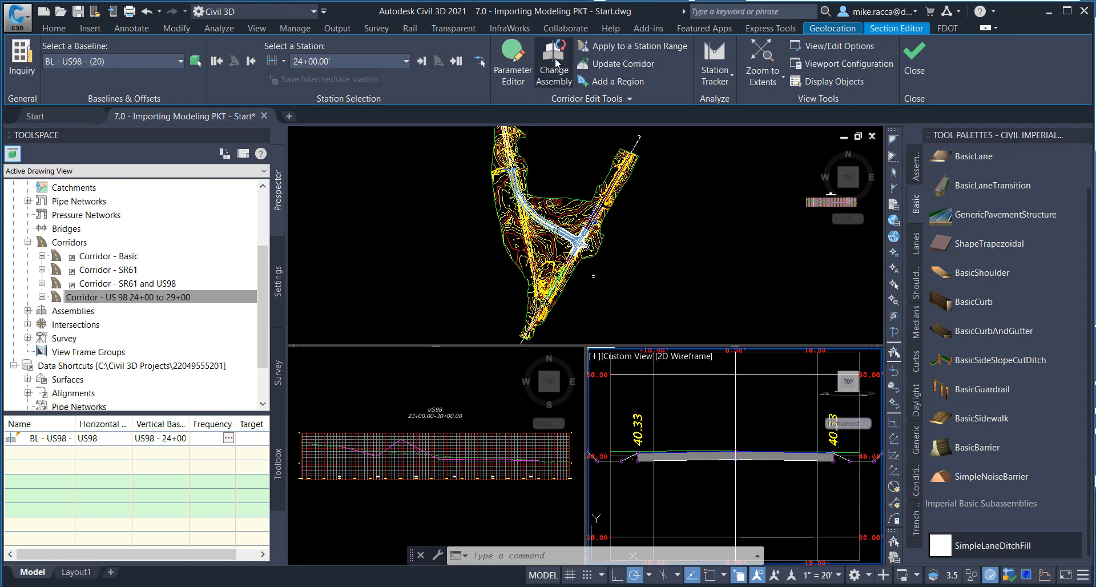
Change the assembly at station 24+00 to SimpleLaneFillDitch
click(552, 62)
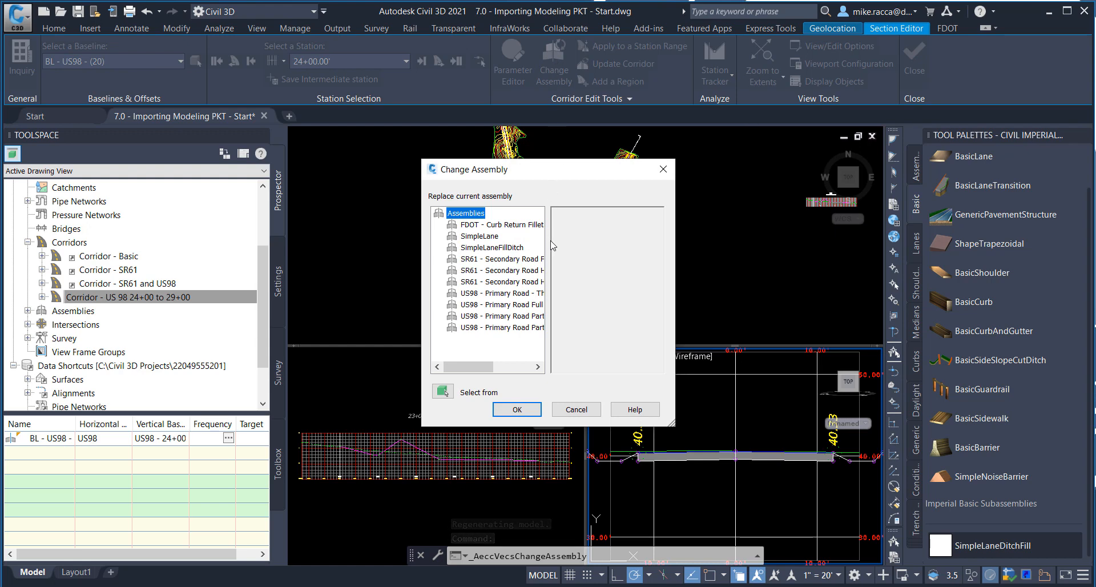
click(491, 248)
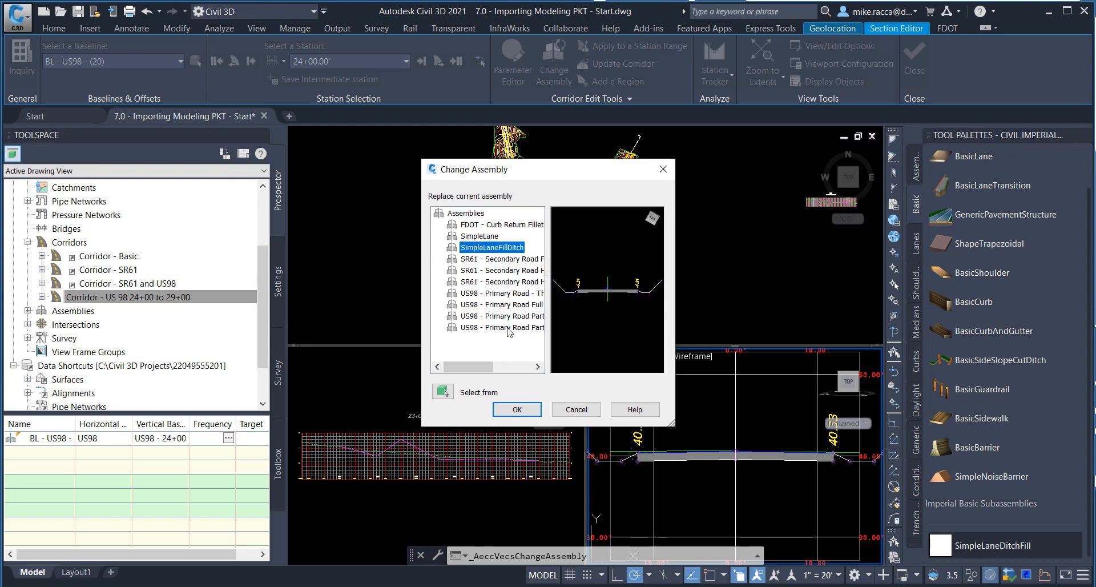
click(516, 408)
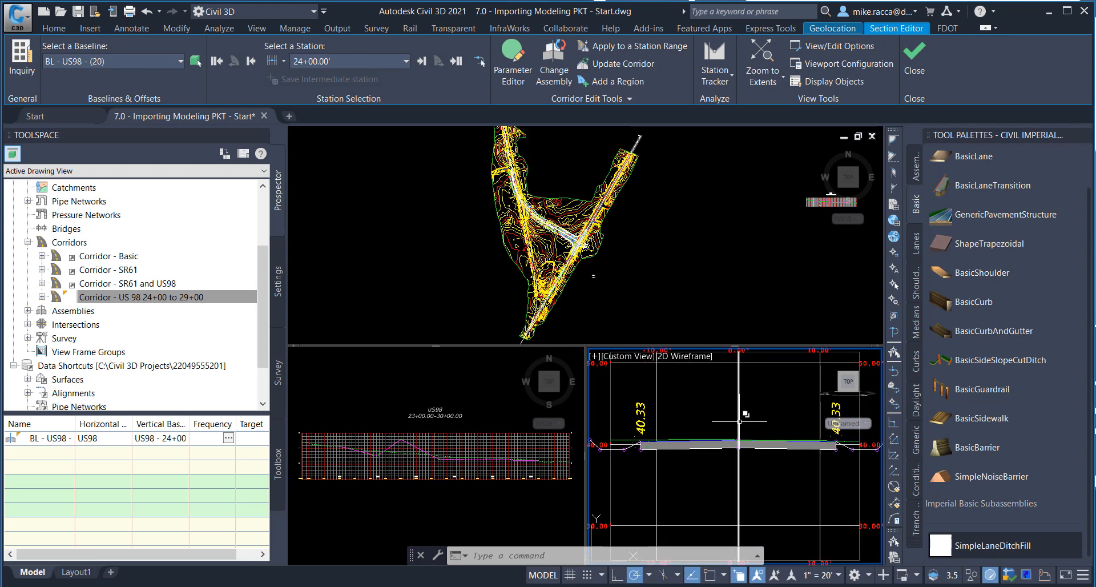
mouse_move(758, 286)
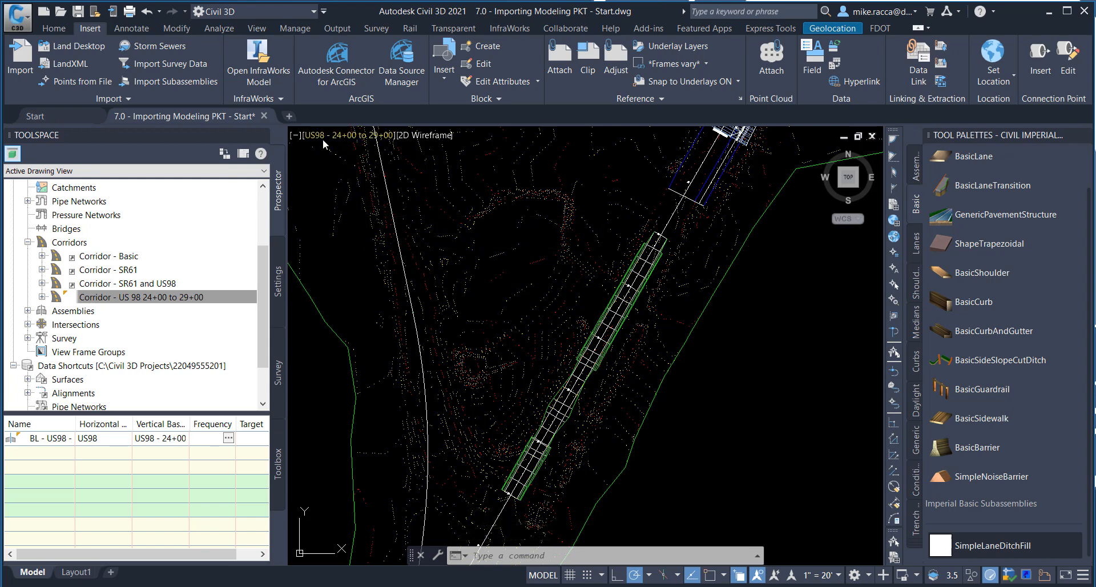
click(300, 135)
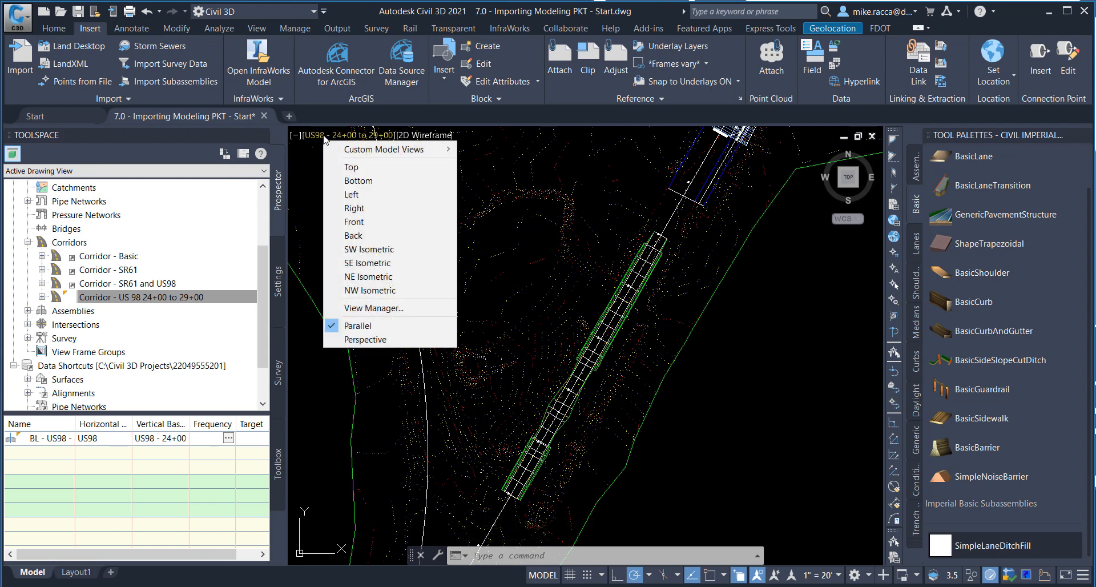
click(374, 143)
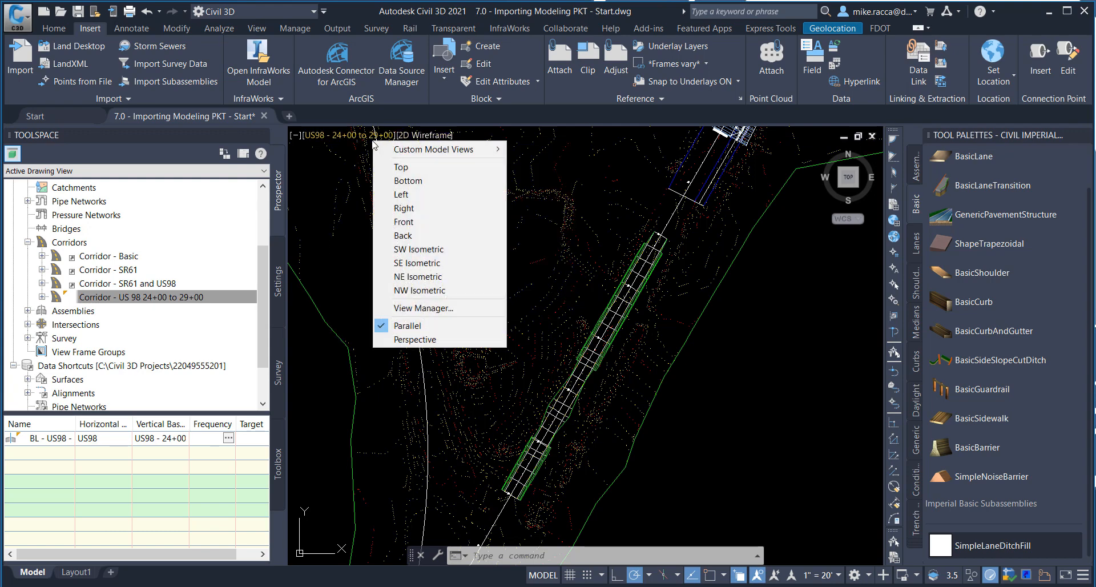
click(755, 342)
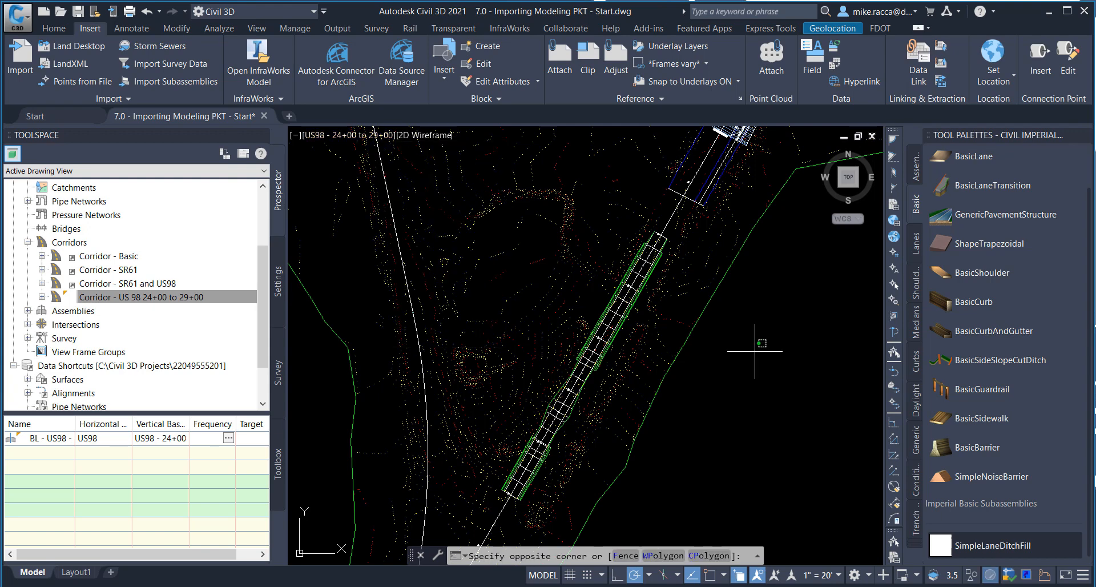